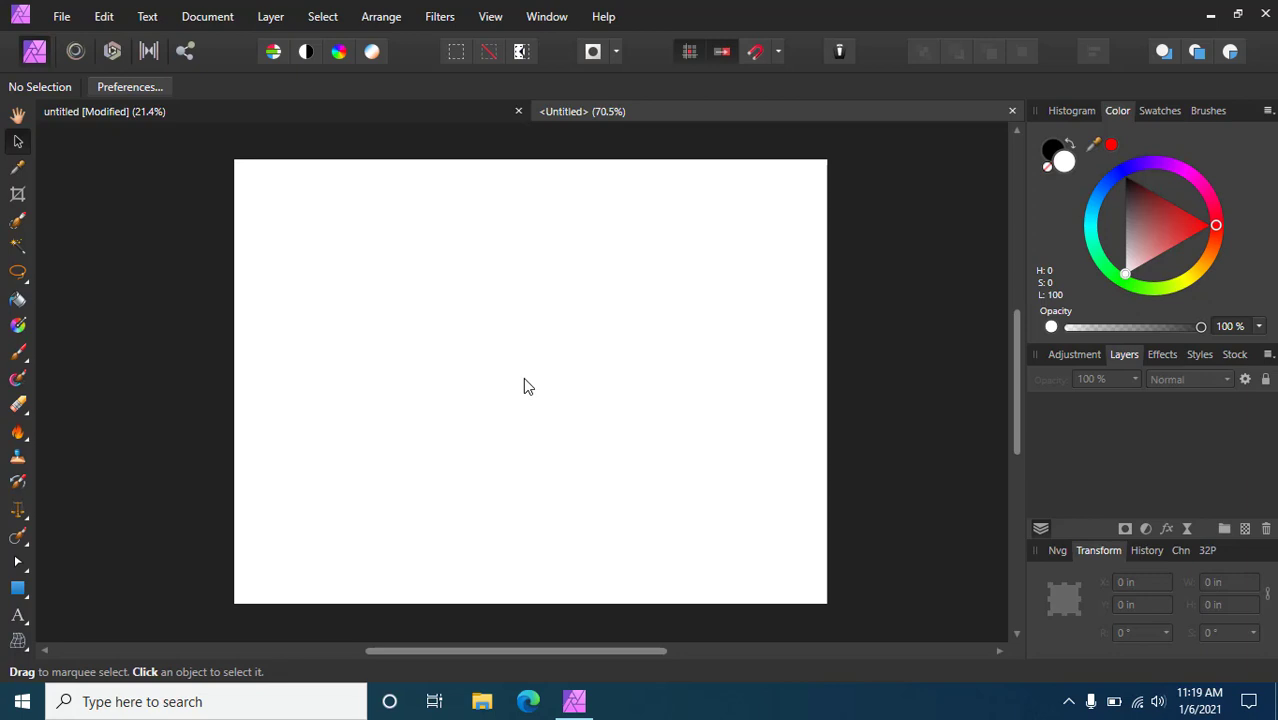
pyautogui.moveTo(532, 388)
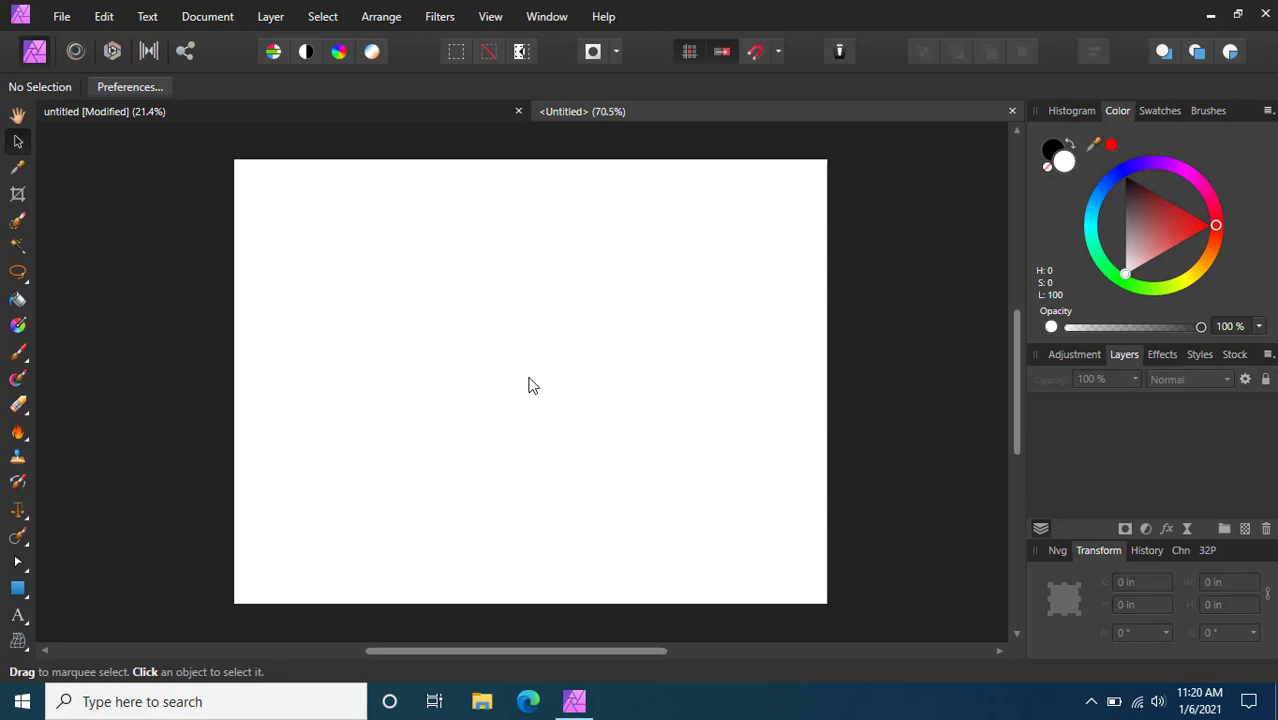
pyautogui.moveTo(540, 376)
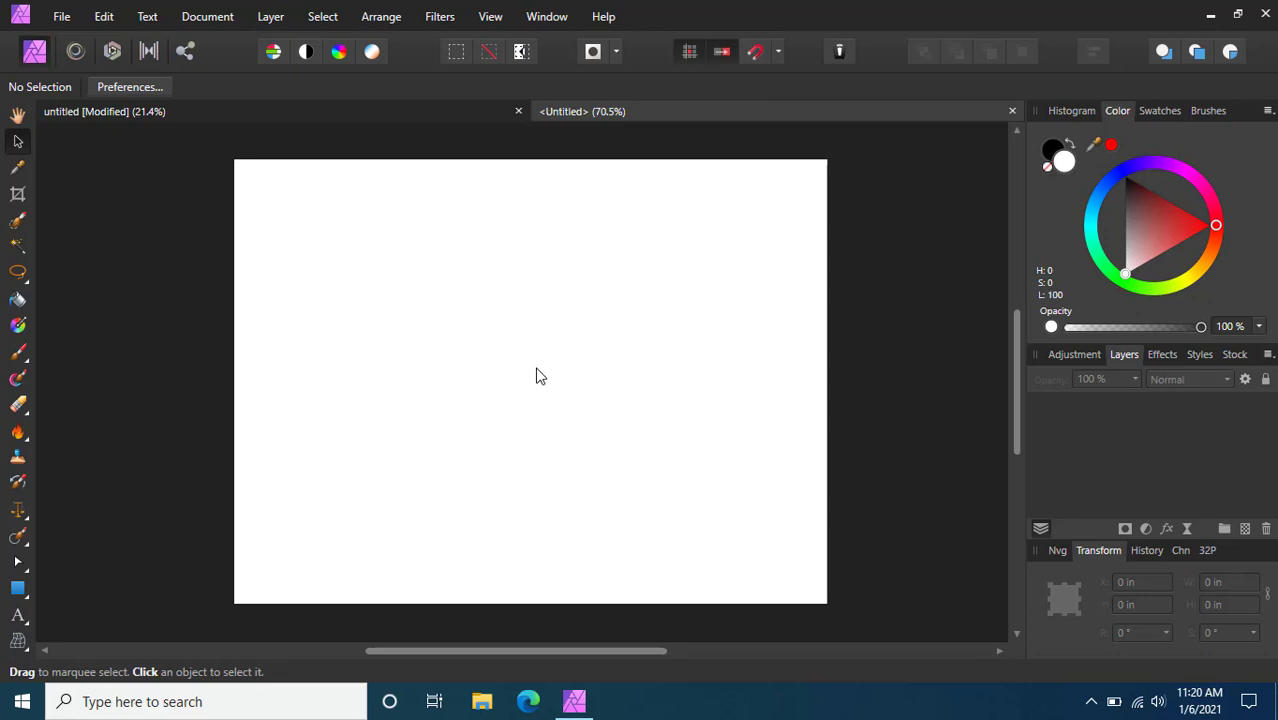
pyautogui.moveTo(584, 388)
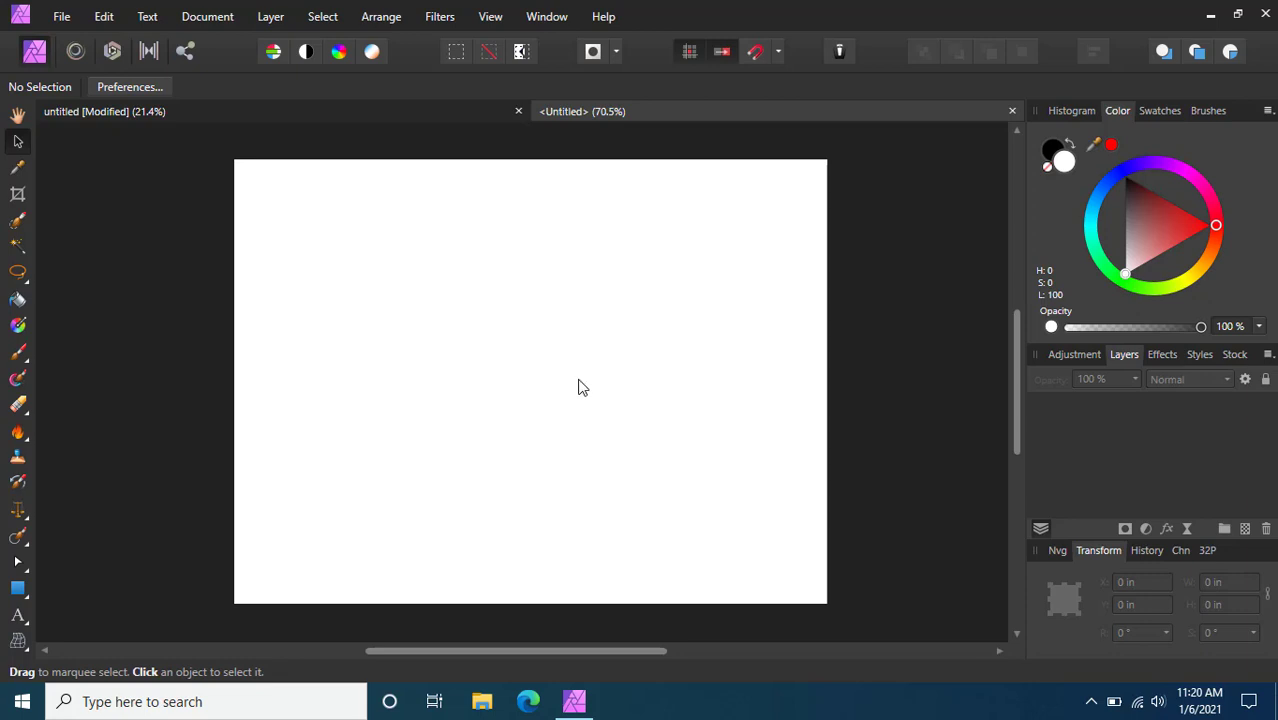
pyautogui.moveTo(544, 404)
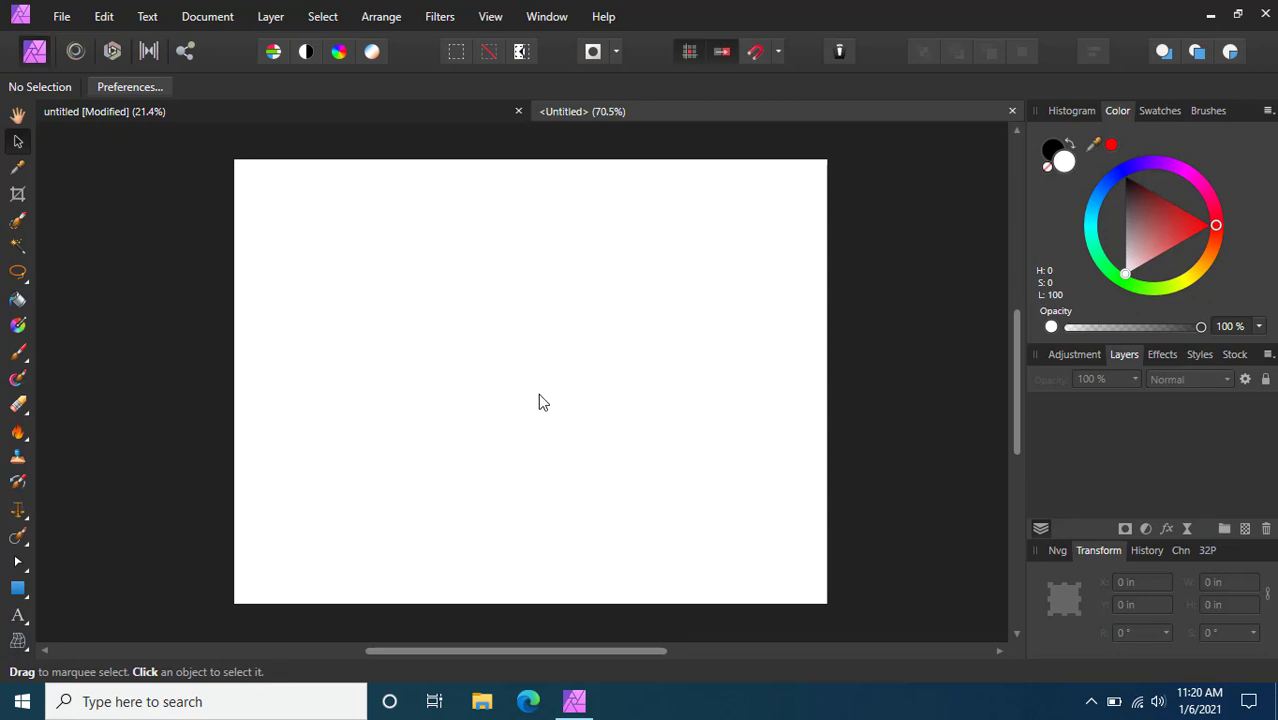
pyautogui.moveTo(544, 400)
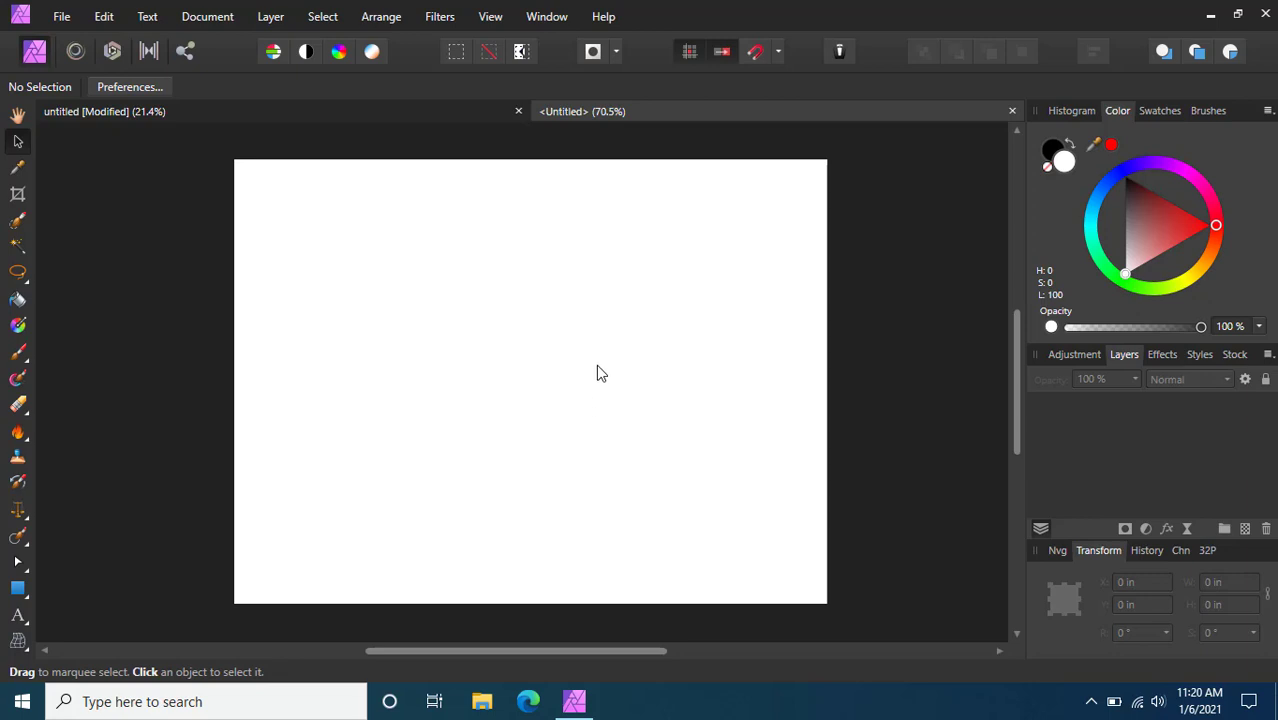
pyautogui.moveTo(554, 388)
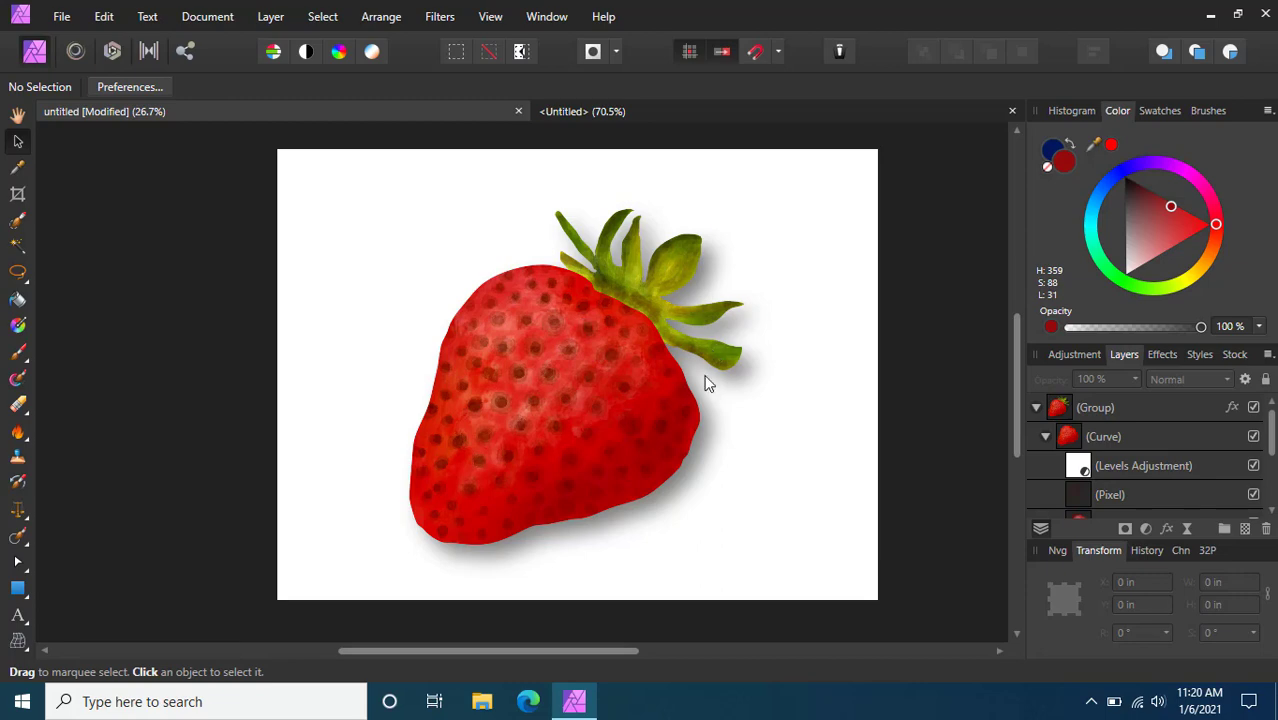
pyautogui.moveTo(548, 356)
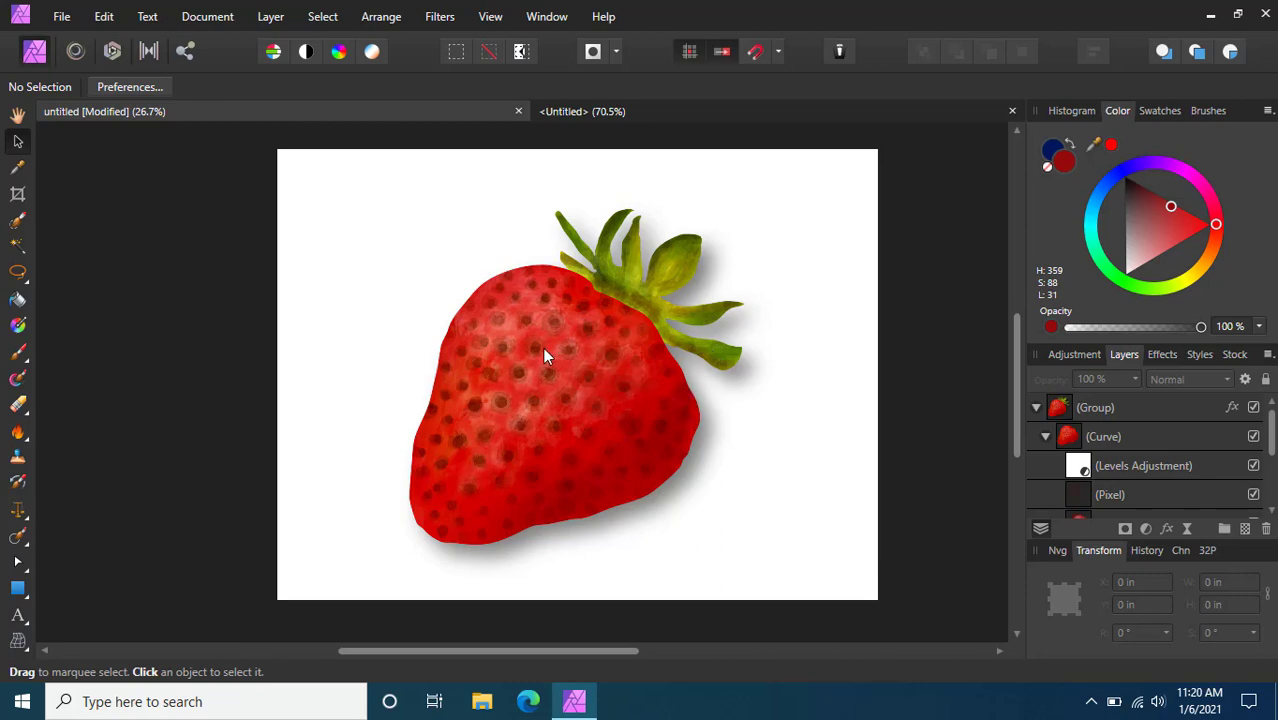
# Switch from the strawberry file to the blank Untitled document.
pyautogui.click(582, 112)
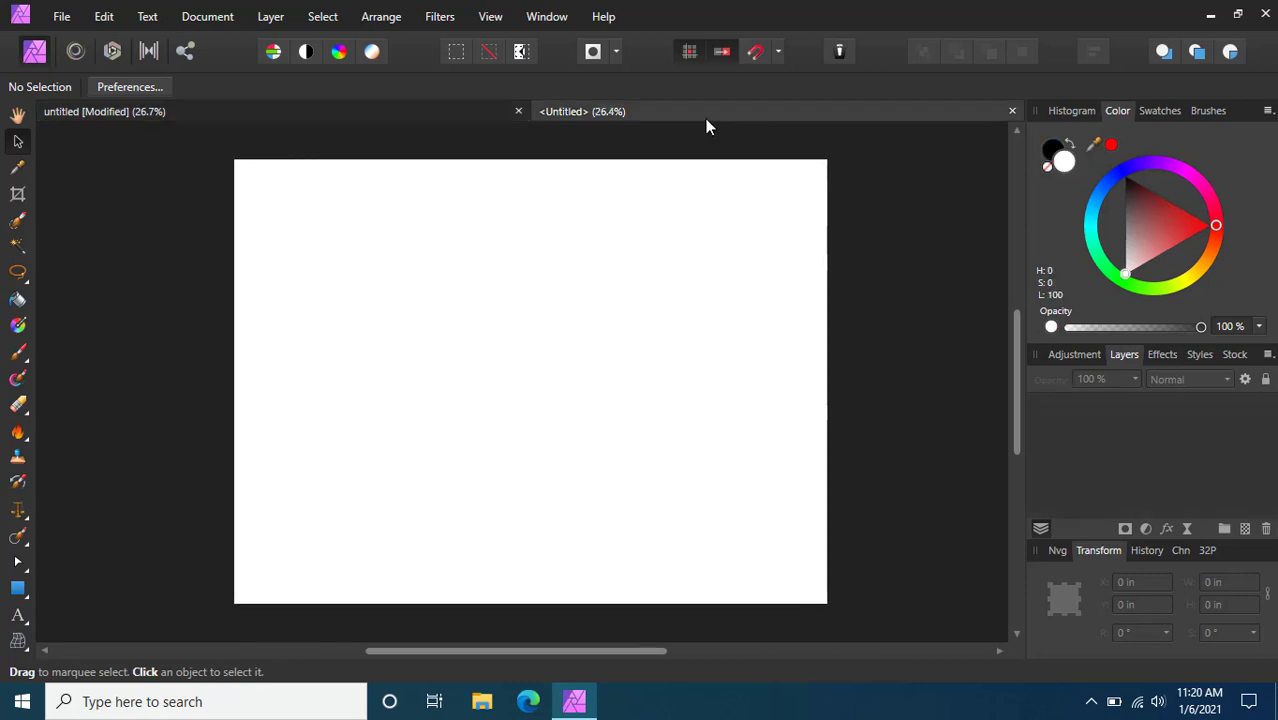
pyautogui.moveTo(584, 334)
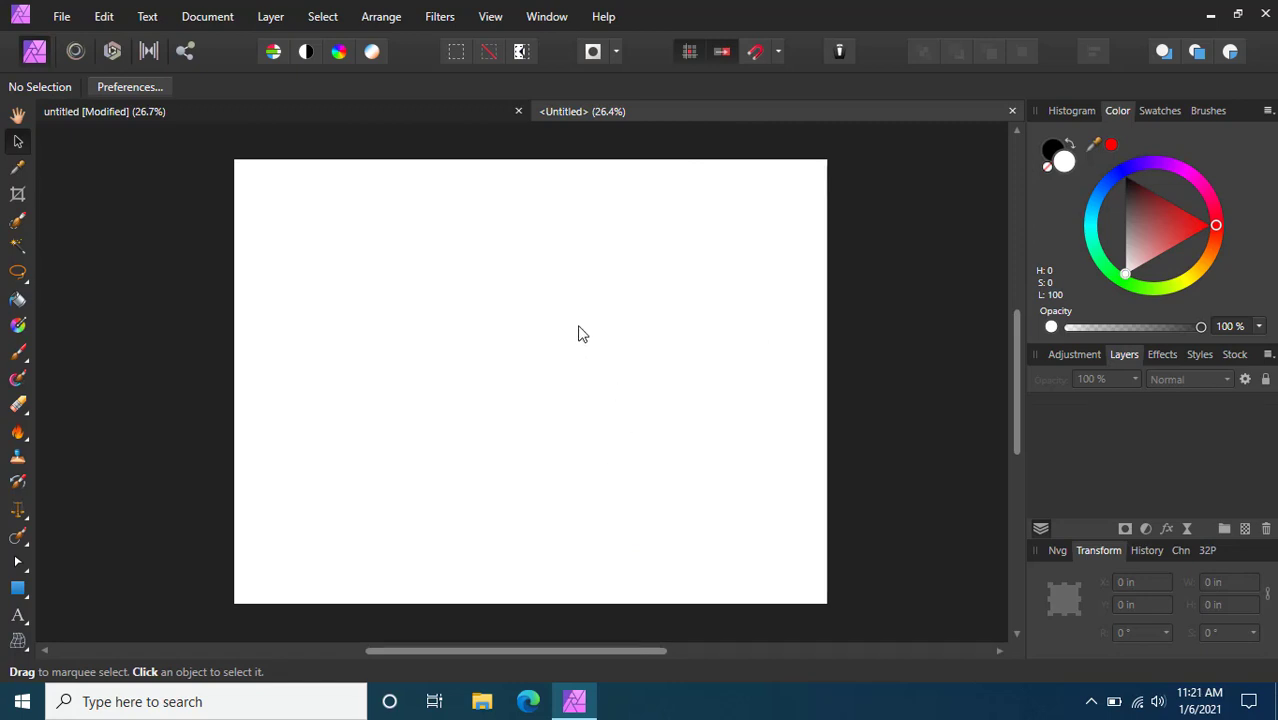
pyautogui.moveTo(584, 310)
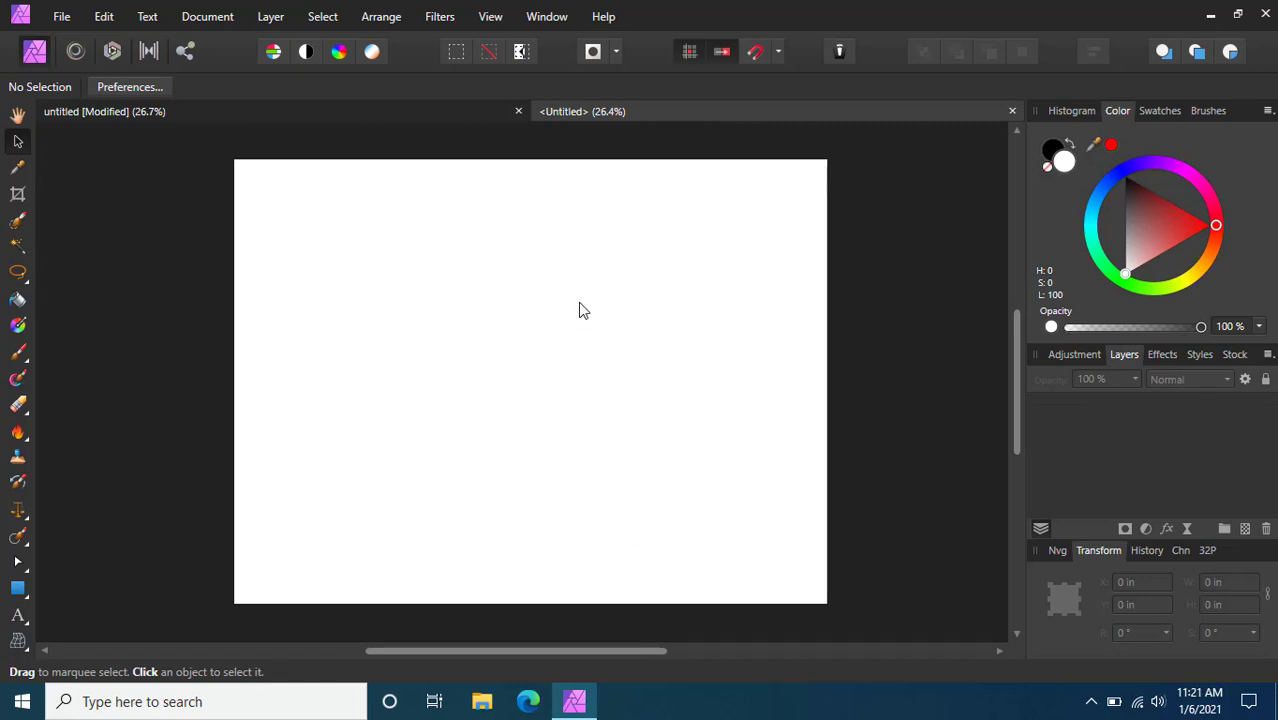
pyautogui.moveTo(396, 428)
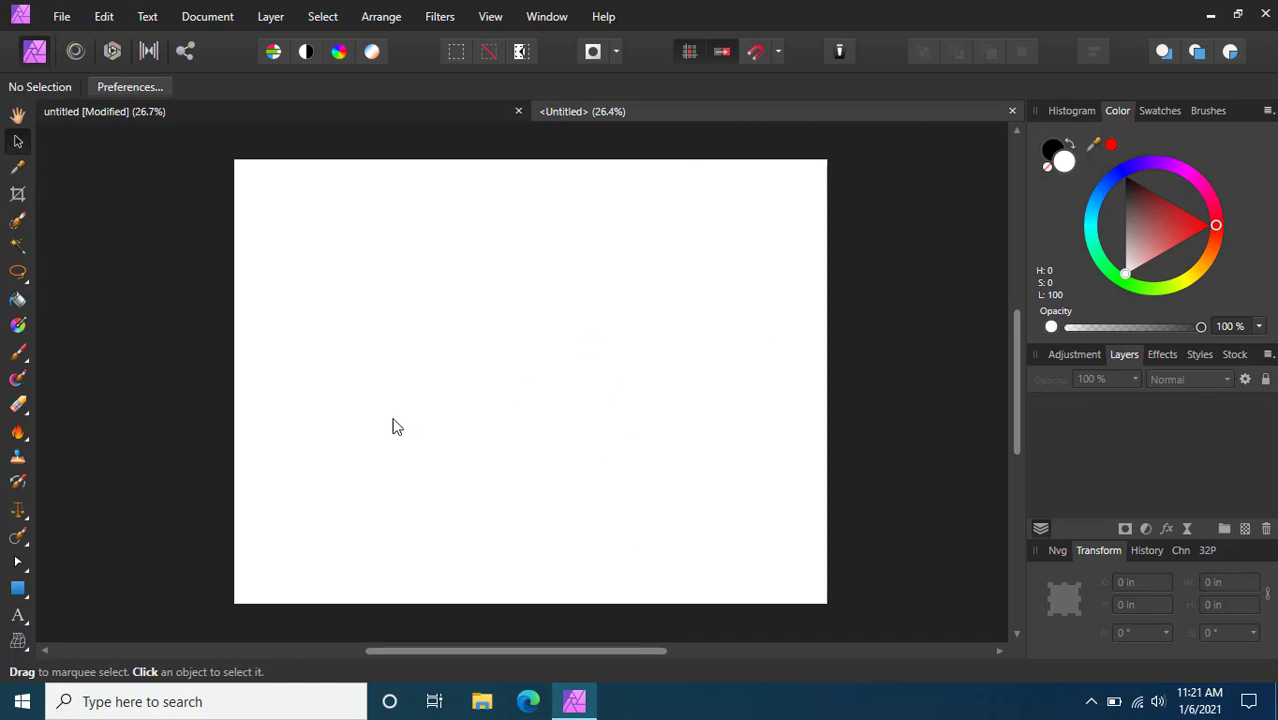
# Choose the Triangle Tool and draw a triangle near the page centre.
pyautogui.click(16, 588)
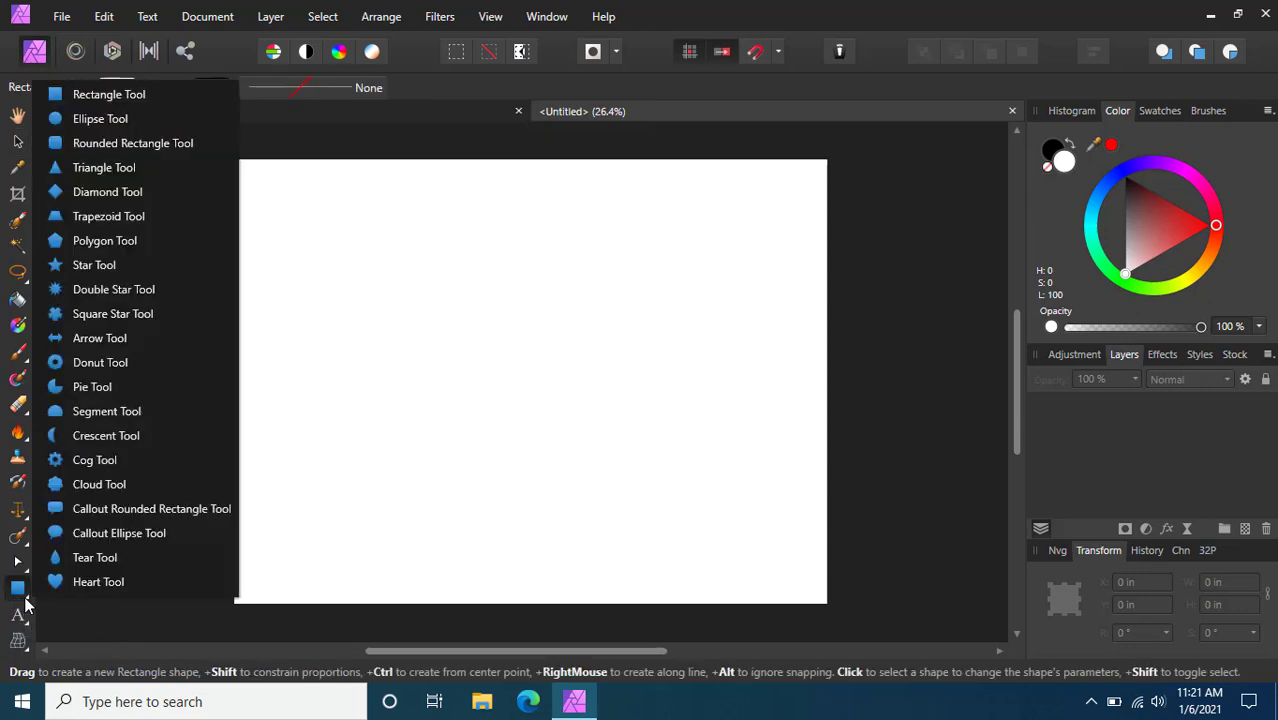
pyautogui.moveTo(106, 412)
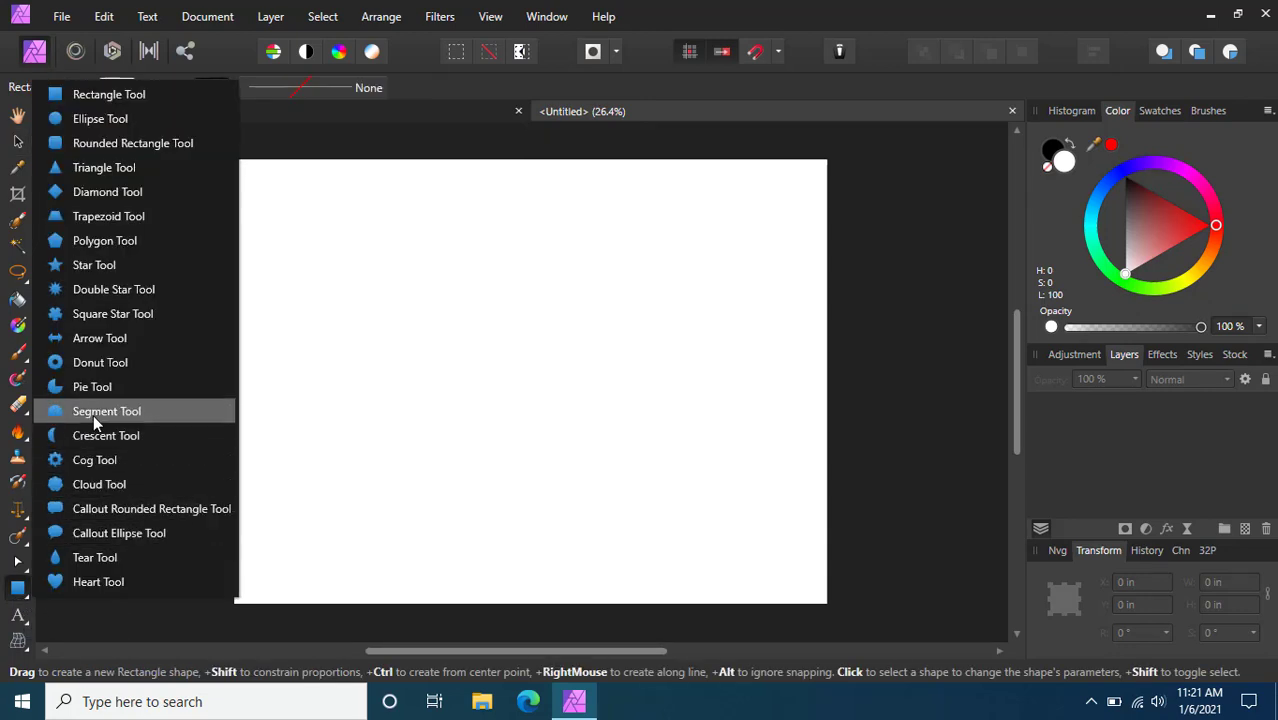
pyautogui.moveTo(100, 118)
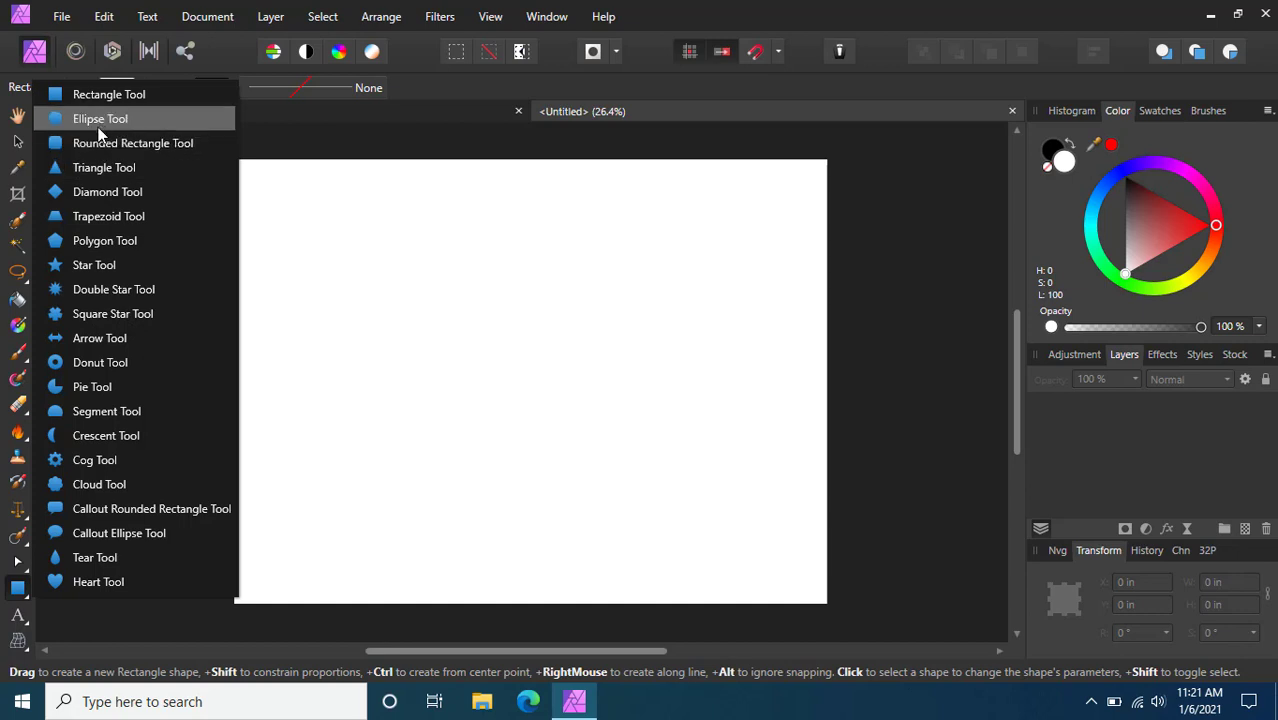
pyautogui.click(104, 168)
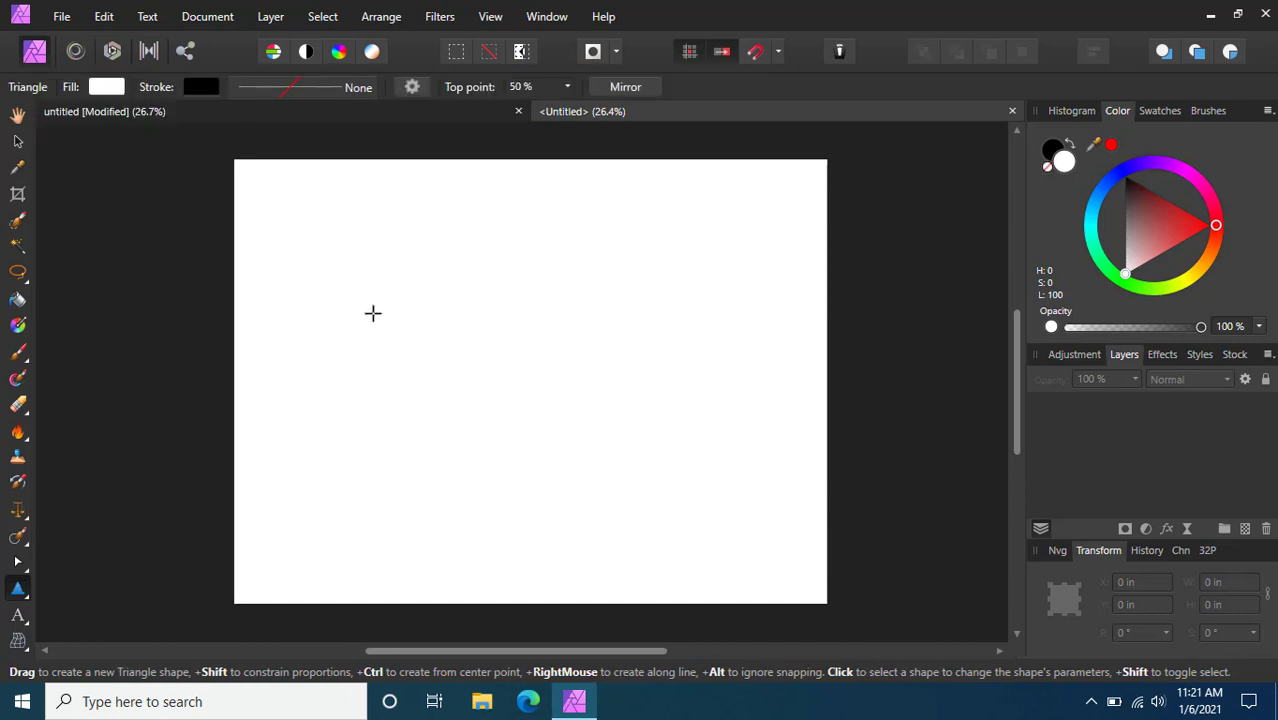
pyautogui.moveTo(460, 318); pyautogui.dragTo(580, 448)
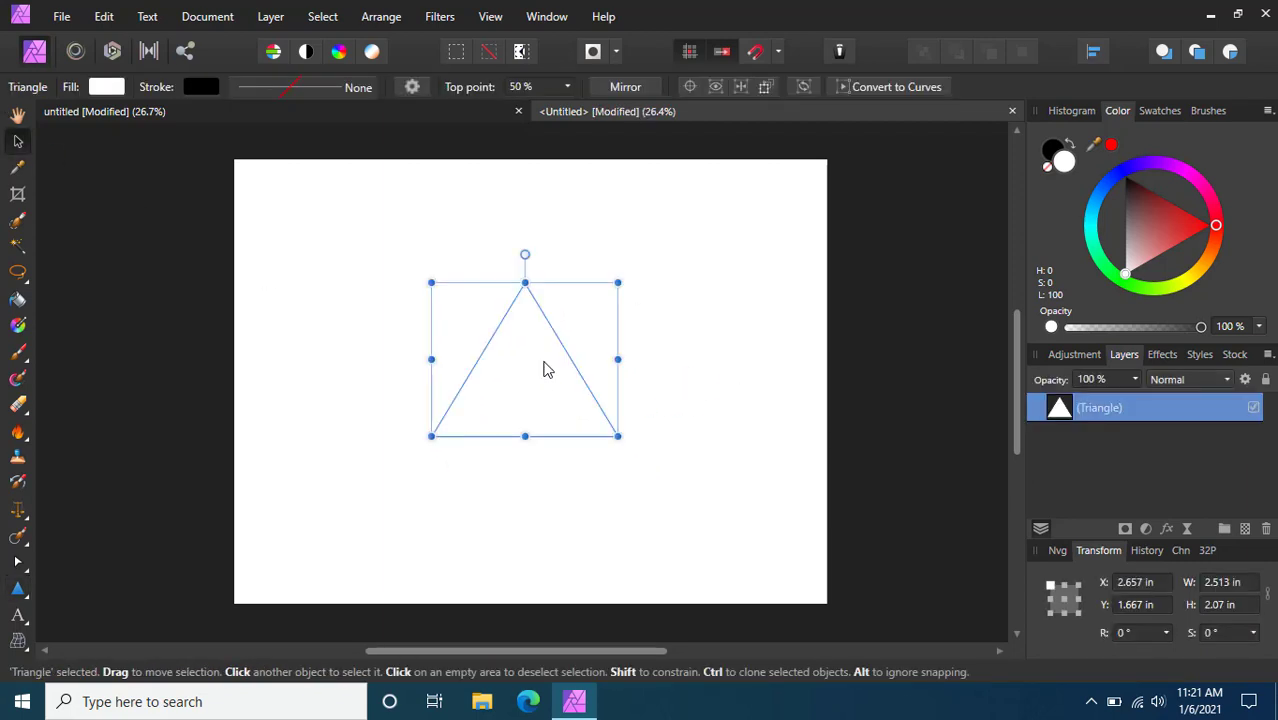
pyautogui.moveTo(1142, 210)
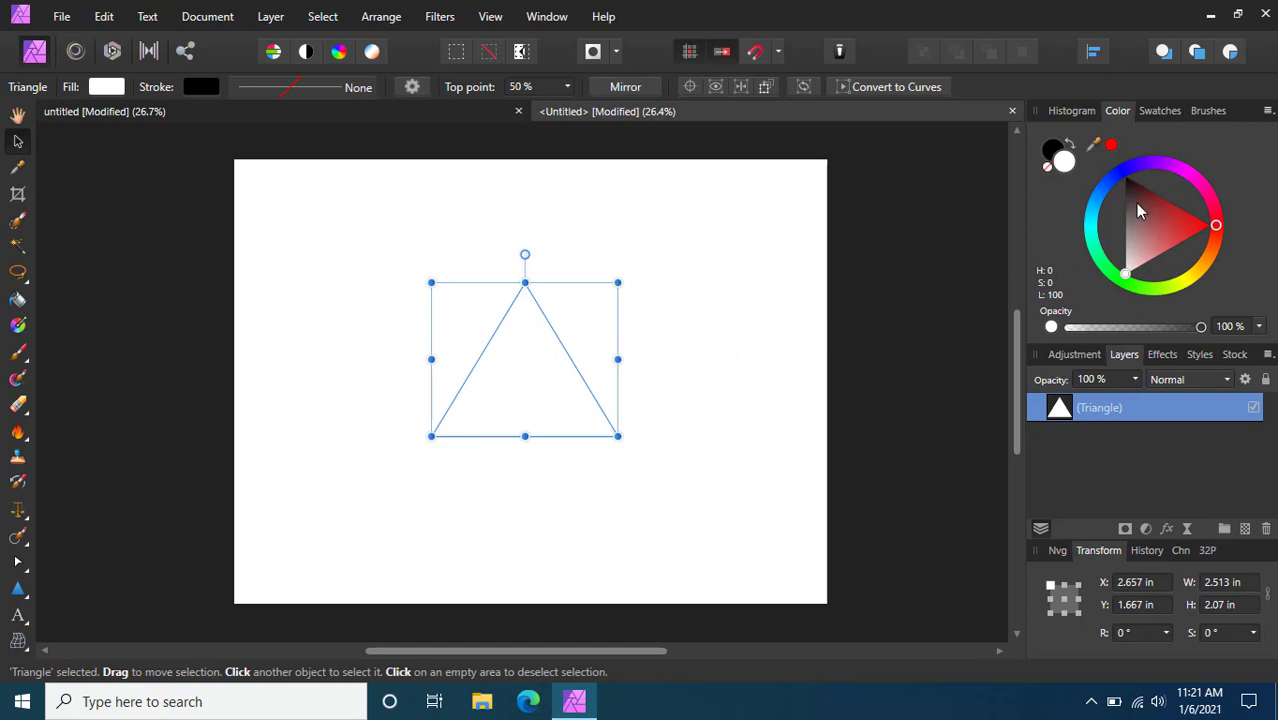
# Fill the triangle with a bright blue from the colour wheel.
pyautogui.click(1136, 224)
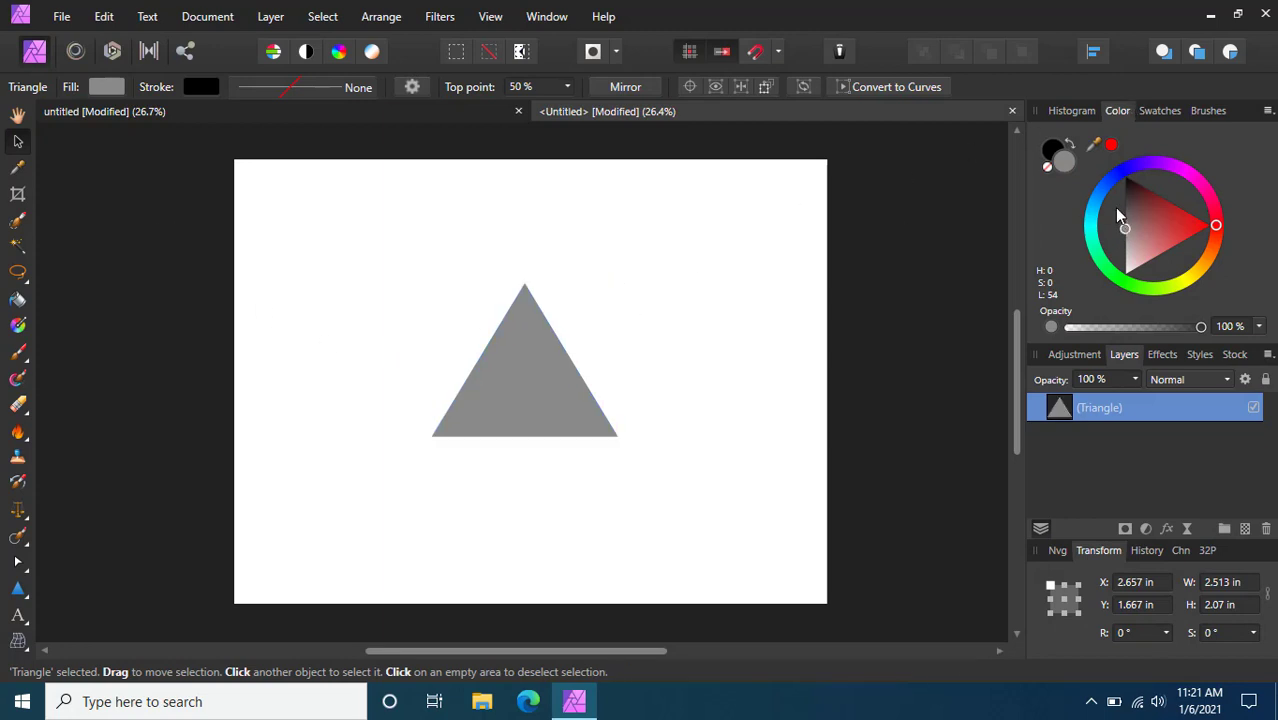
pyautogui.click(524, 360)
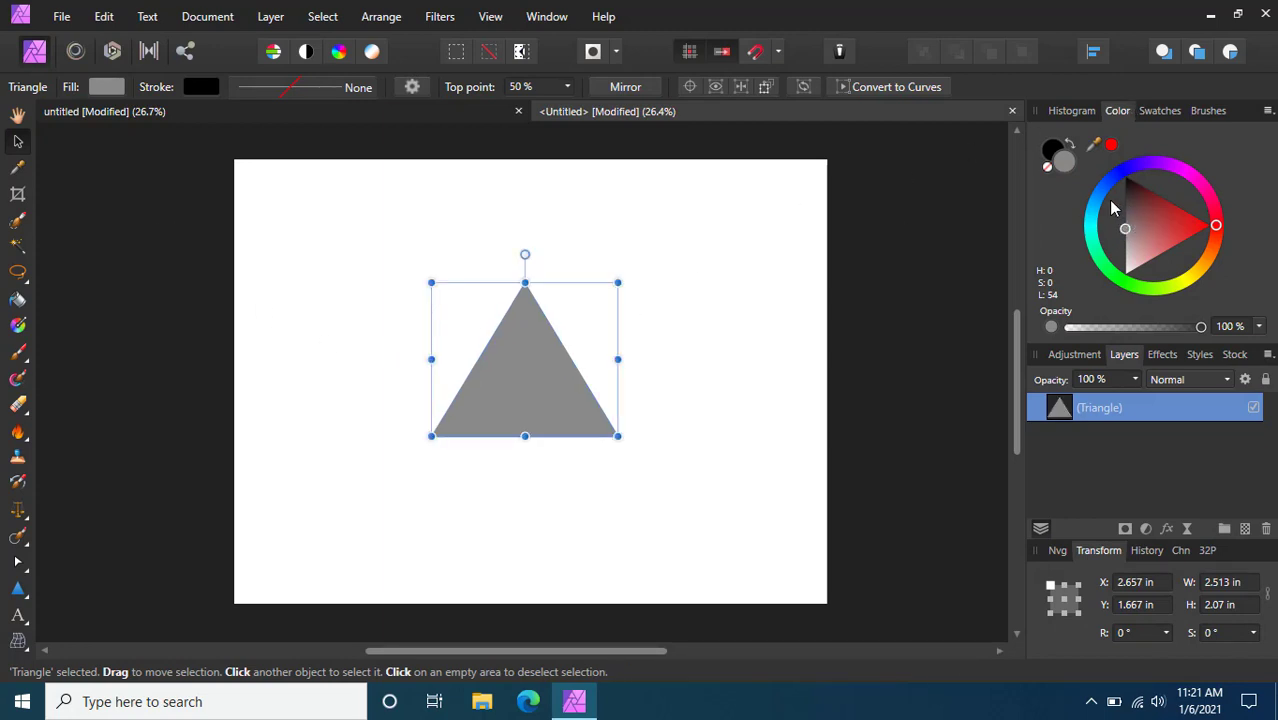
pyautogui.moveTo(1098, 212)
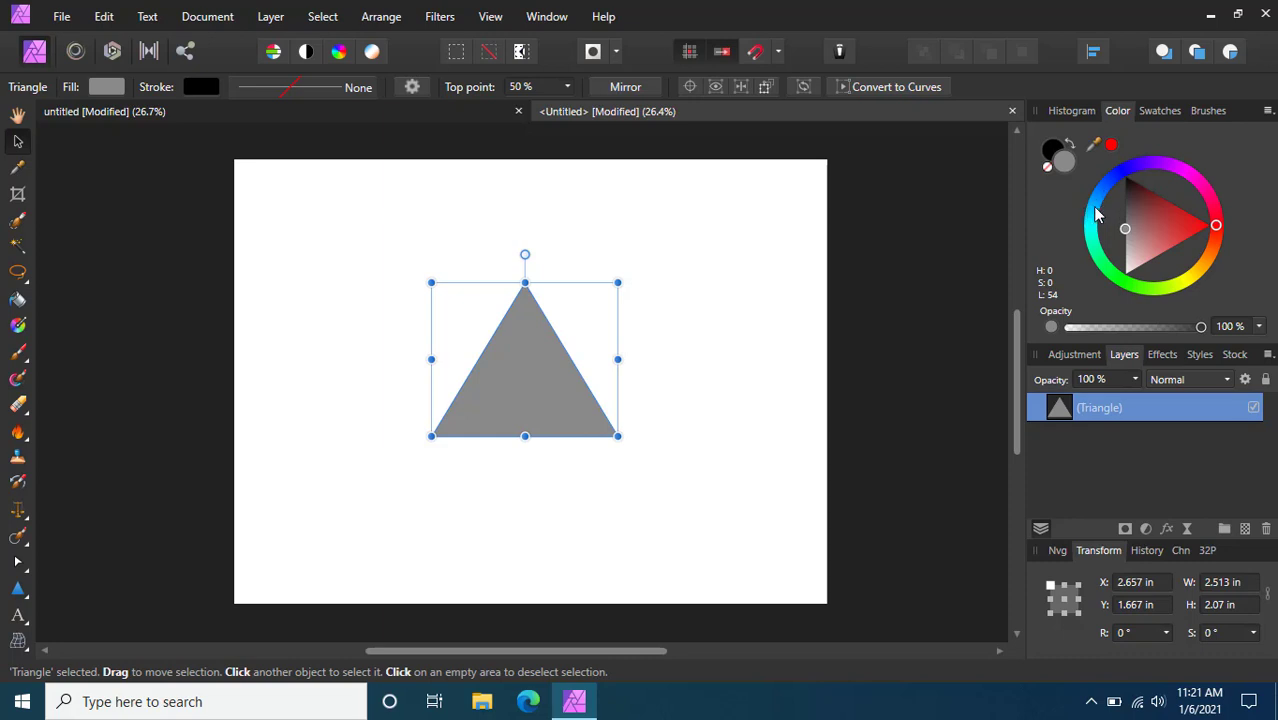
pyautogui.click(1096, 206)
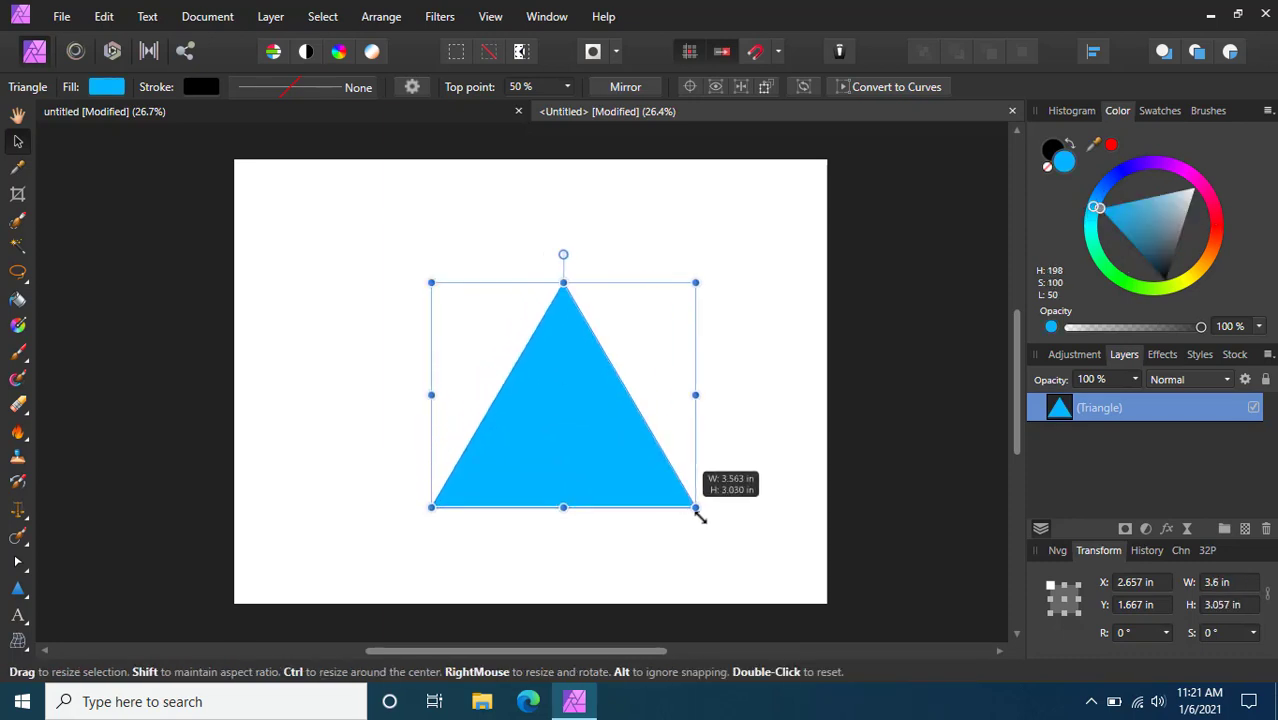
# Scale the triangle up to cover most of the page and centre it.
pyautogui.moveTo(696, 508); pyautogui.dragTo(738, 544)
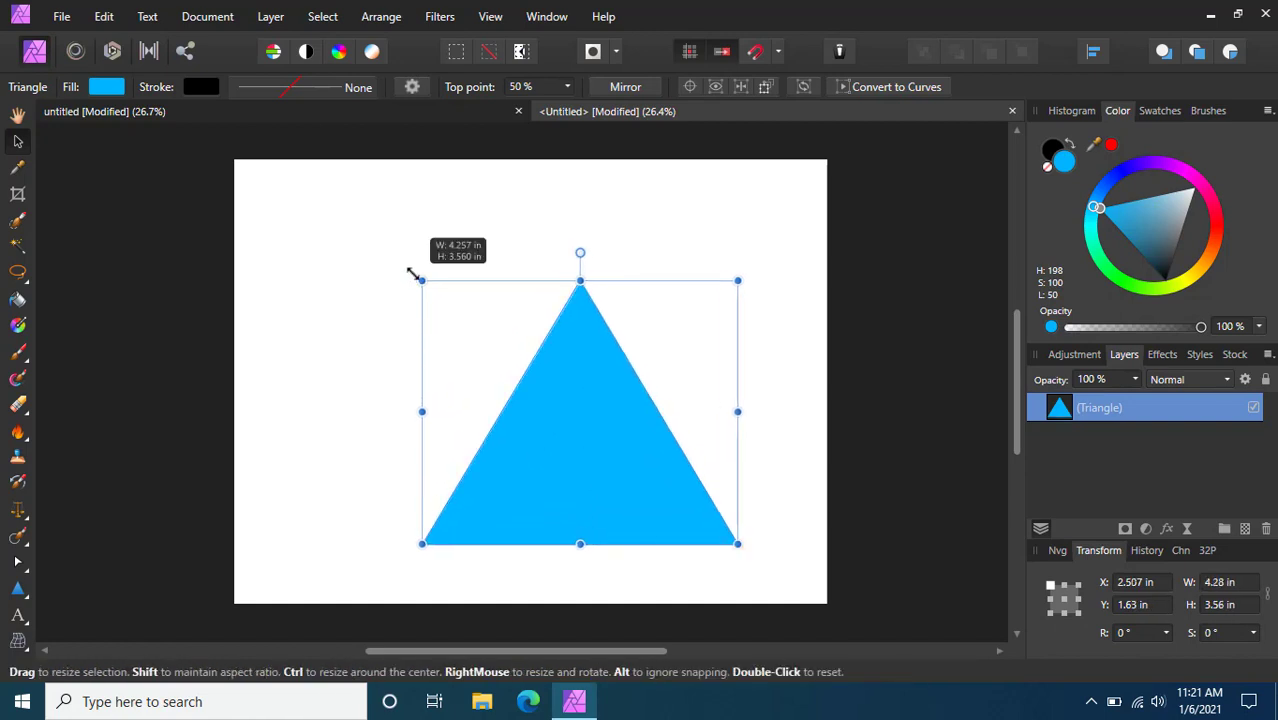
pyautogui.moveTo(420, 280); pyautogui.dragTo(338, 224)
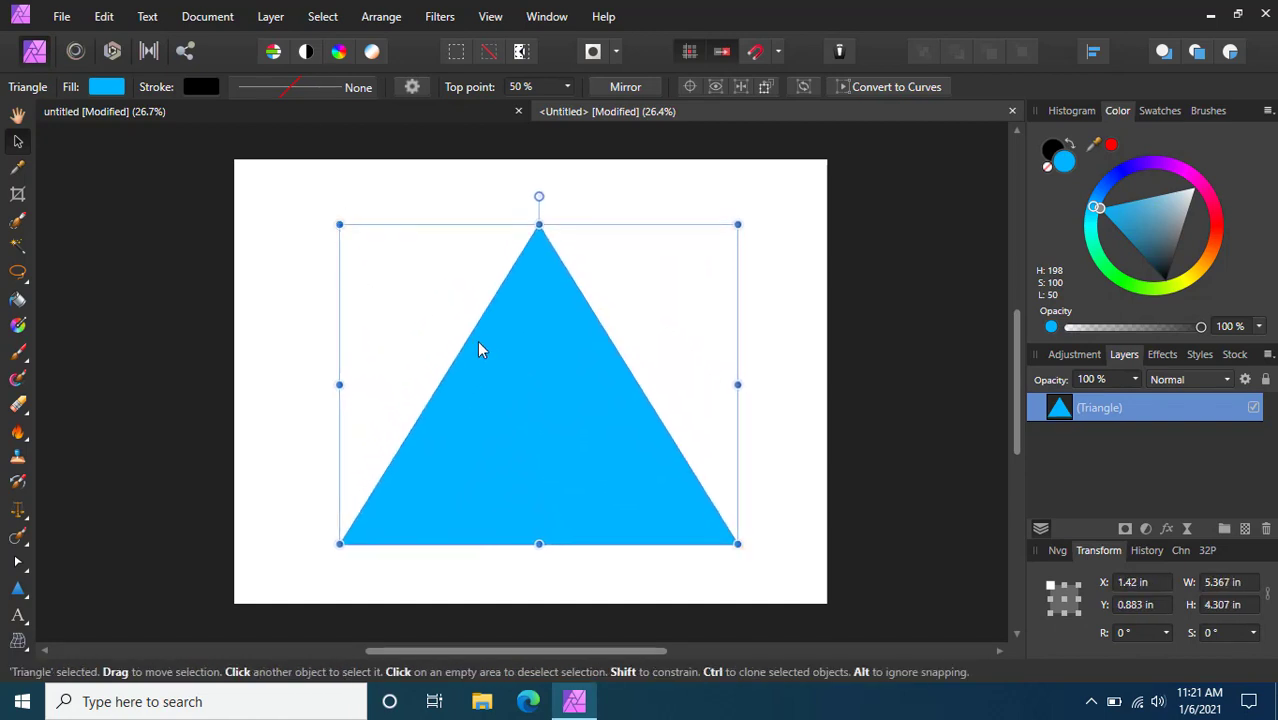
pyautogui.moveTo(480, 350); pyautogui.dragTo(724, 312)
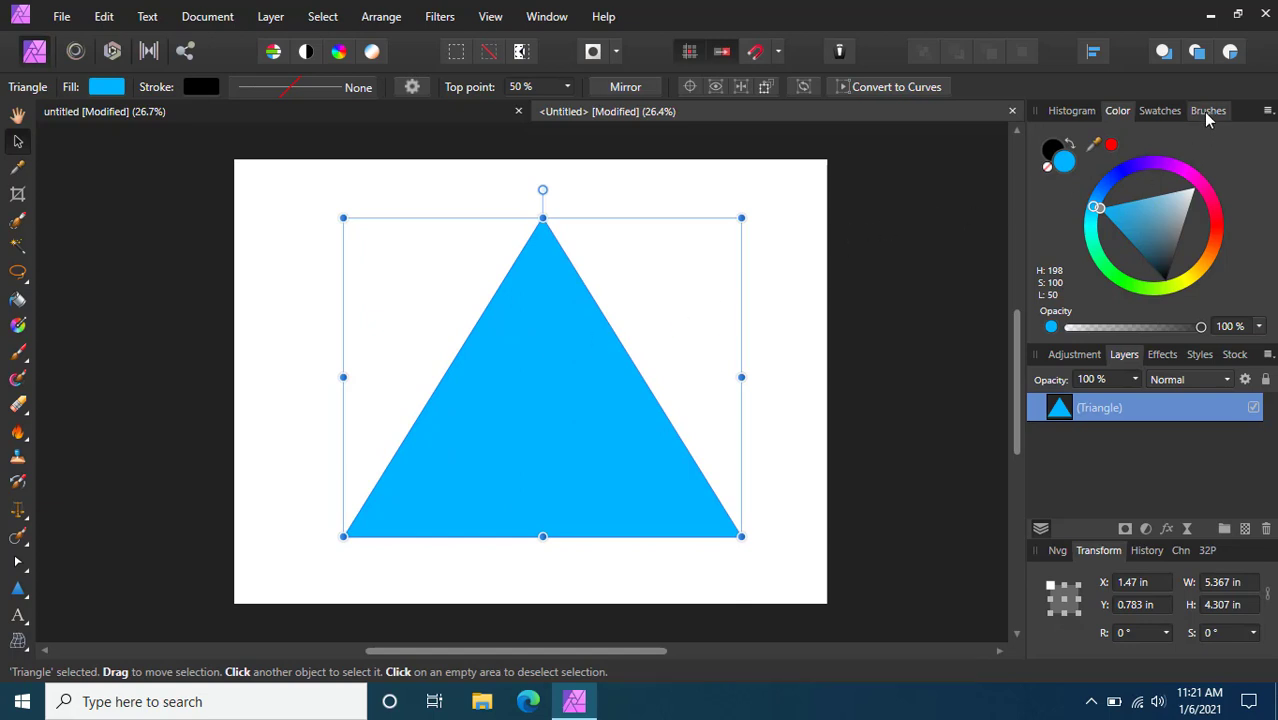
# Load the 128 px DAUB Watercolors brush and bring up the colour wheel.
pyautogui.click(1208, 110)
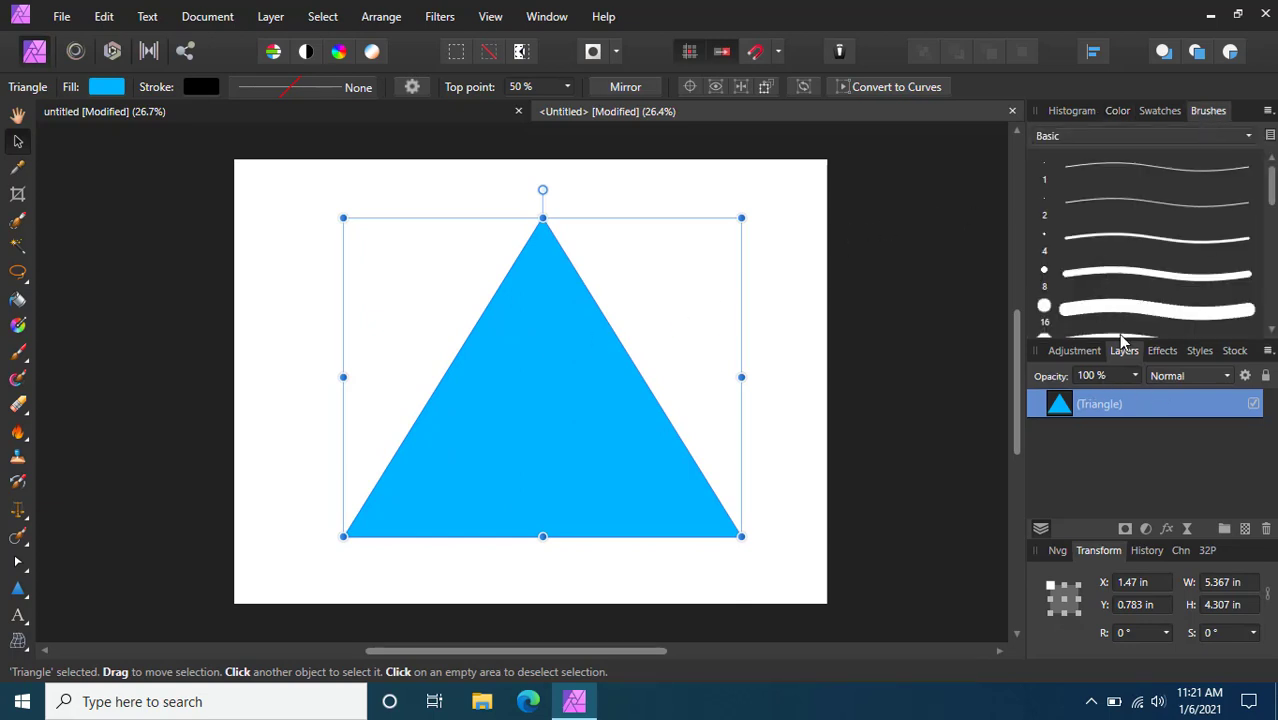
pyautogui.click(1140, 136)
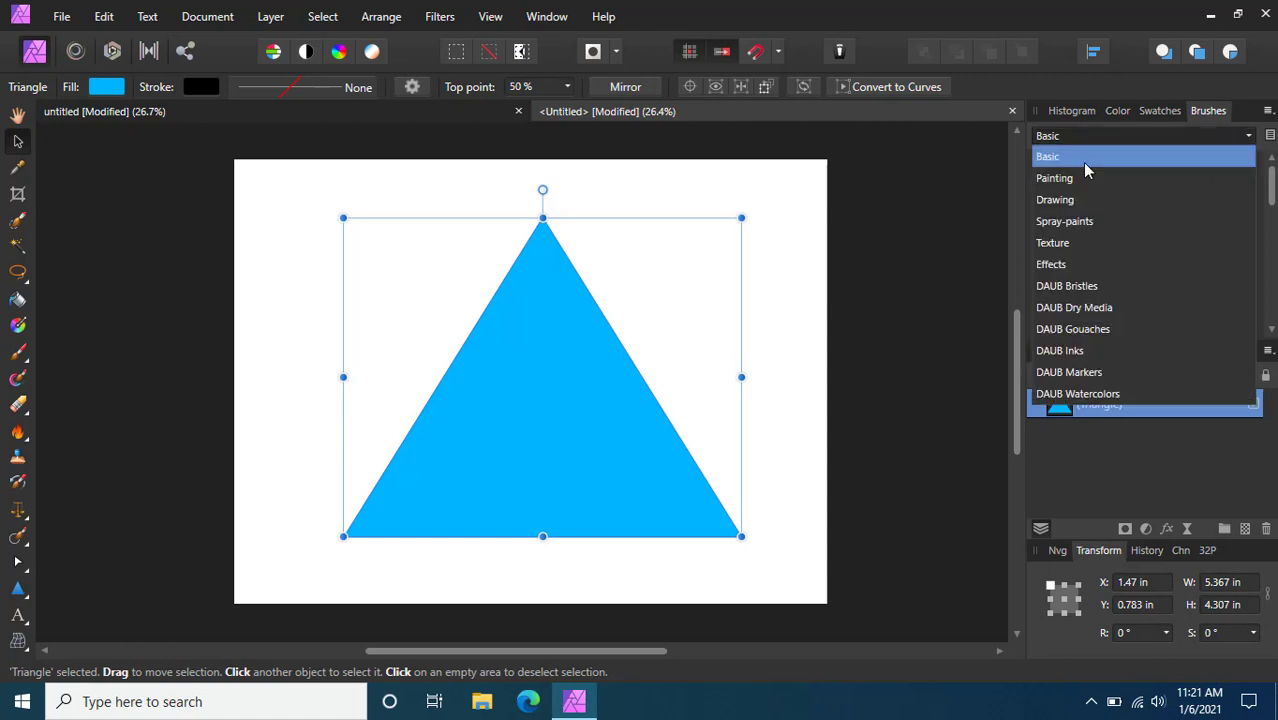
pyautogui.click(1048, 156)
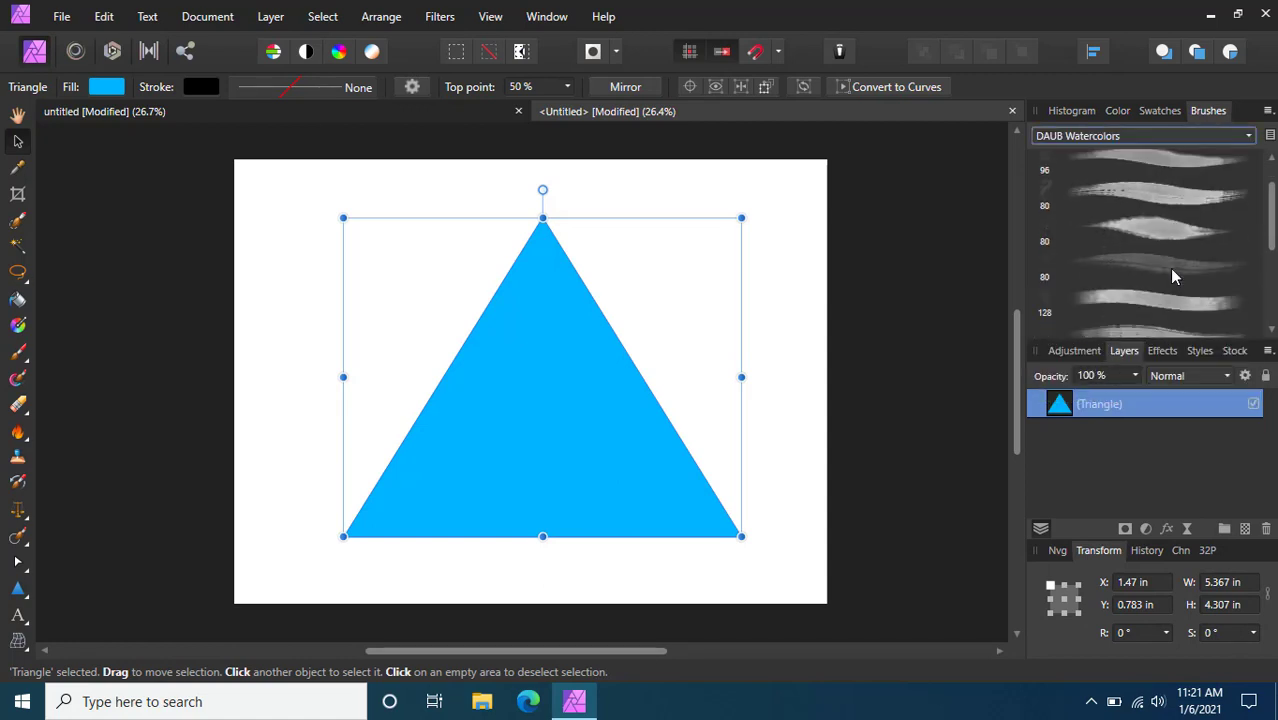
pyautogui.click(1144, 300)
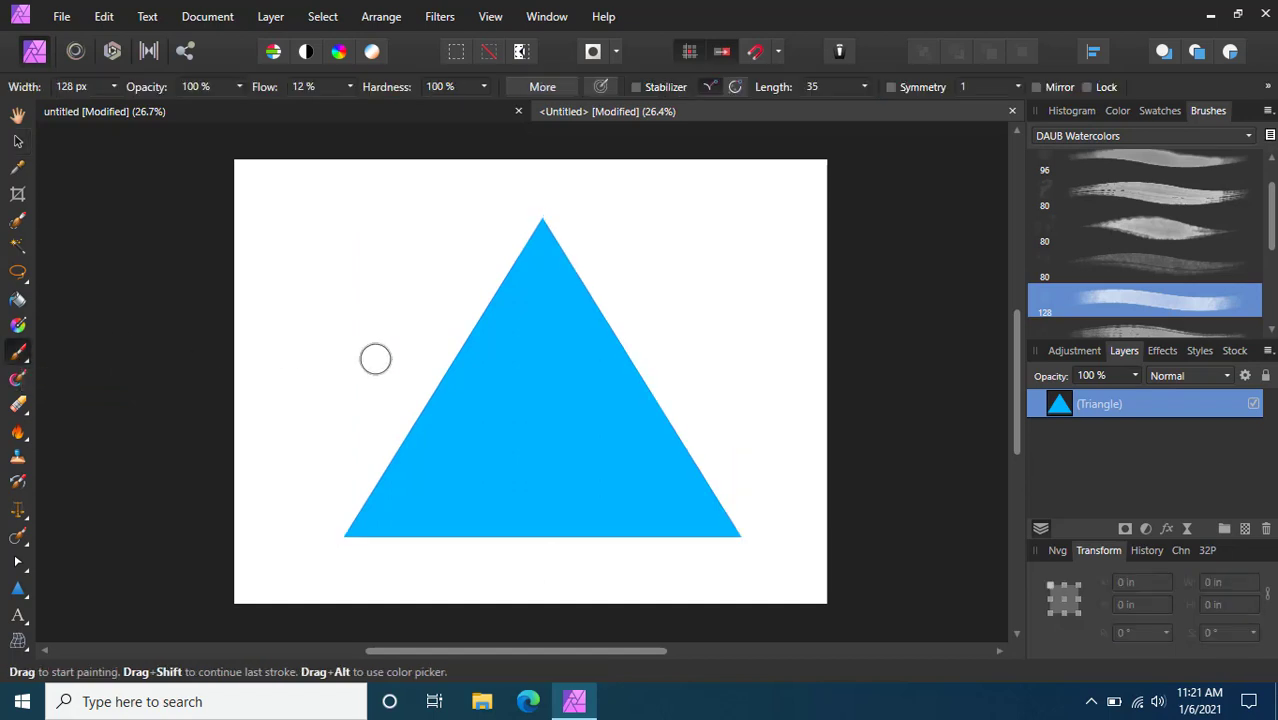
pyautogui.click(1116, 110)
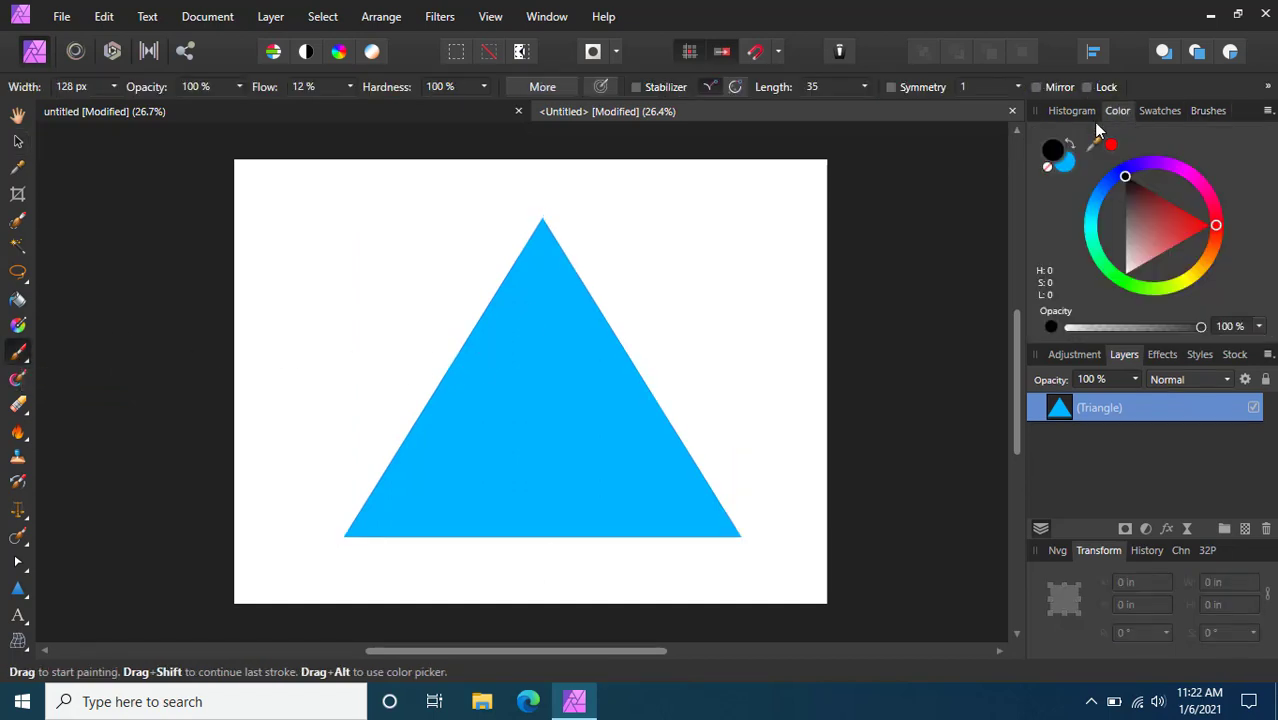
pyautogui.moveTo(544, 220)
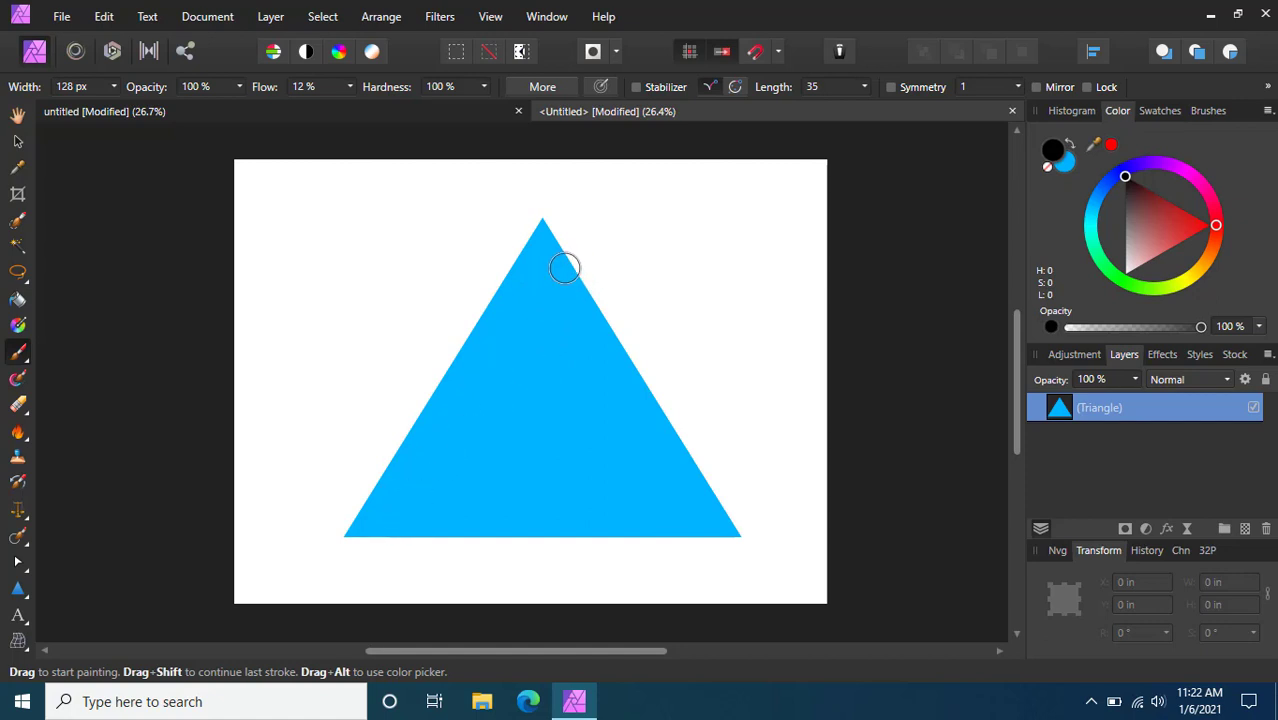
# Paint a dark blue watercolour band down the triangle's left edge from the apex.
pyautogui.click(1100, 198)
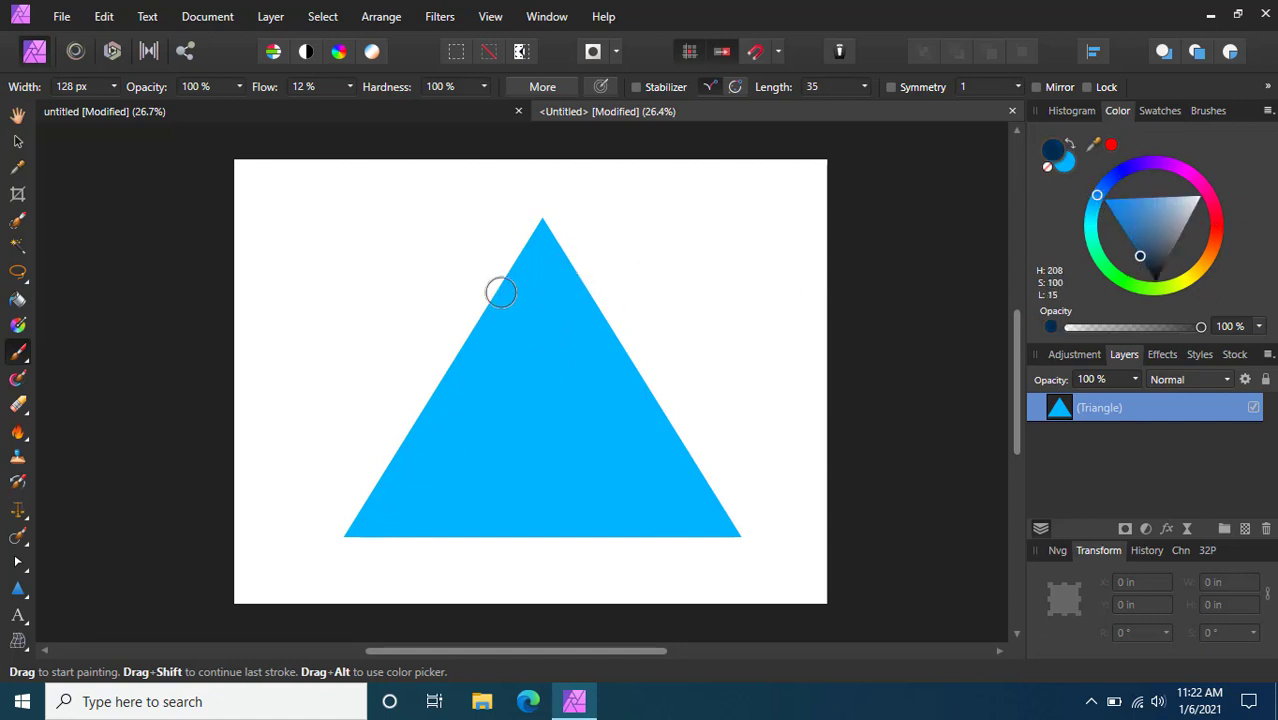
pyautogui.moveTo(68, 144)
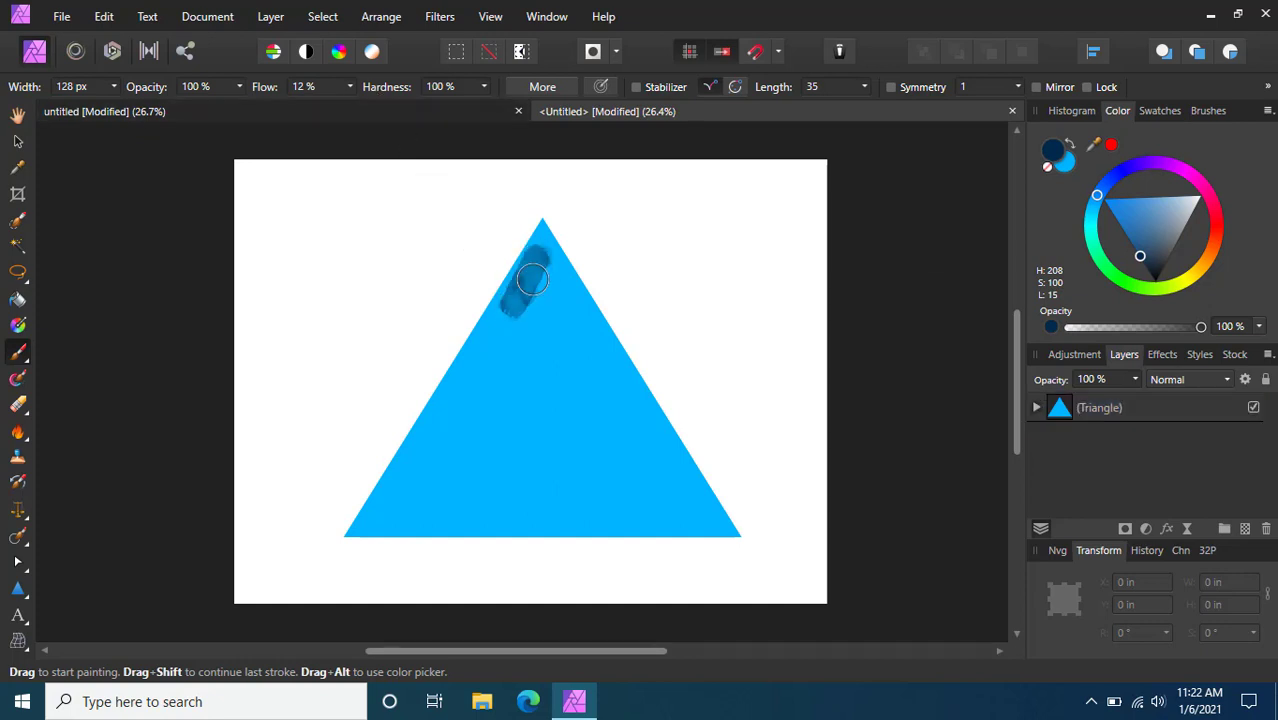
pyautogui.moveTo(532, 278); pyautogui.dragTo(518, 268)
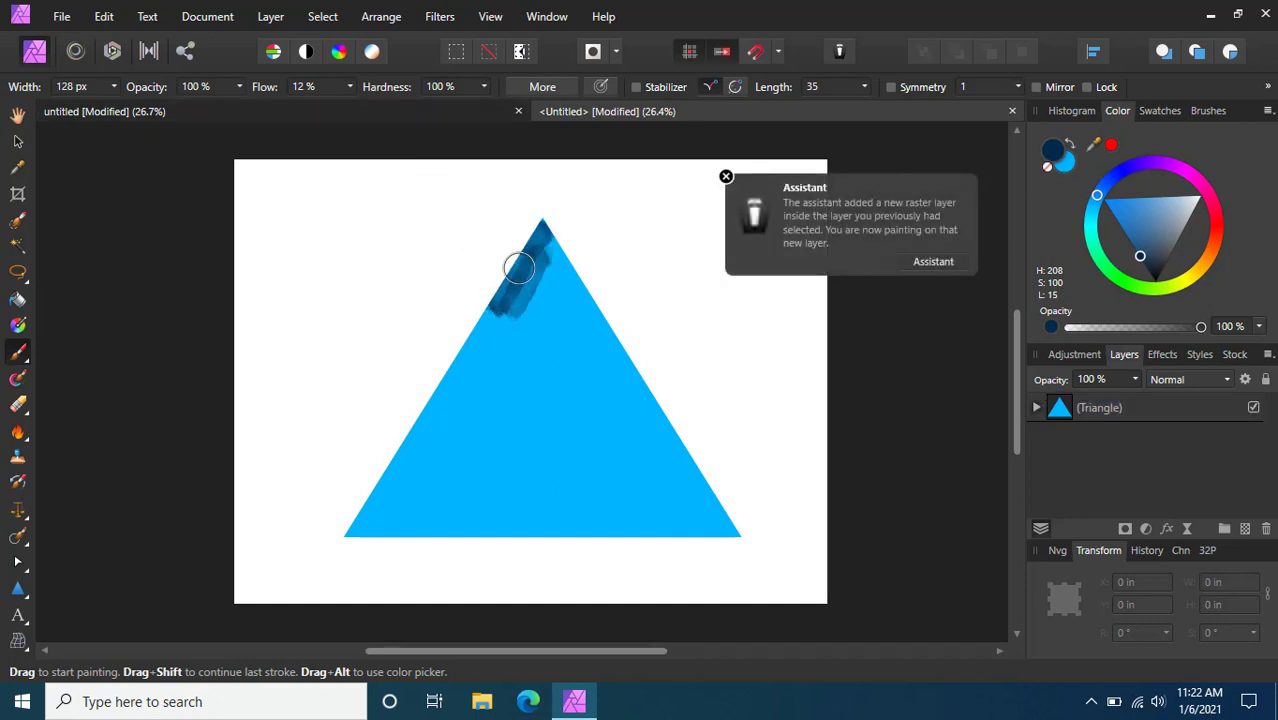
pyautogui.moveTo(518, 268); pyautogui.dragTo(356, 528)
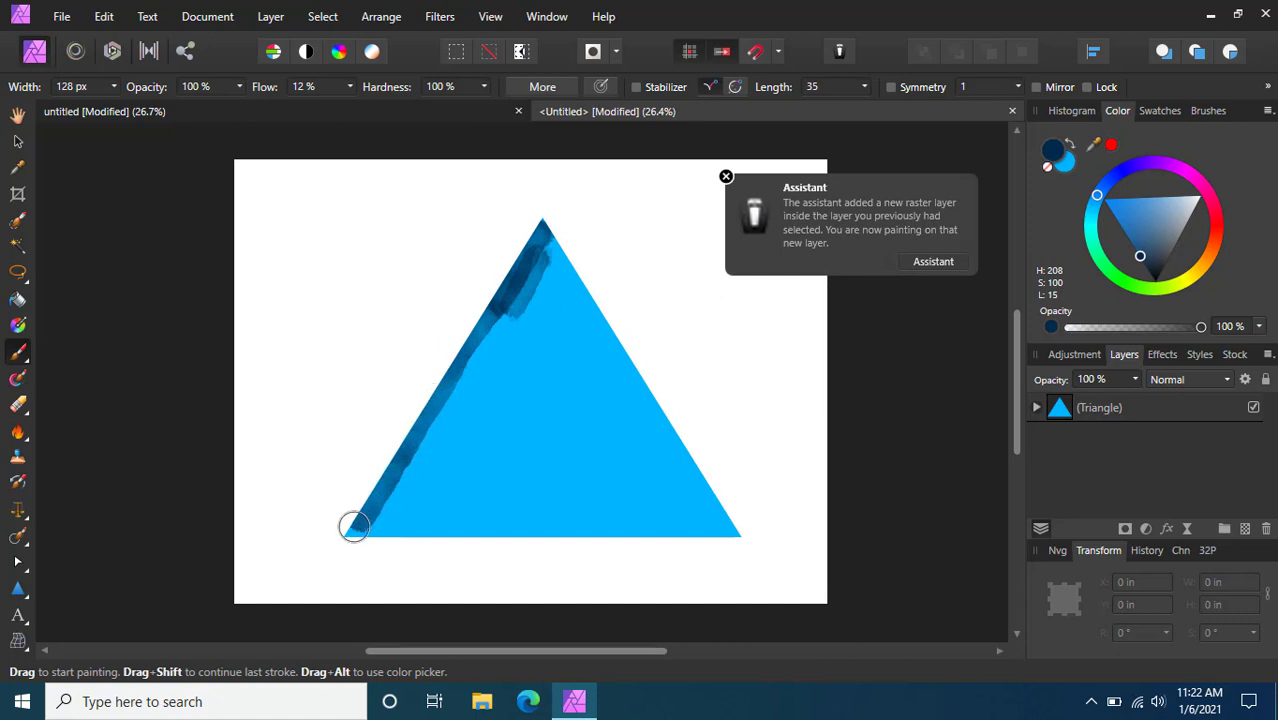
pyautogui.moveTo(356, 528); pyautogui.dragTo(498, 336)
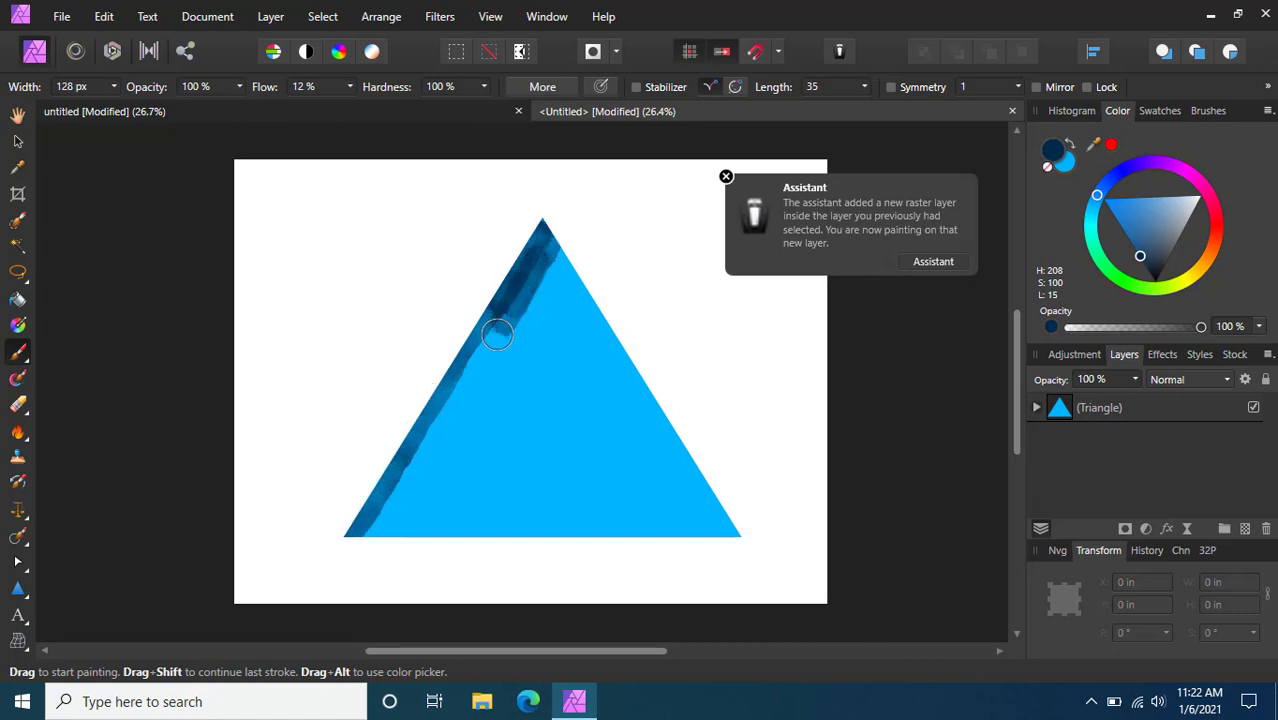
pyautogui.moveTo(496, 336); pyautogui.dragTo(370, 524)
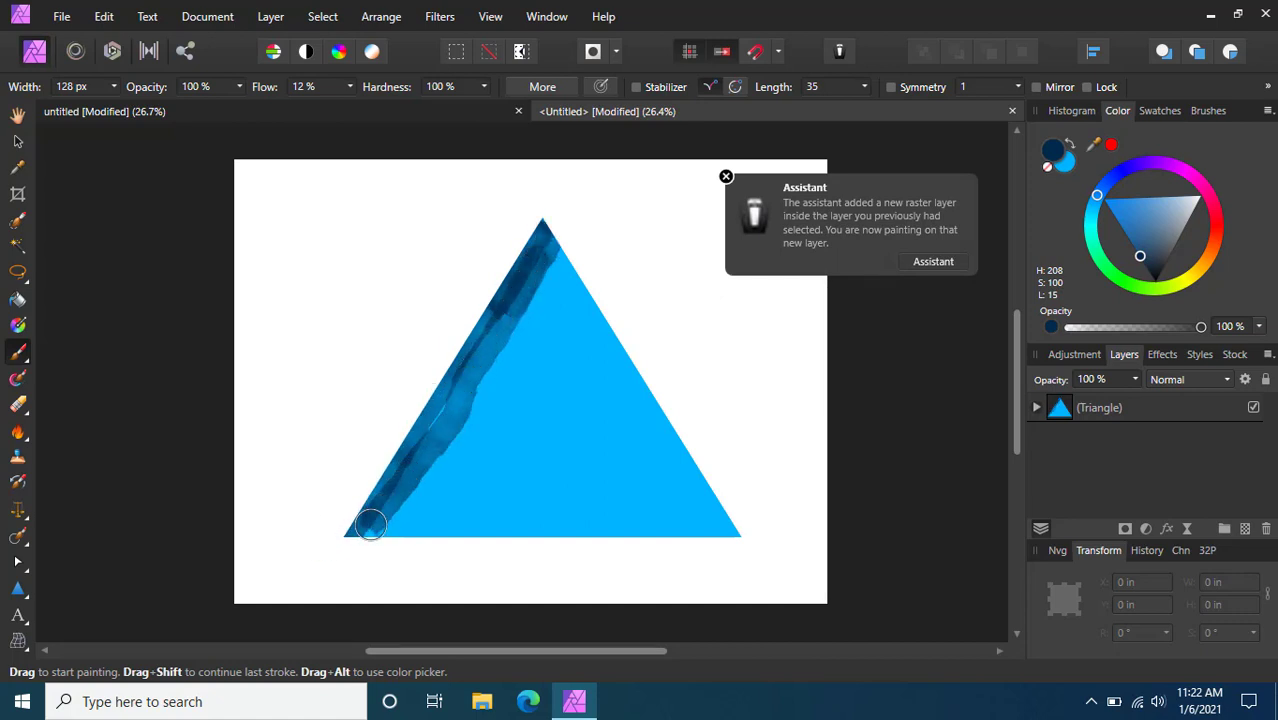
pyautogui.moveTo(370, 524); pyautogui.dragTo(540, 252)
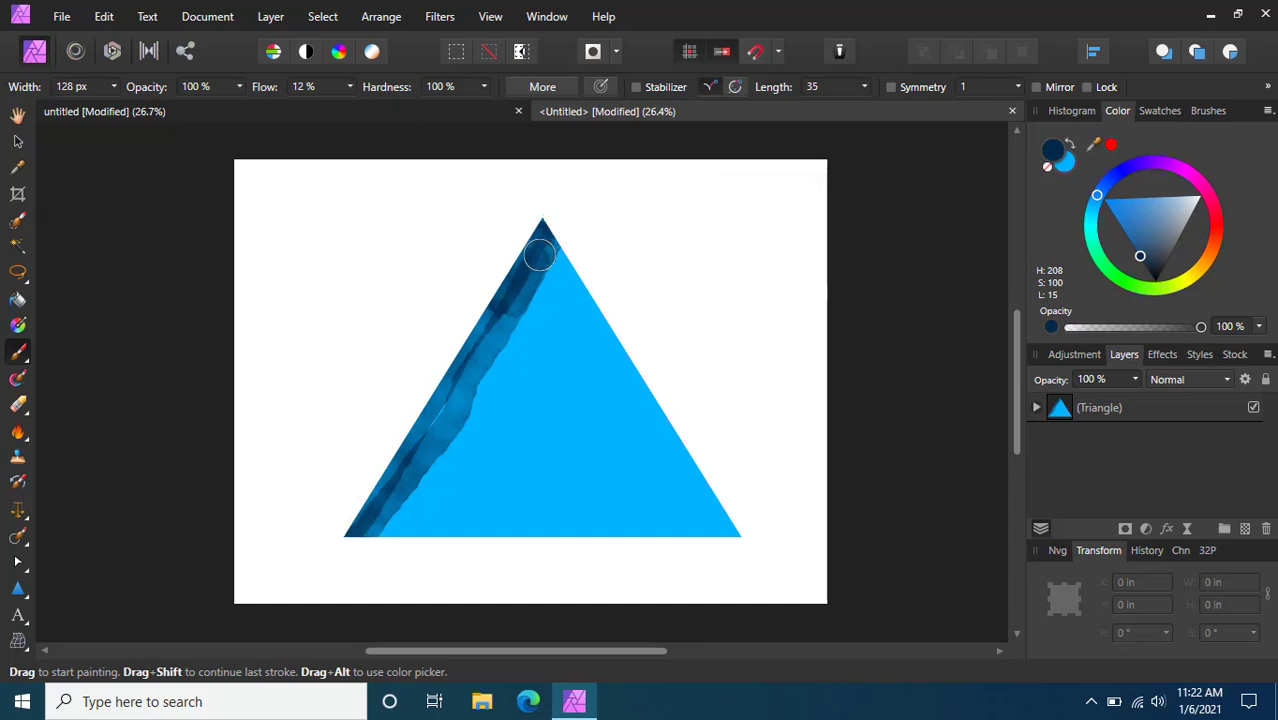
pyautogui.moveTo(540, 252); pyautogui.dragTo(392, 470)
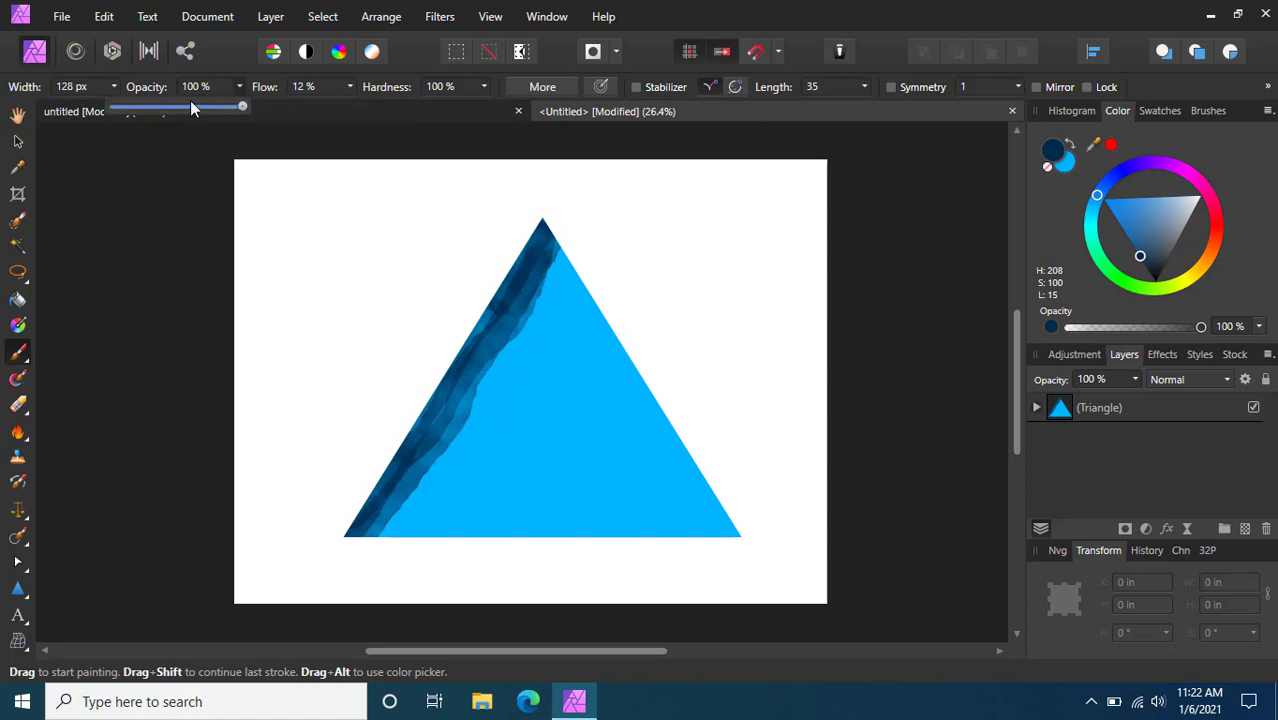
pyautogui.moveTo(190, 112)
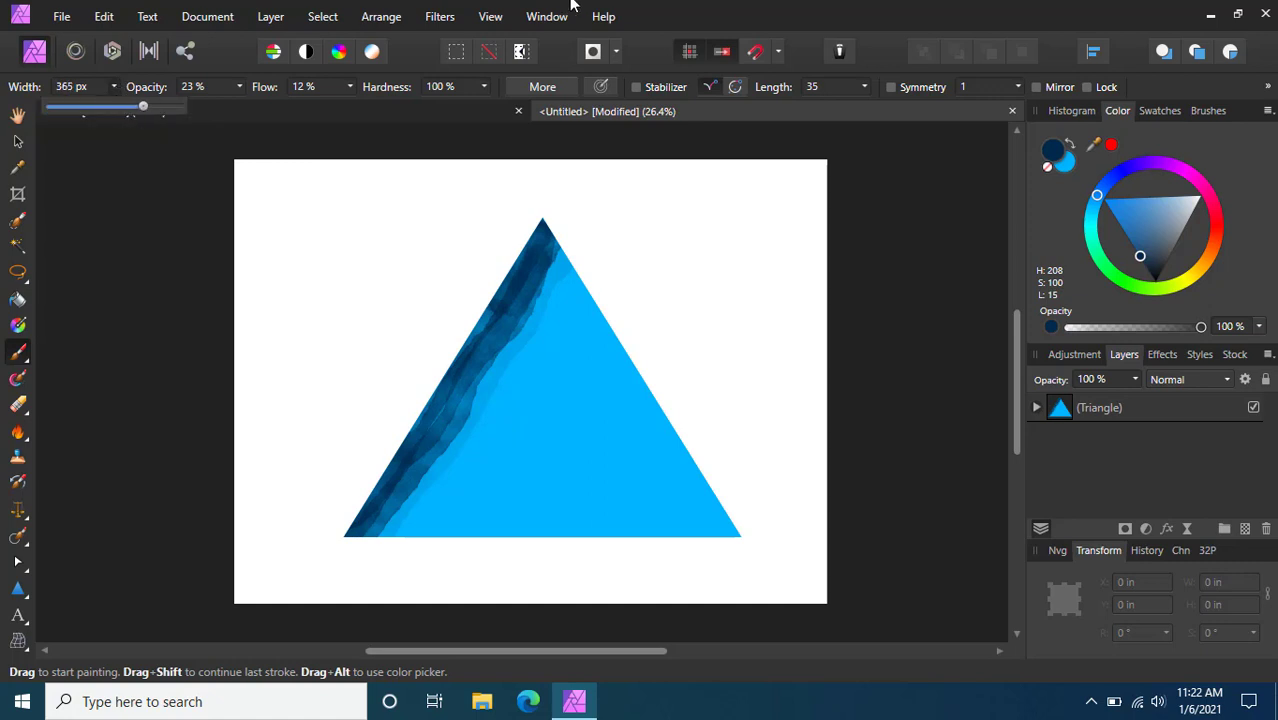
# Build up translucent dark washes along the triangle's left side and bottom edge.
pyautogui.moveTo(544, 224); pyautogui.dragTo(404, 480)
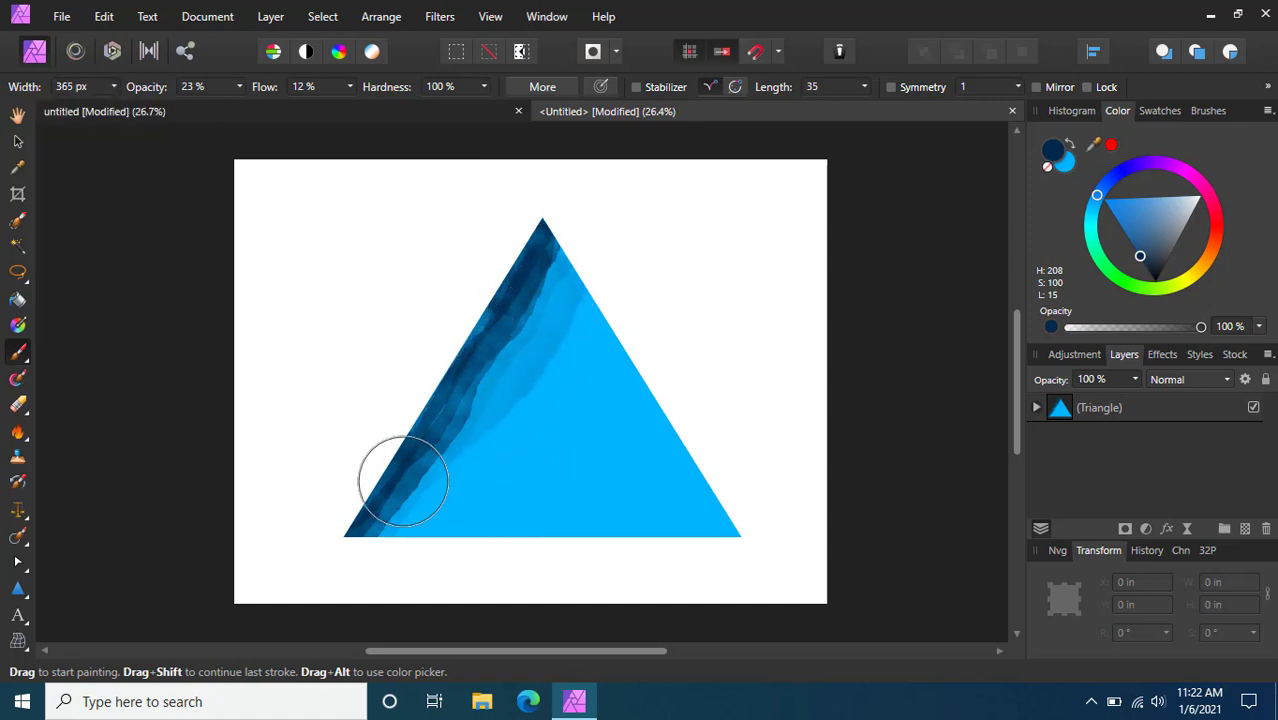
pyautogui.moveTo(404, 480); pyautogui.dragTo(300, 550)
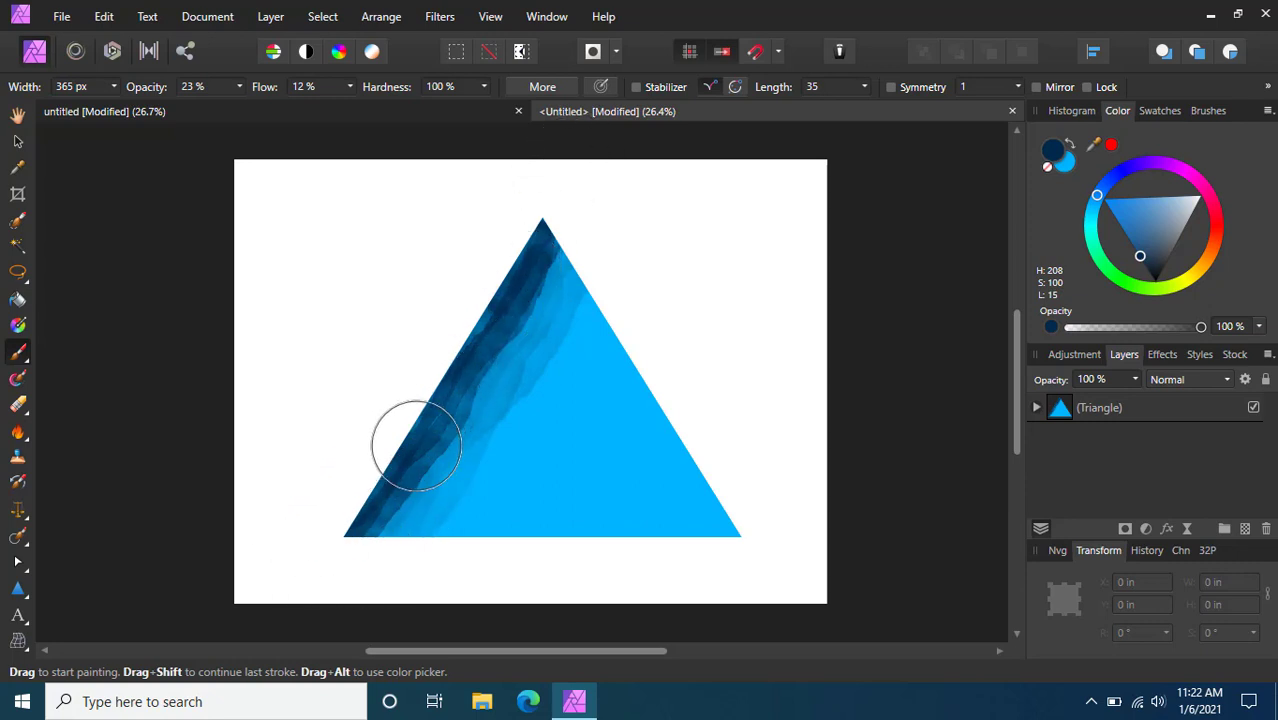
pyautogui.moveTo(416, 444); pyautogui.dragTo(416, 536)
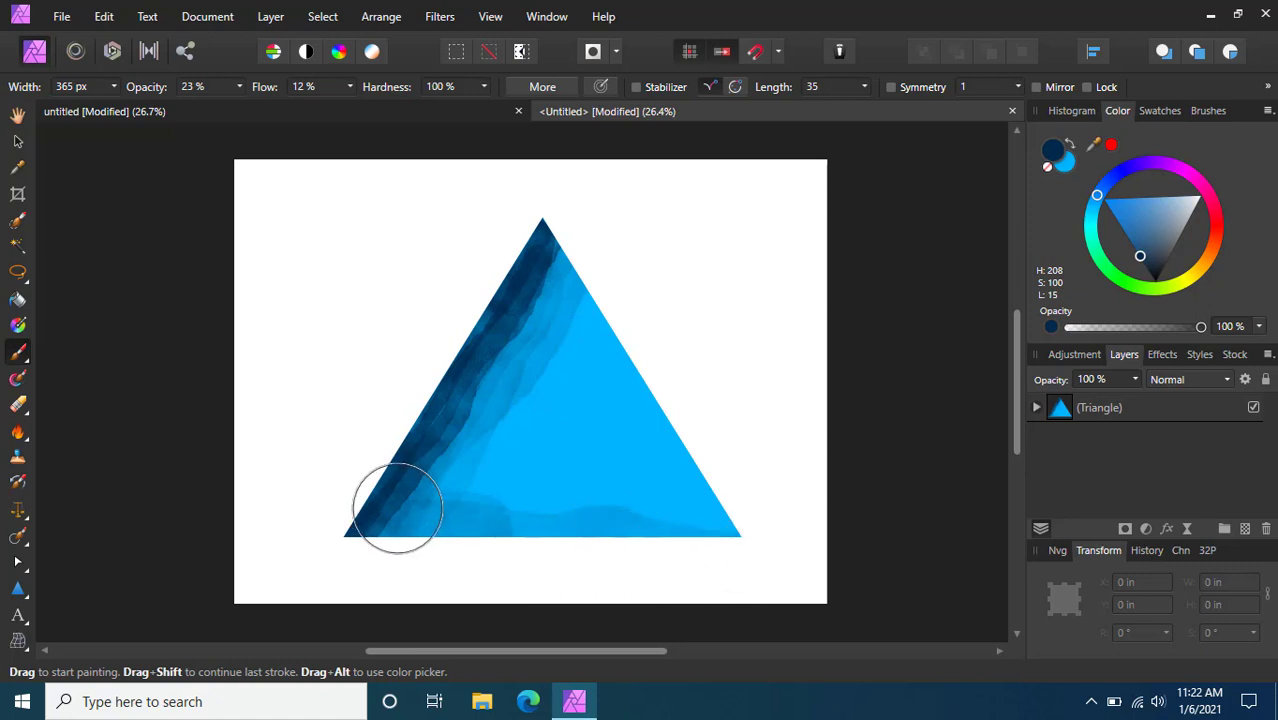
pyautogui.moveTo(396, 508); pyautogui.dragTo(728, 512)
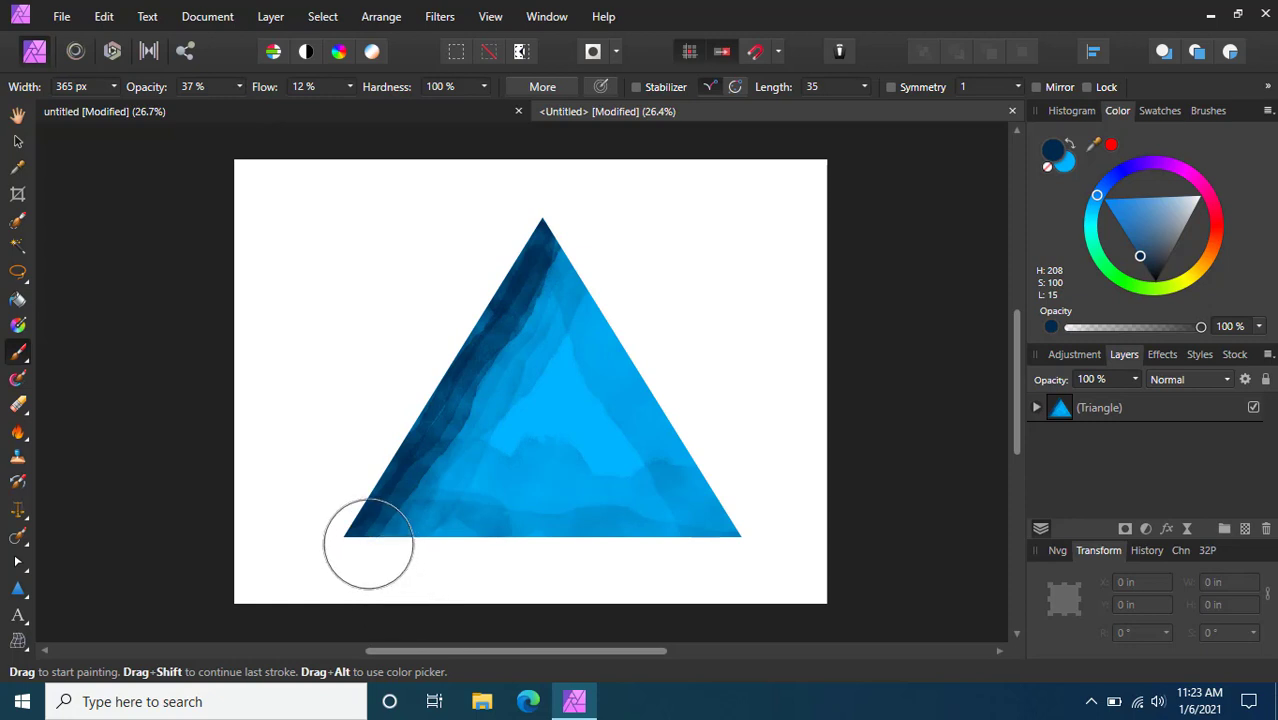
pyautogui.moveTo(368, 544); pyautogui.dragTo(590, 556)
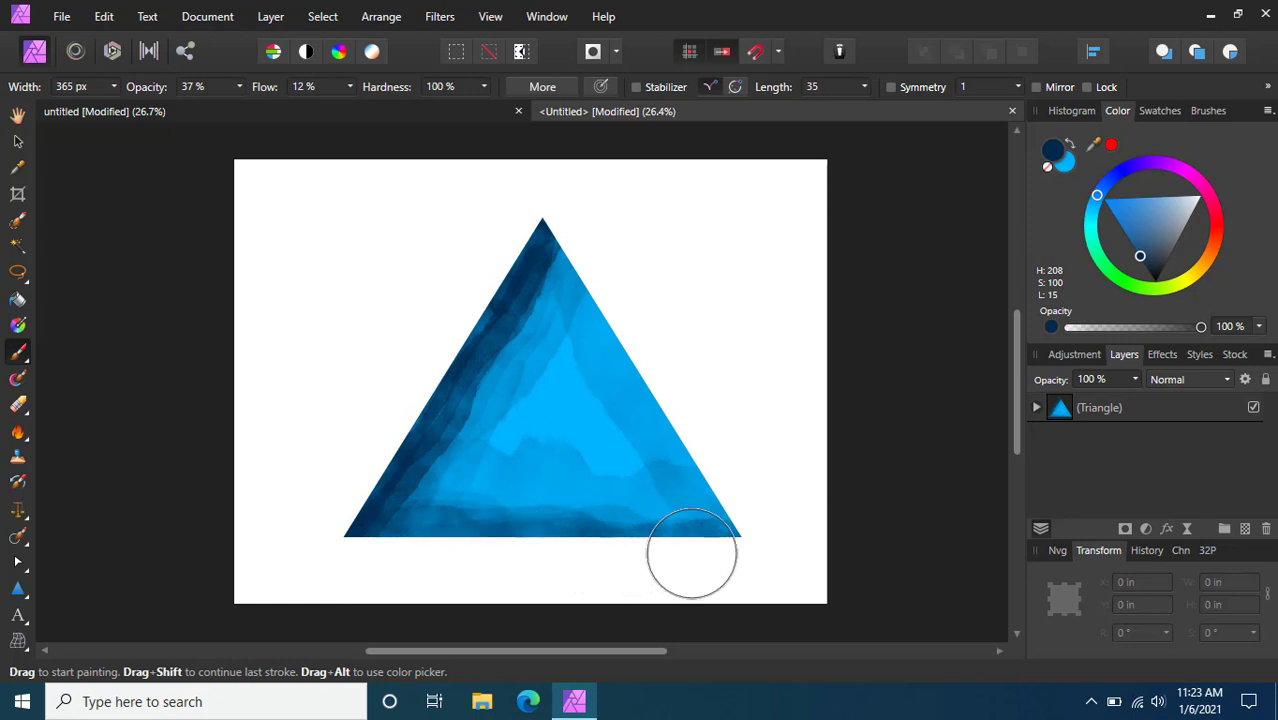
pyautogui.moveTo(692, 552); pyautogui.dragTo(420, 496)
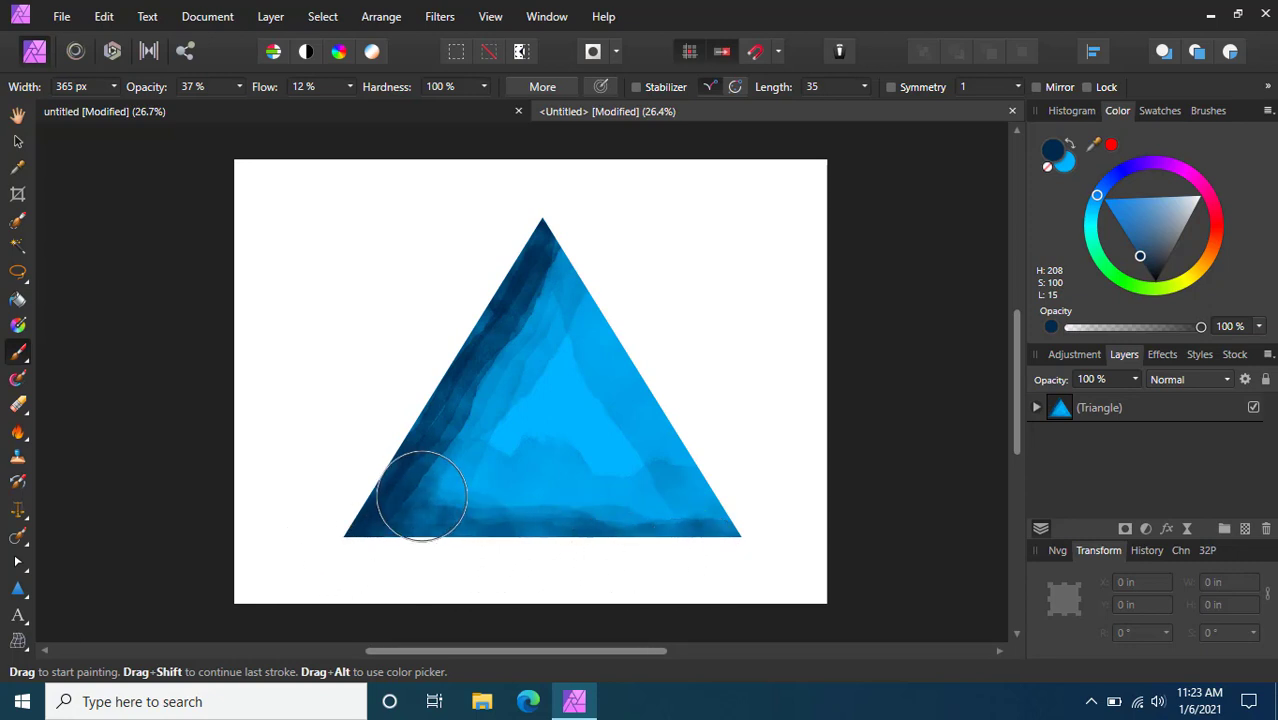
pyautogui.moveTo(420, 496); pyautogui.dragTo(484, 504)
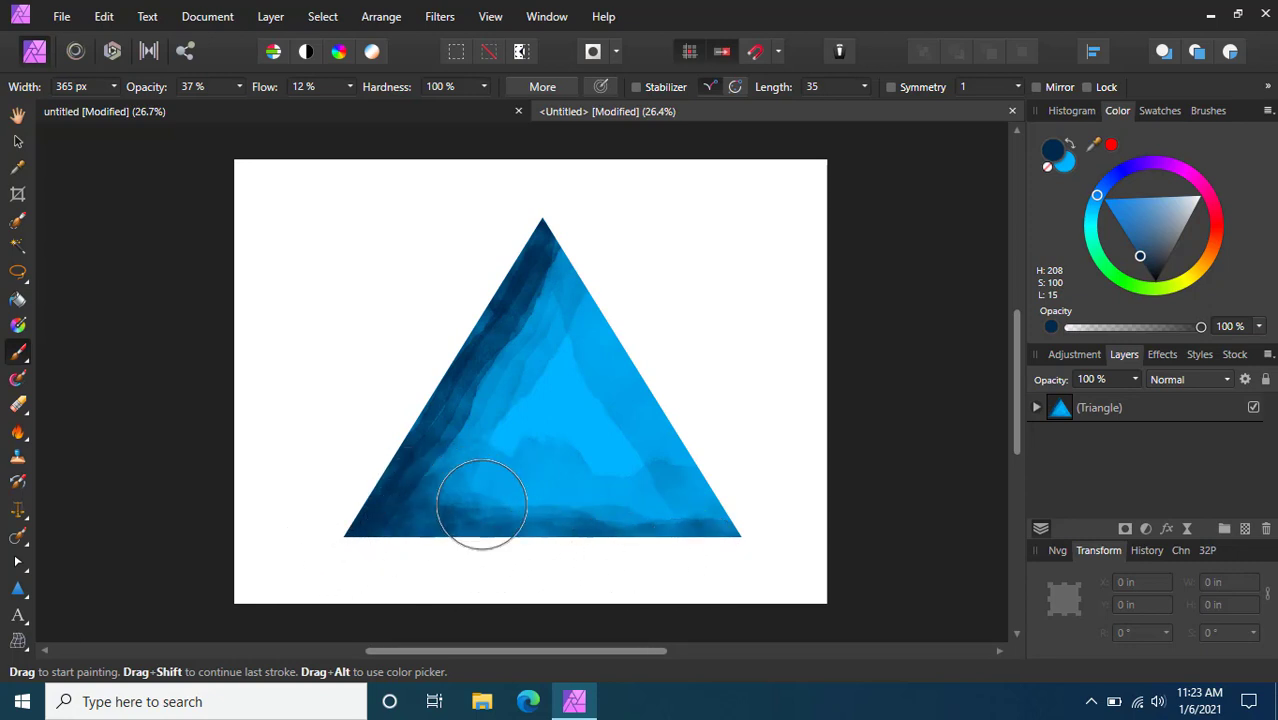
# Shade the lower middle and right edge, leaving a bright light-blue centre.
pyautogui.moveTo(482, 504); pyautogui.dragTo(556, 516)
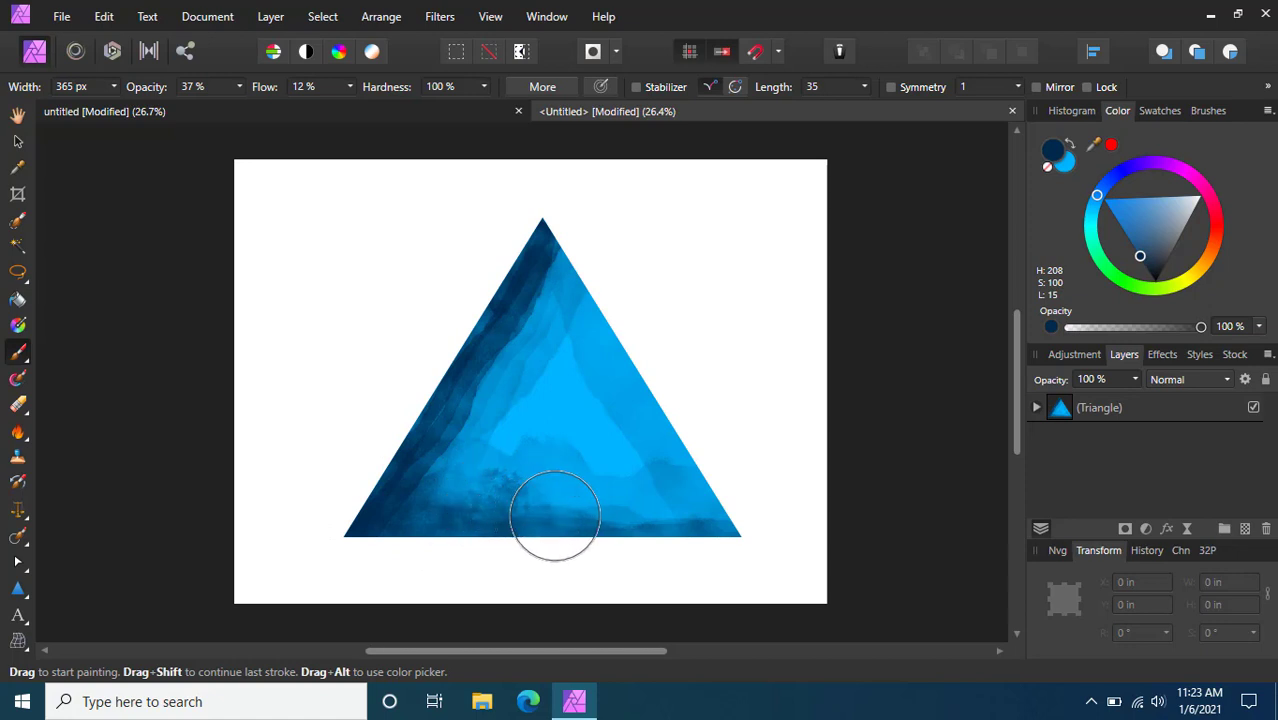
pyautogui.moveTo(556, 516); pyautogui.dragTo(432, 490)
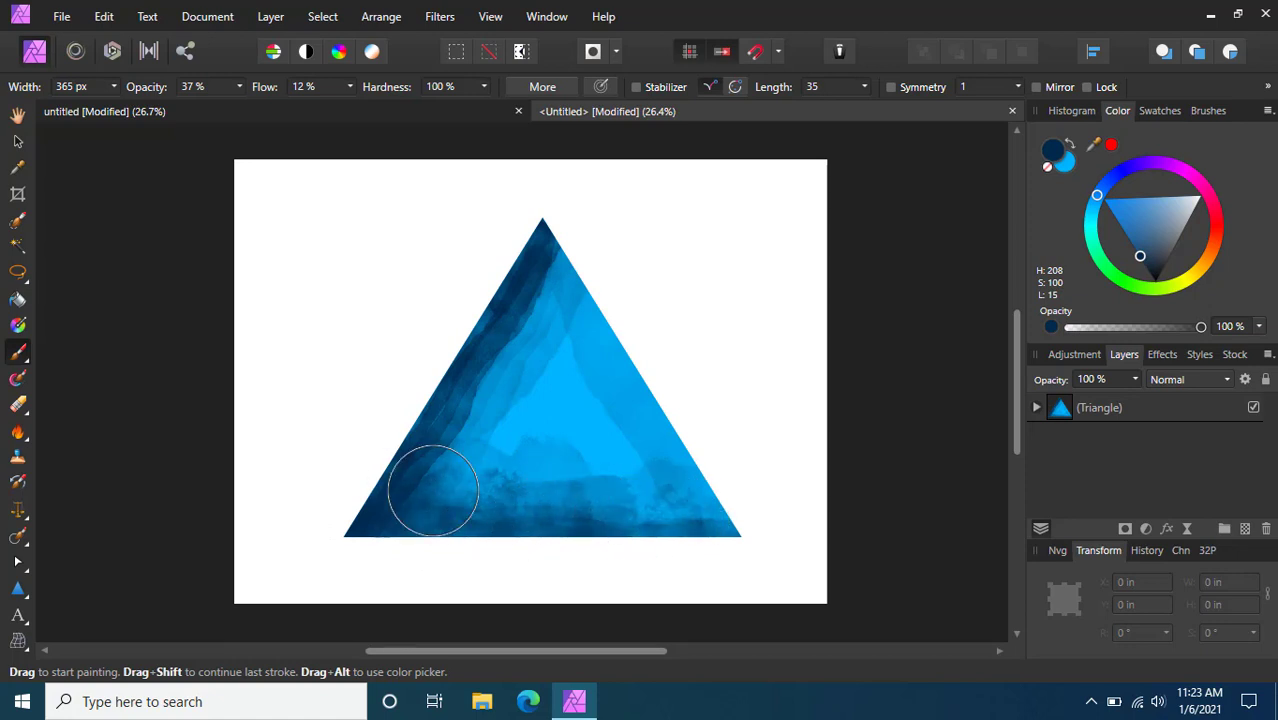
pyautogui.moveTo(432, 490); pyautogui.dragTo(500, 378)
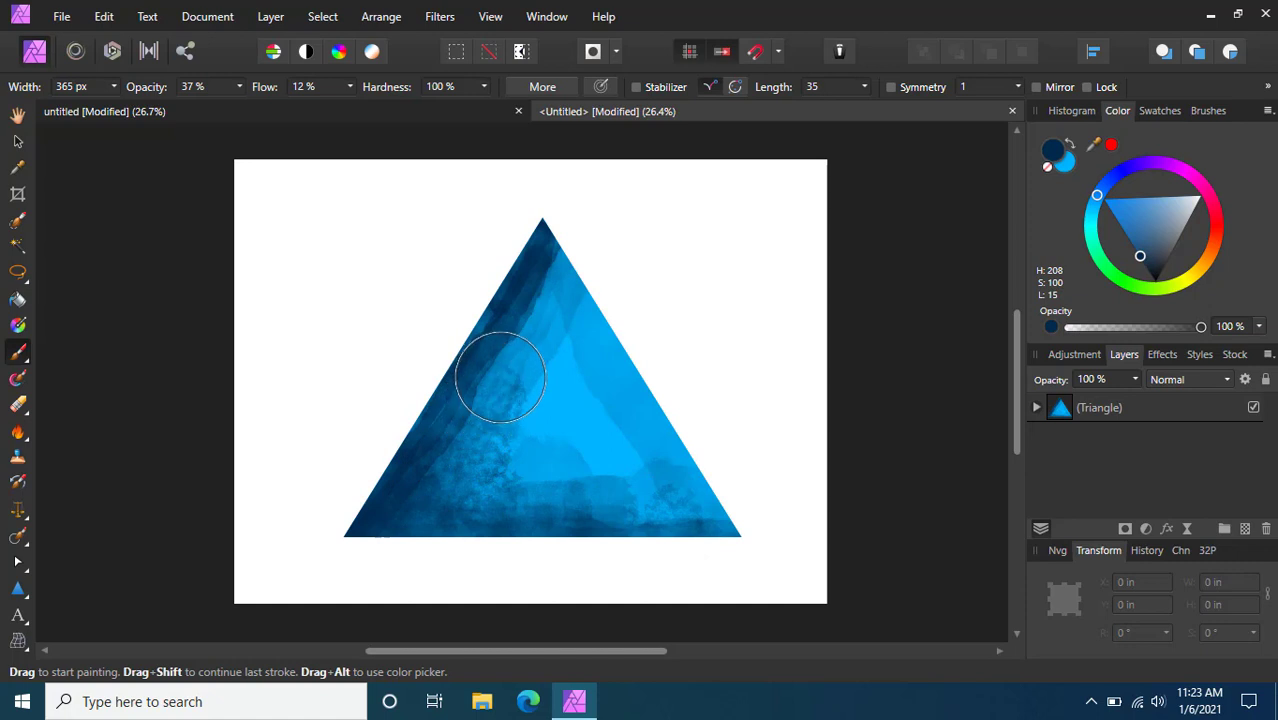
pyautogui.moveTo(500, 380); pyautogui.dragTo(536, 284)
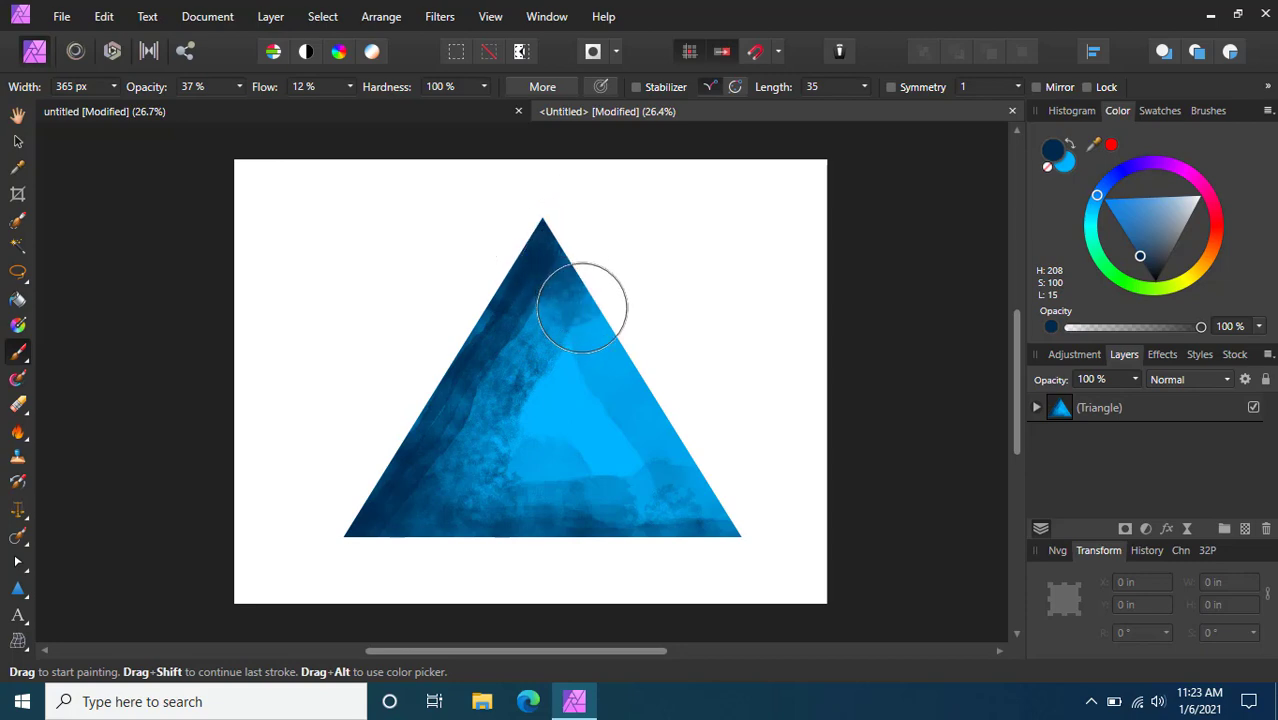
pyautogui.moveTo(584, 304); pyautogui.dragTo(694, 520)
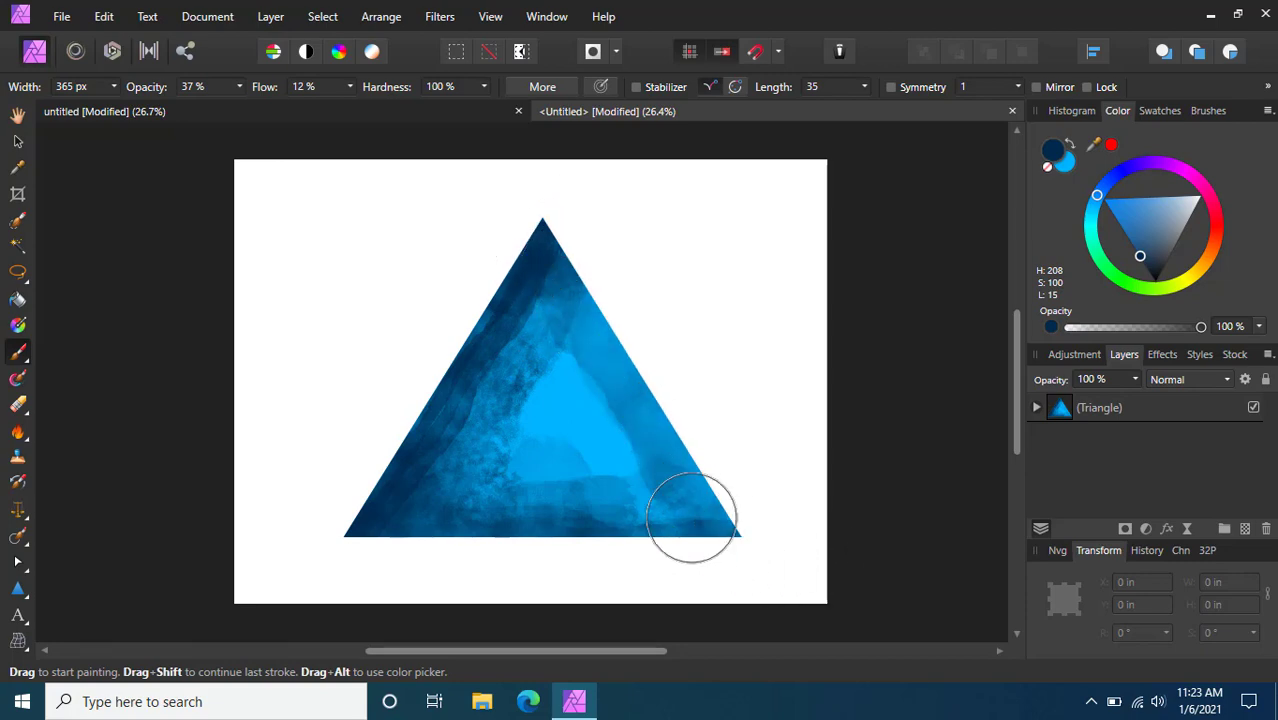
pyautogui.moveTo(690, 520); pyautogui.dragTo(592, 536)
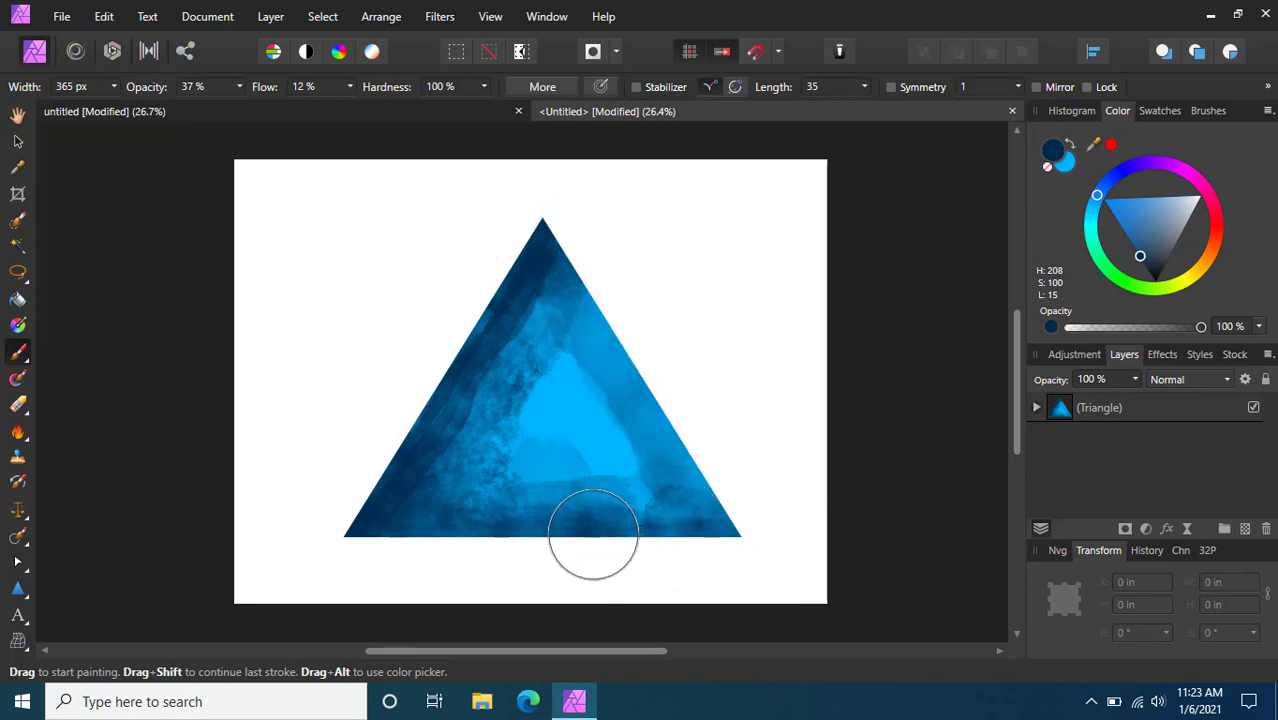
pyautogui.moveTo(592, 536); pyautogui.dragTo(600, 304)
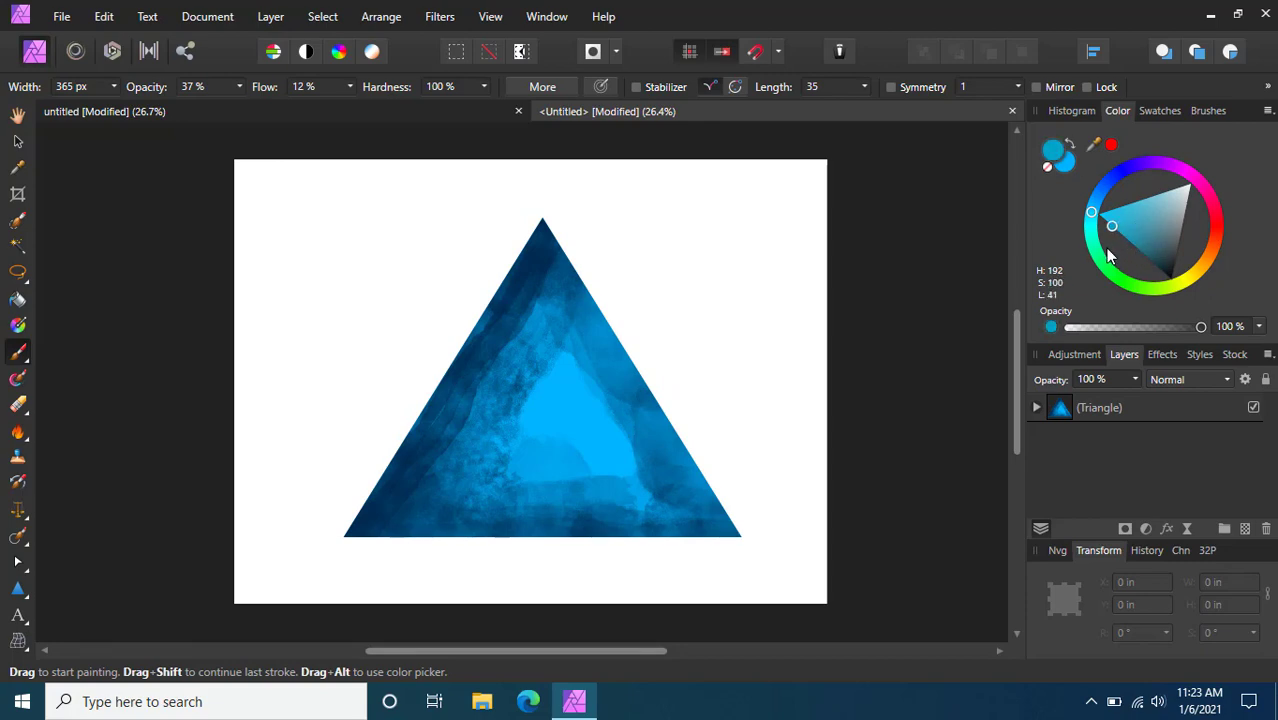
# Soften the brush to 12% opacity, 39% hardness and wash light blue over the upper centre.
pyautogui.click(1100, 216)
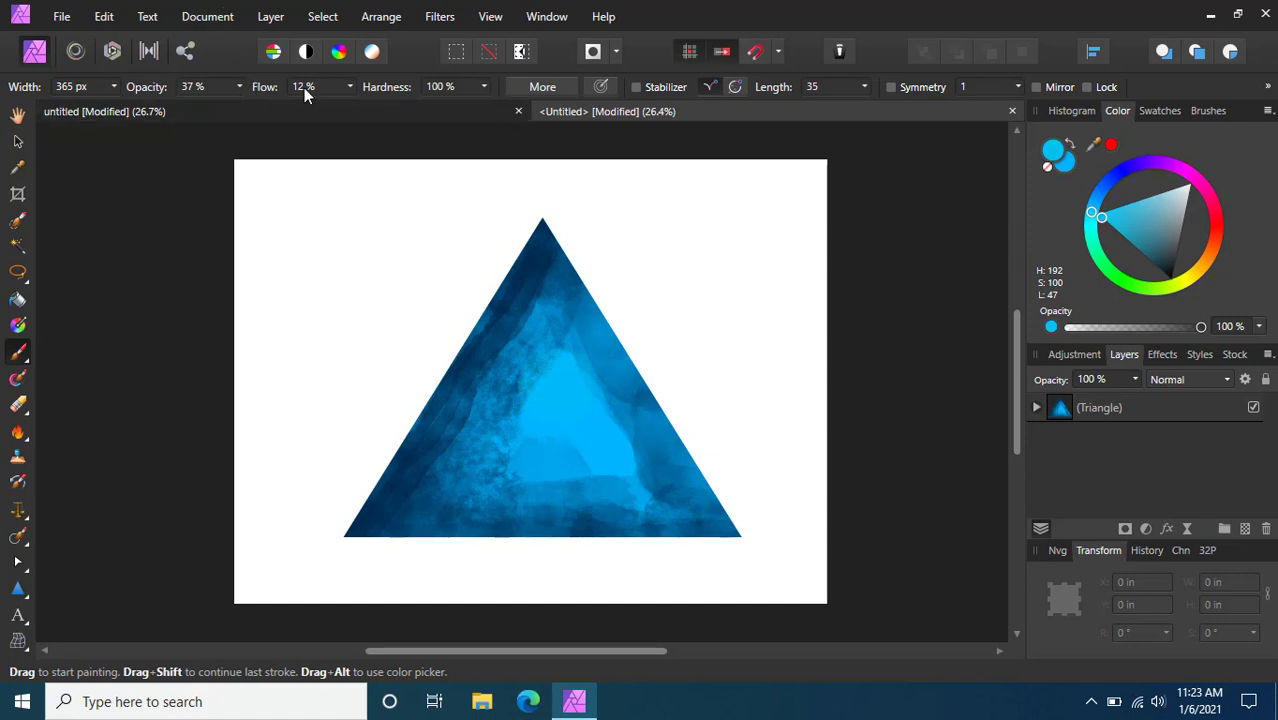
pyautogui.moveTo(484, 108); pyautogui.dragTo(408, 108)
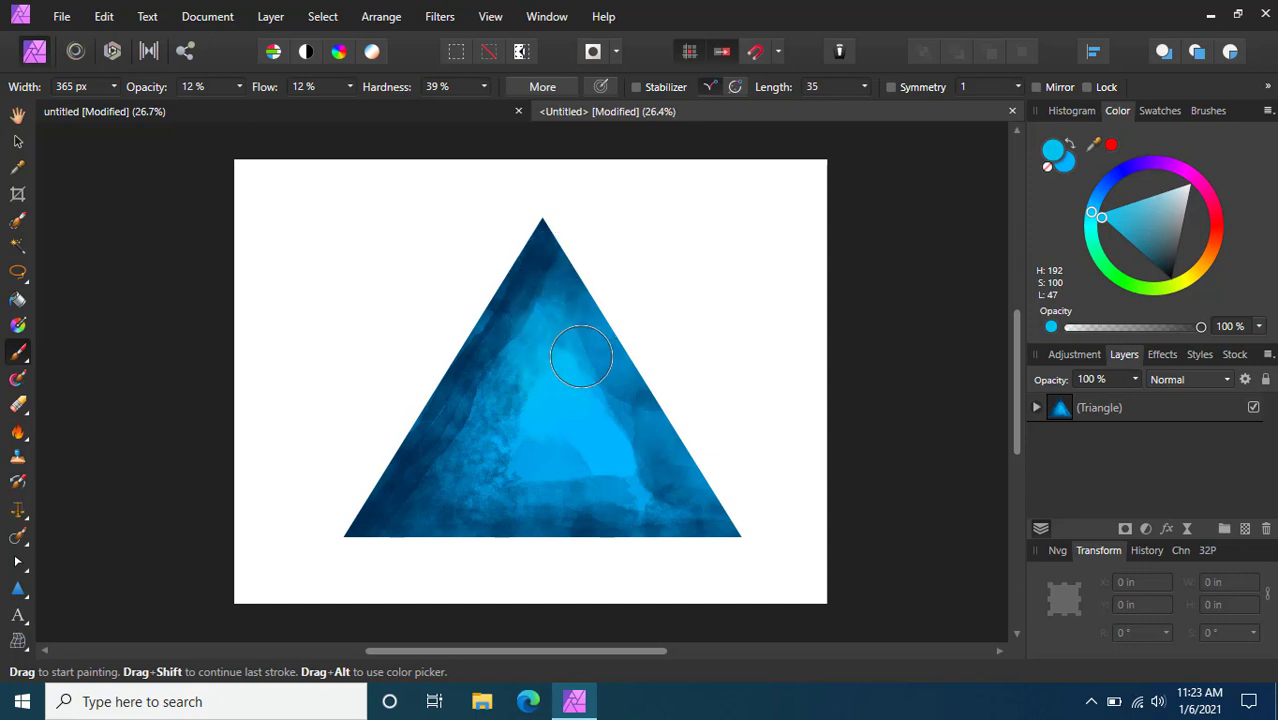
pyautogui.moveTo(576, 384)
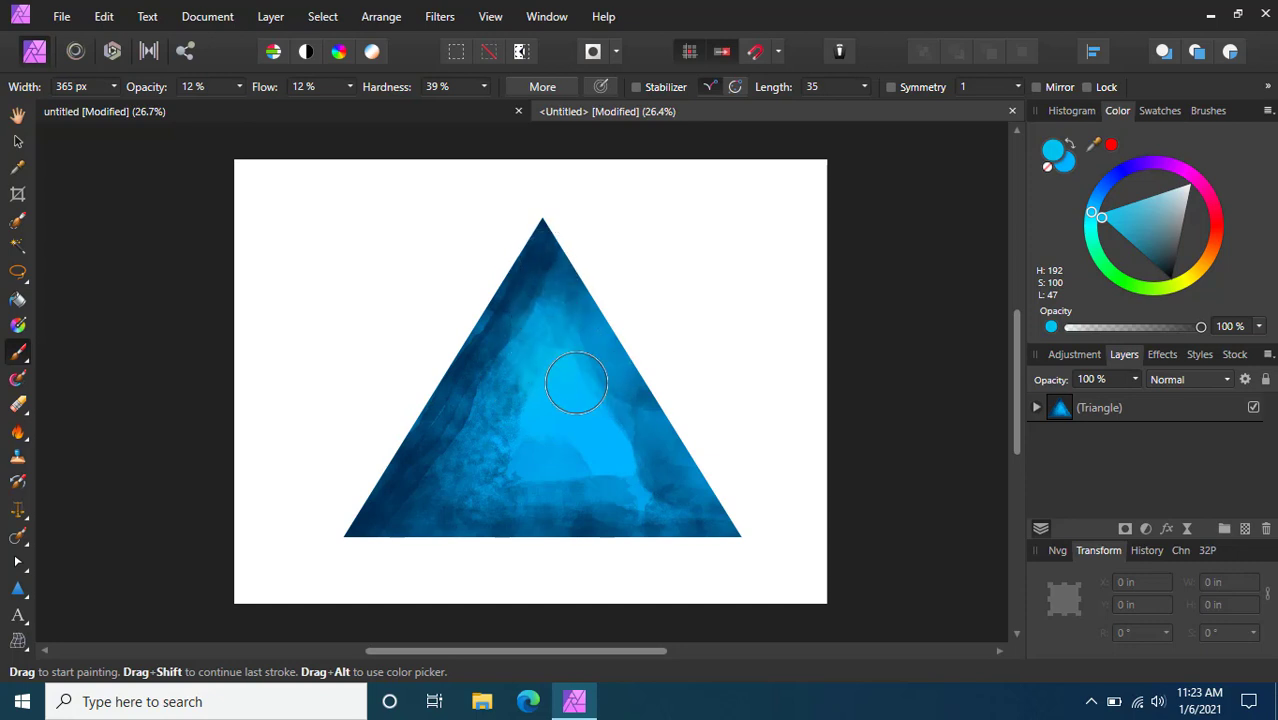
pyautogui.moveTo(576, 384); pyautogui.dragTo(664, 504)
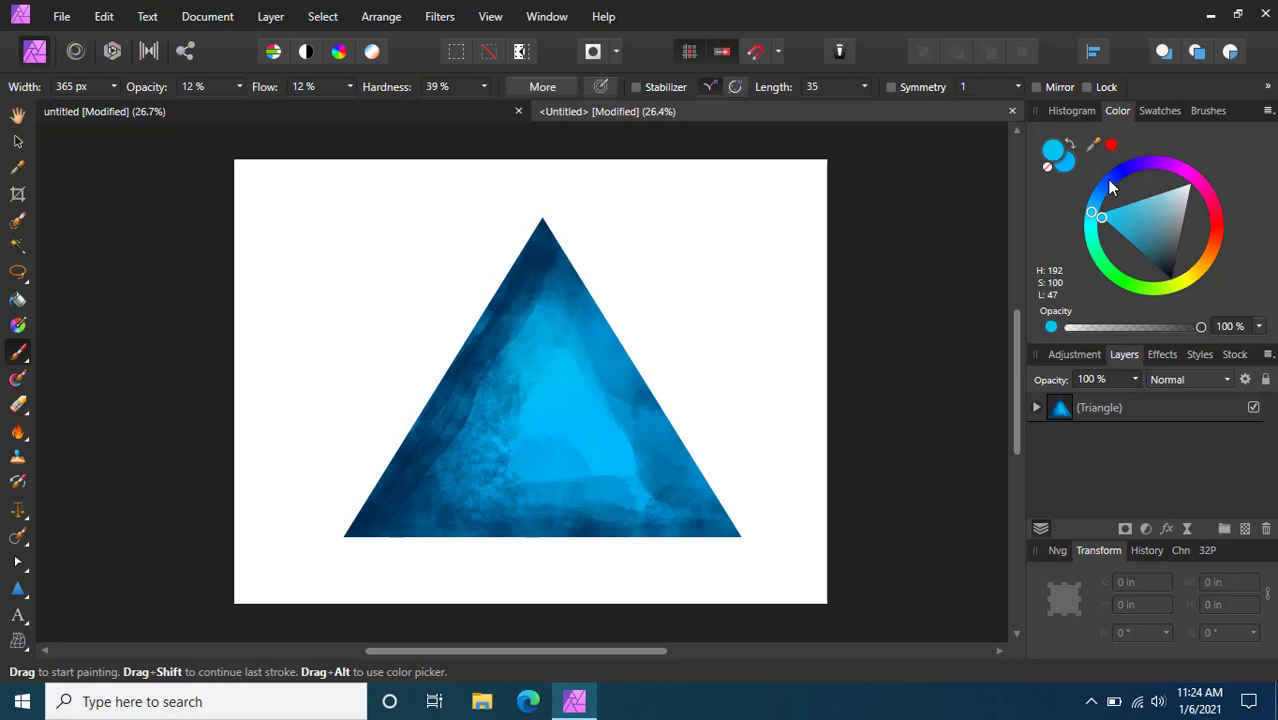
# Deepen the triangle's corners, three edges and apex with deep navy strokes.
pyautogui.click(1126, 232)
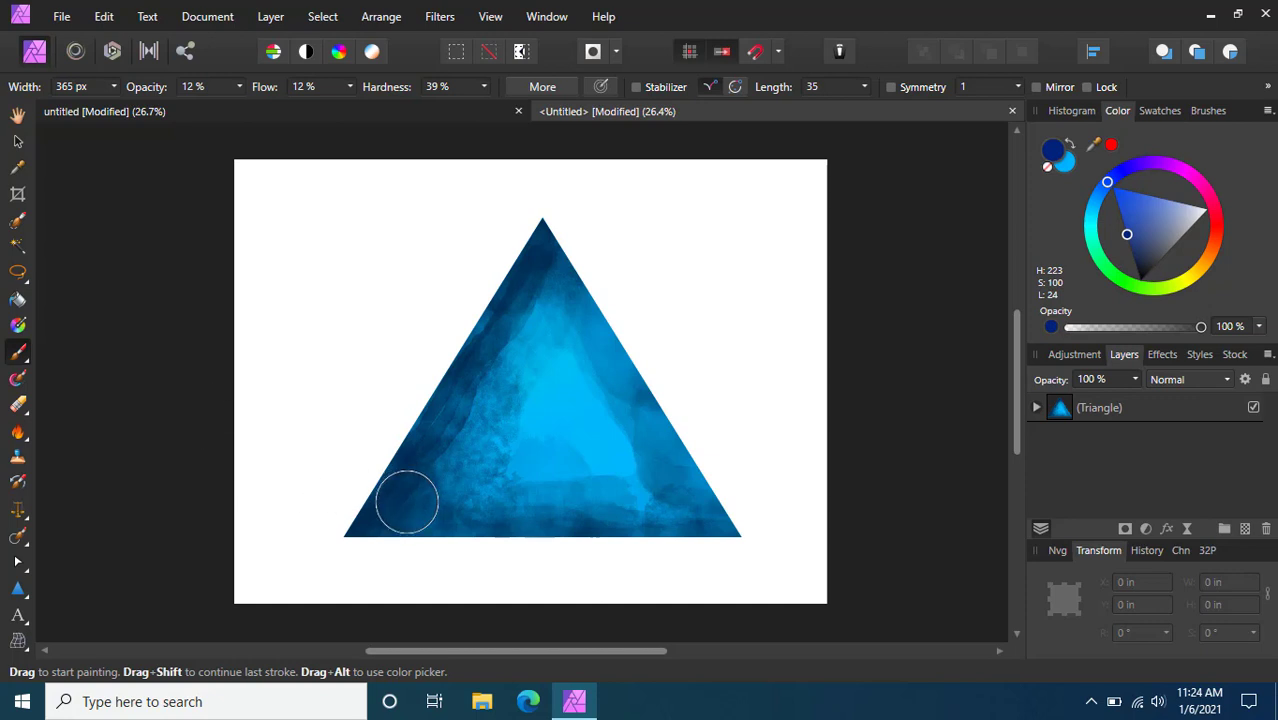
pyautogui.moveTo(408, 502); pyautogui.dragTo(556, 524)
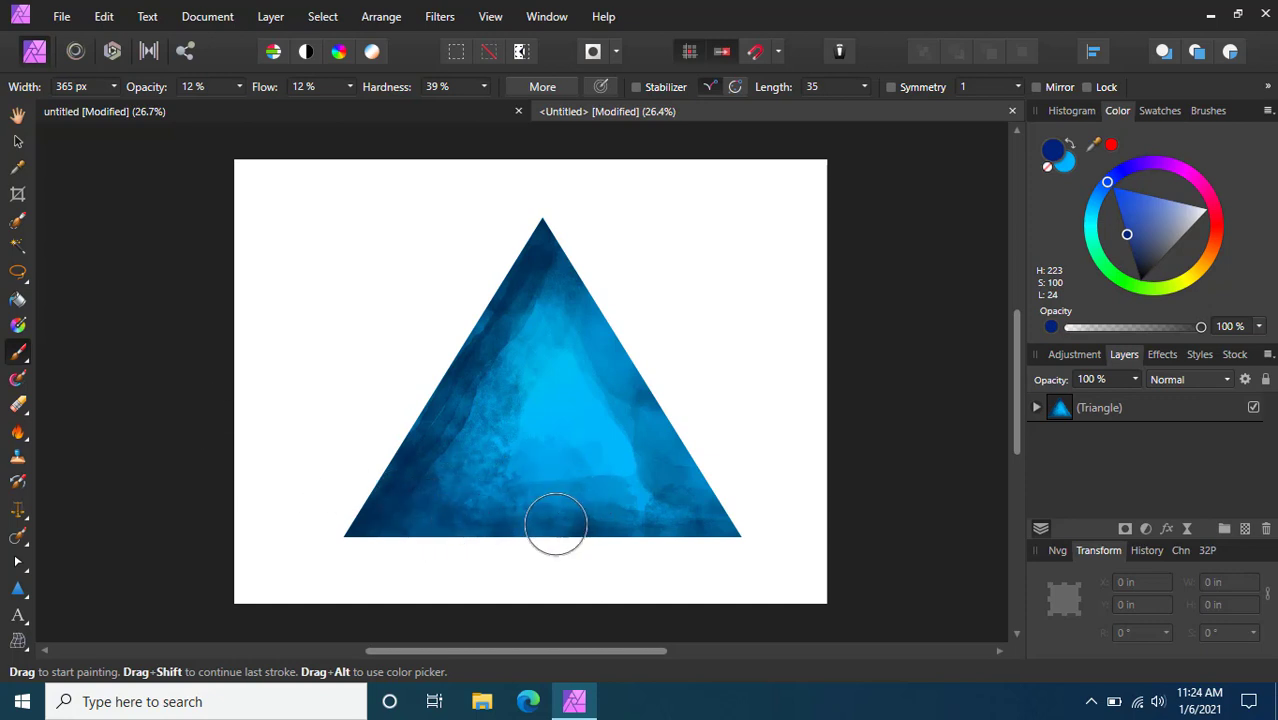
pyautogui.moveTo(556, 524); pyautogui.dragTo(480, 516)
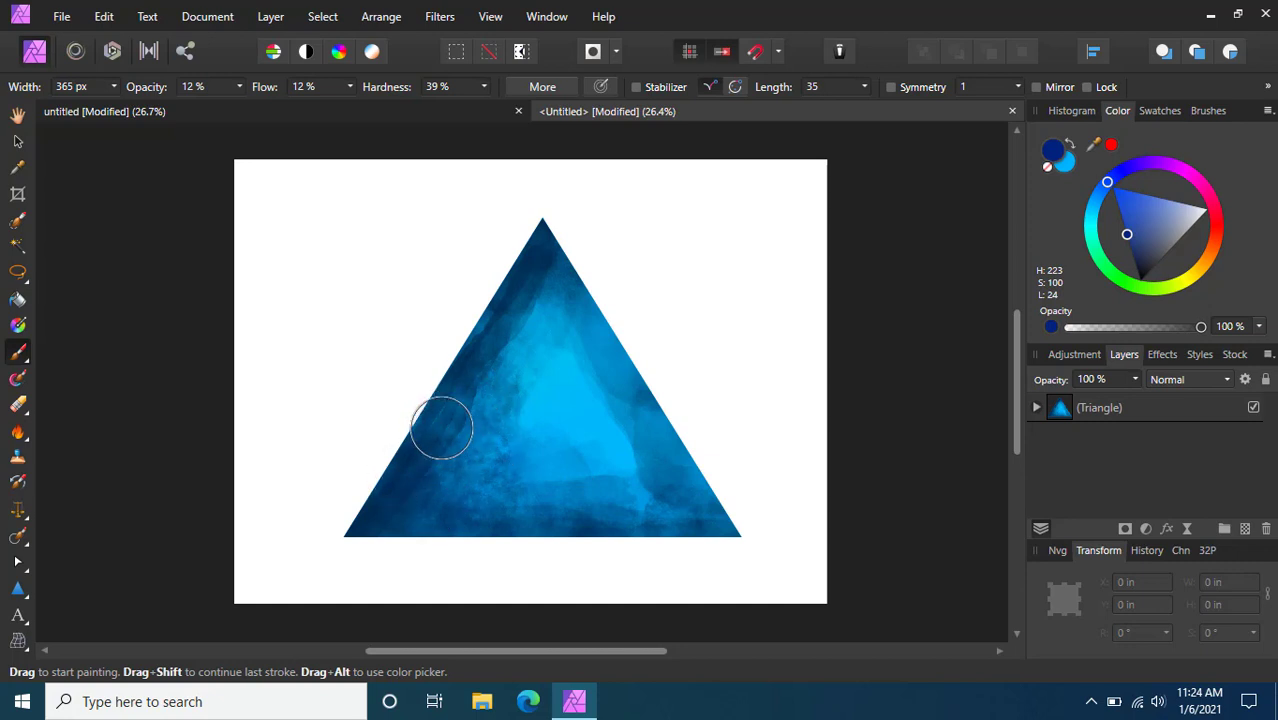
pyautogui.moveTo(442, 428); pyautogui.dragTo(458, 372)
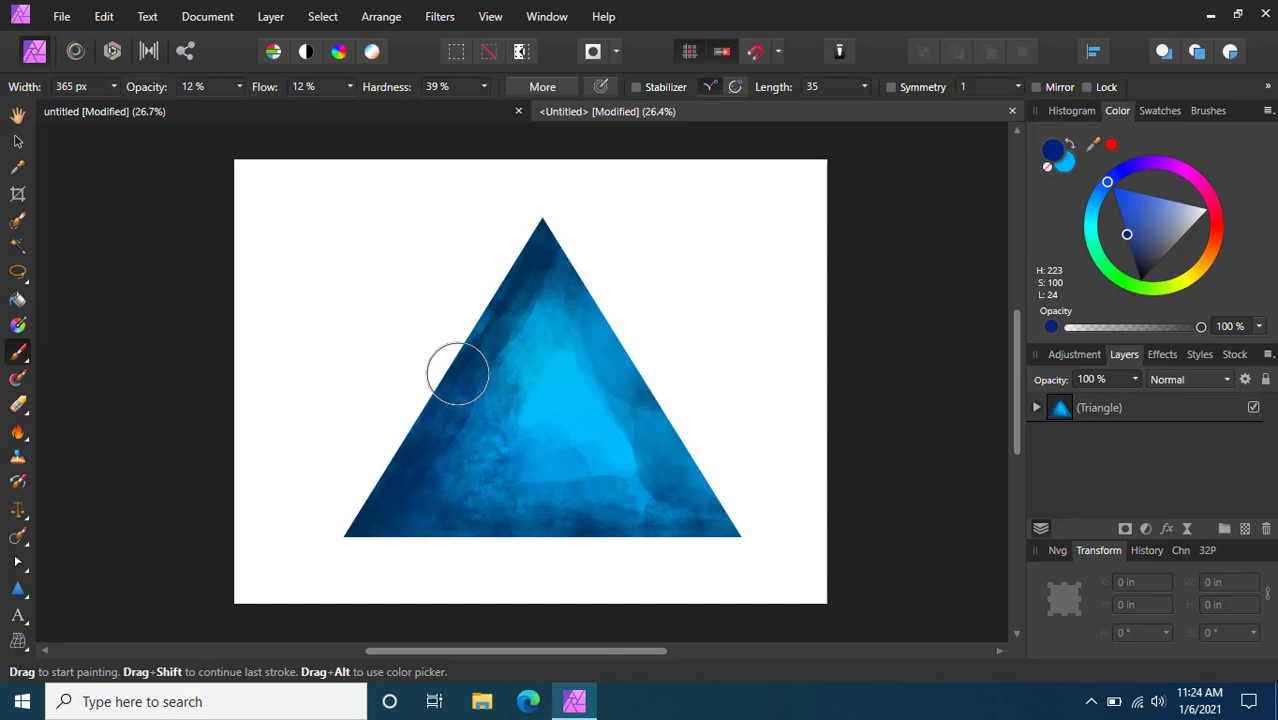
pyautogui.moveTo(458, 374); pyautogui.dragTo(404, 448)
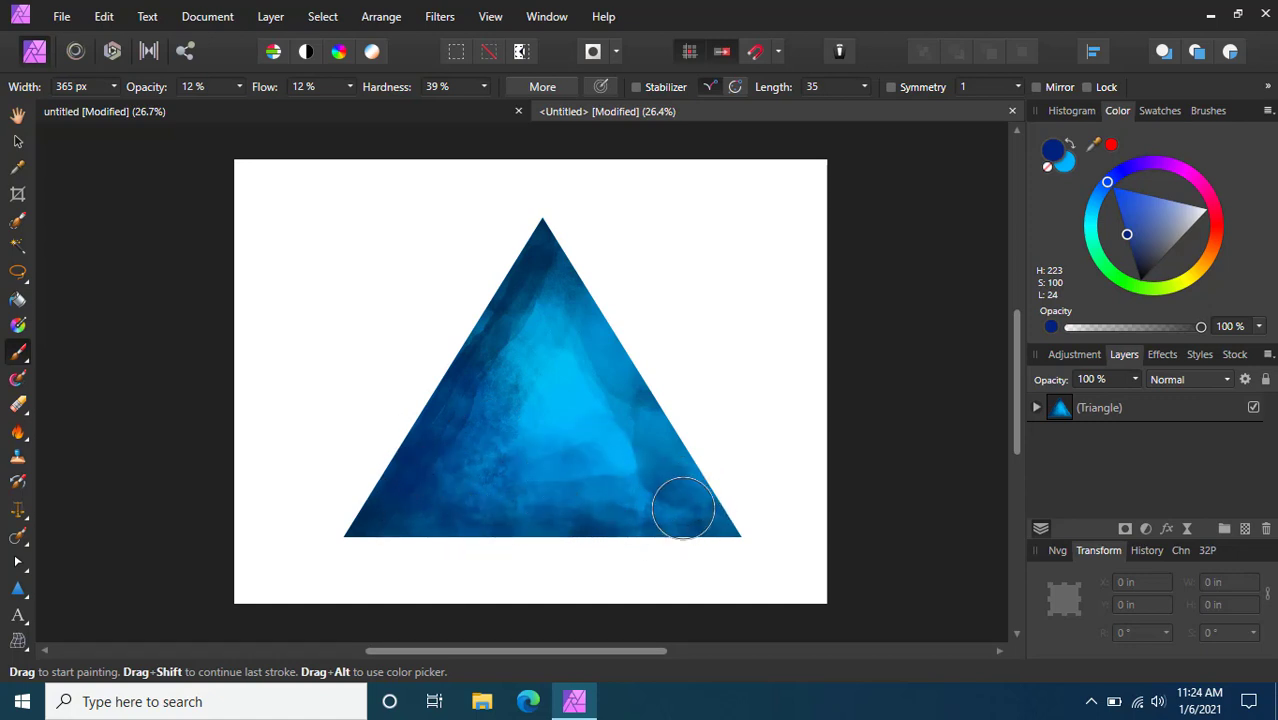
pyautogui.moveTo(684, 508); pyautogui.dragTo(694, 492)
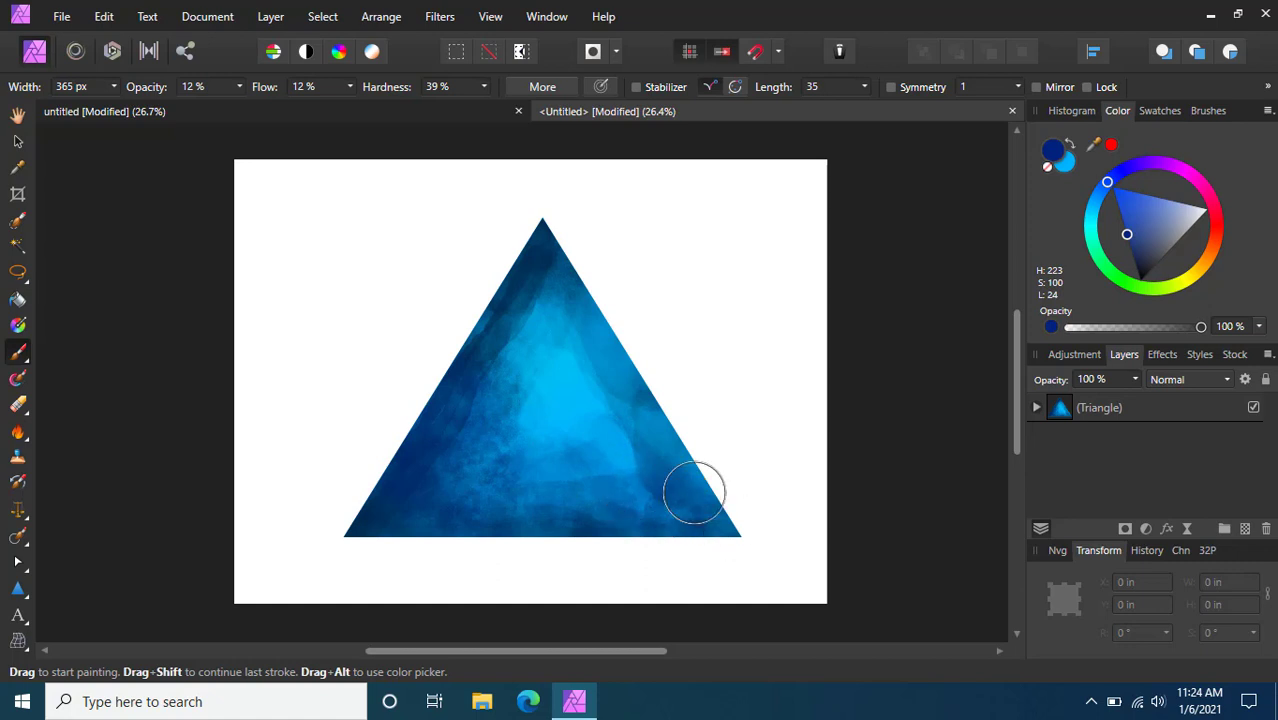
pyautogui.moveTo(694, 494); pyautogui.dragTo(572, 242)
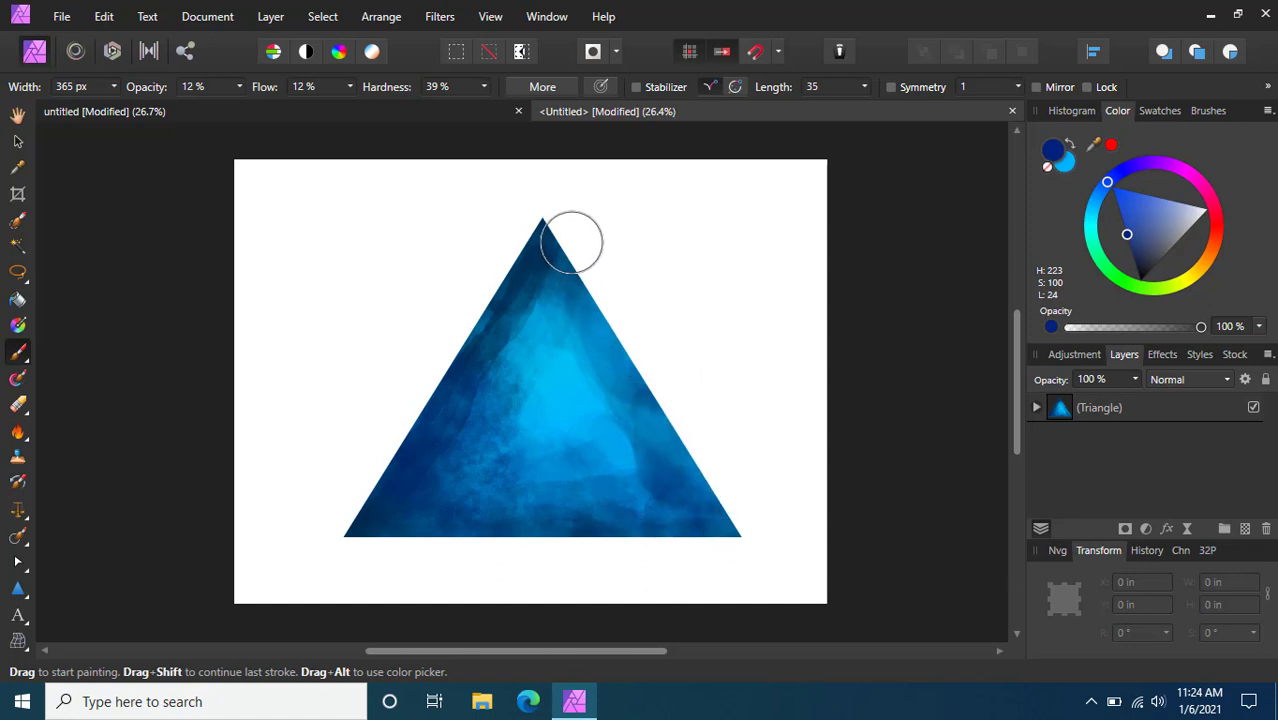
pyautogui.moveTo(572, 244); pyautogui.dragTo(520, 244)
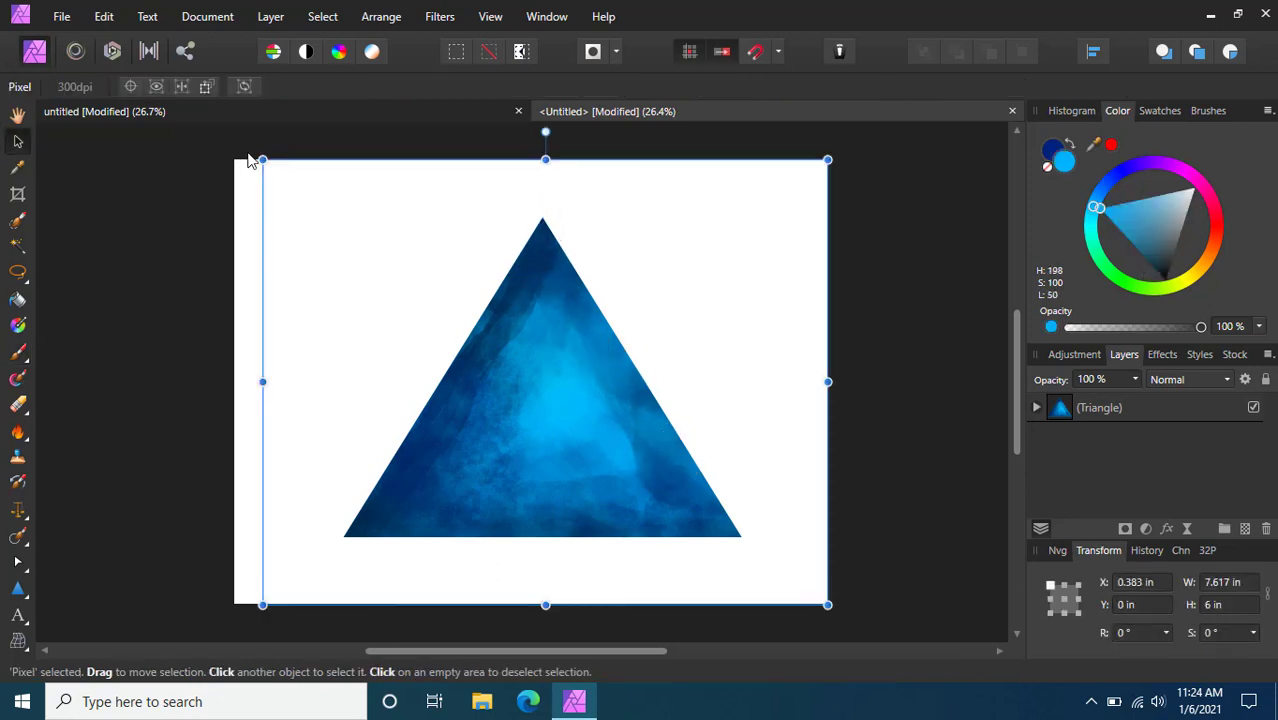
# Nudge the painted pixel layer, then bring up the adjustments list.
pyautogui.moveTo(264, 160); pyautogui.dragTo(390, 260)
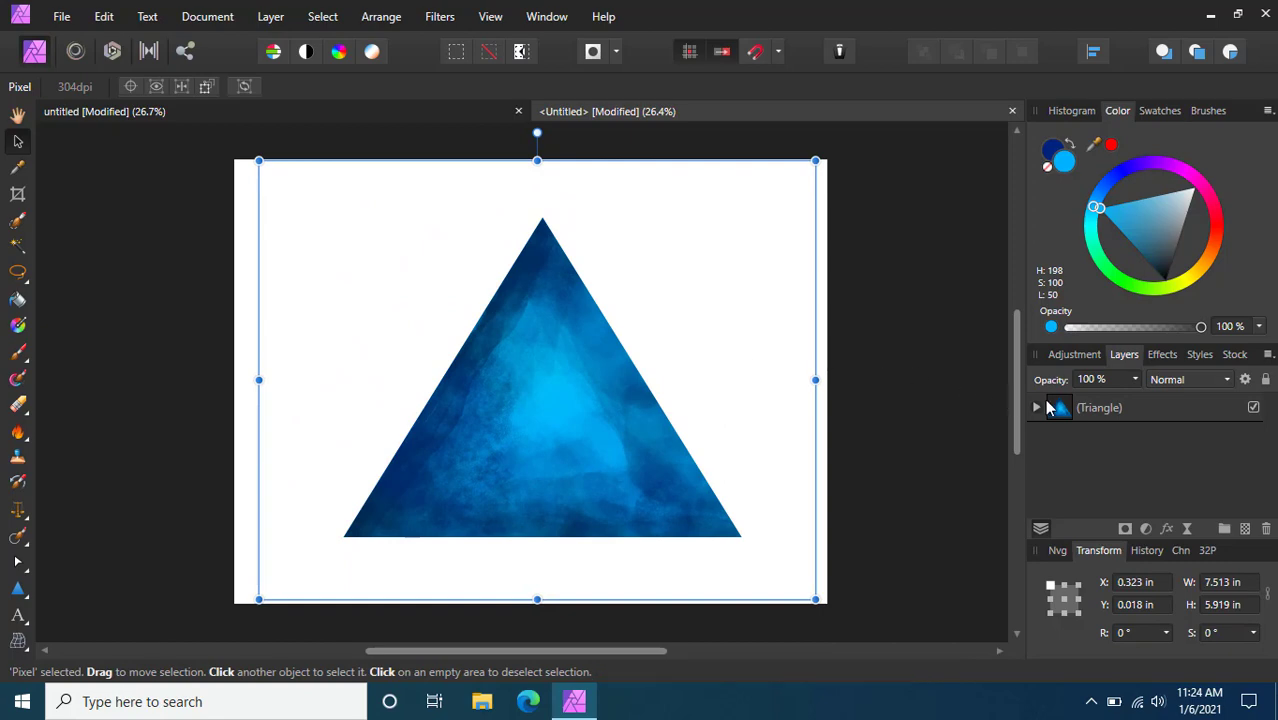
pyautogui.moveTo(1078, 452)
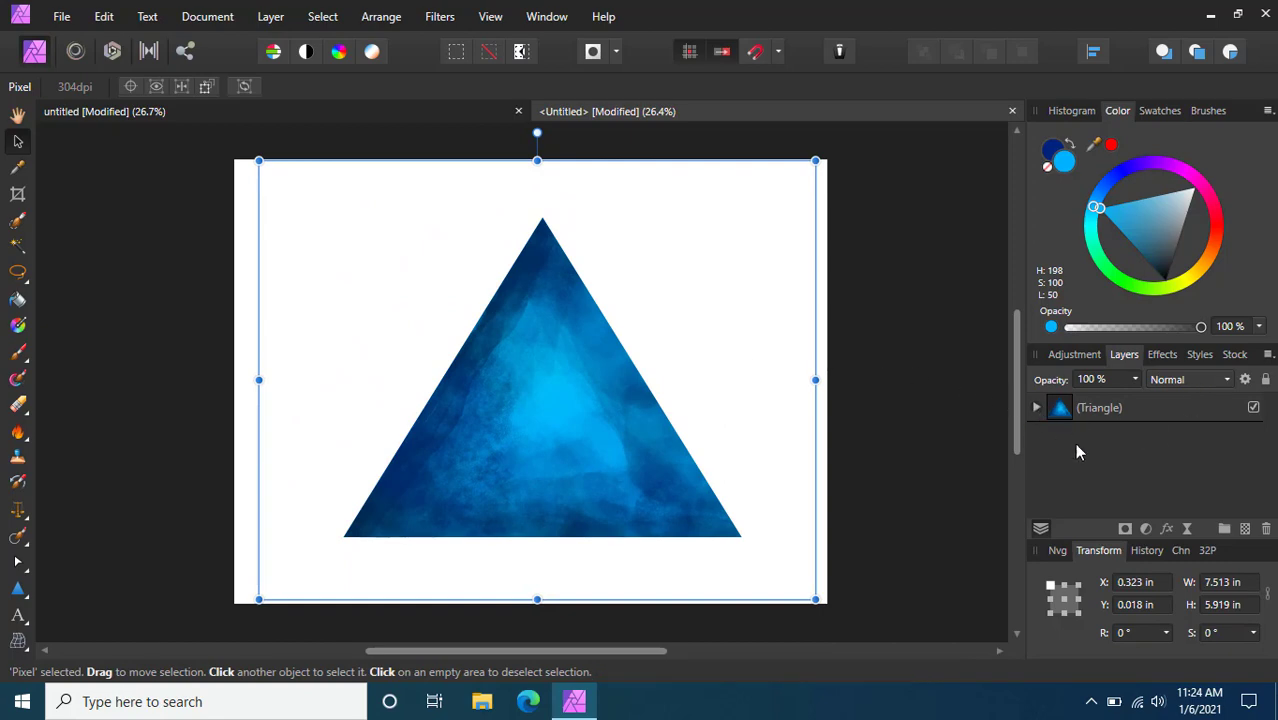
pyautogui.moveTo(1168, 528)
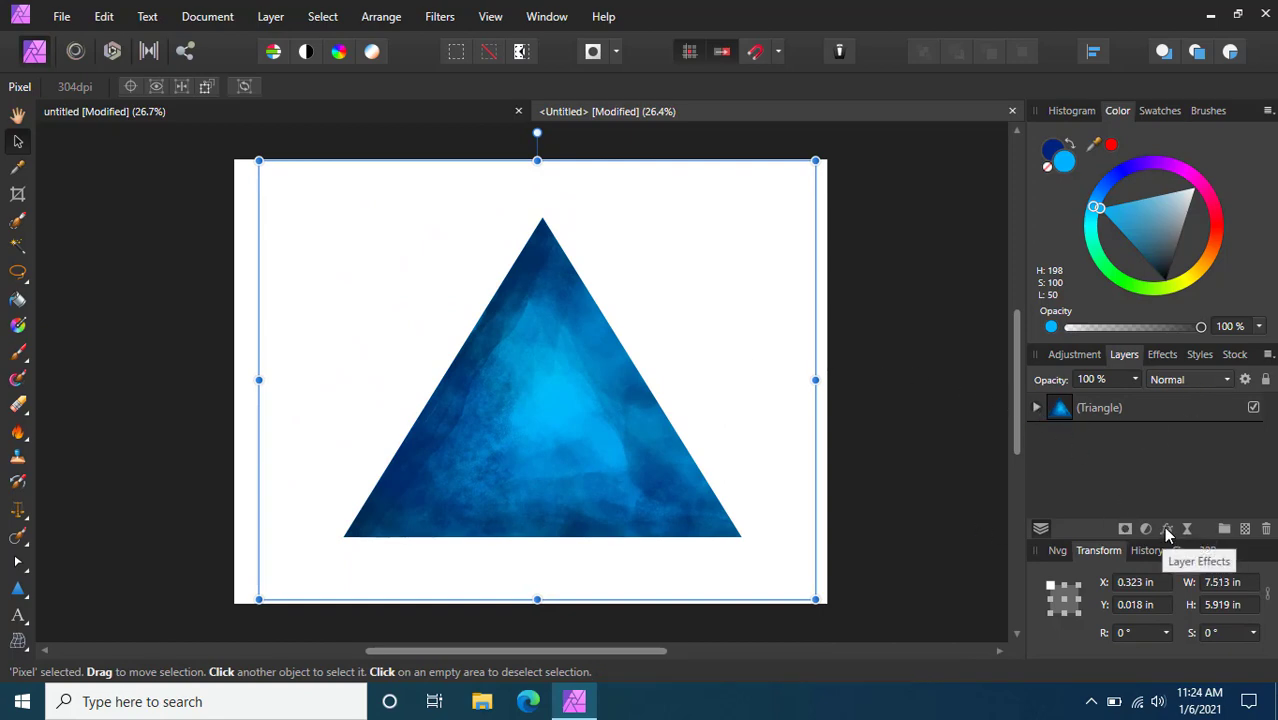
pyautogui.click(1168, 528)
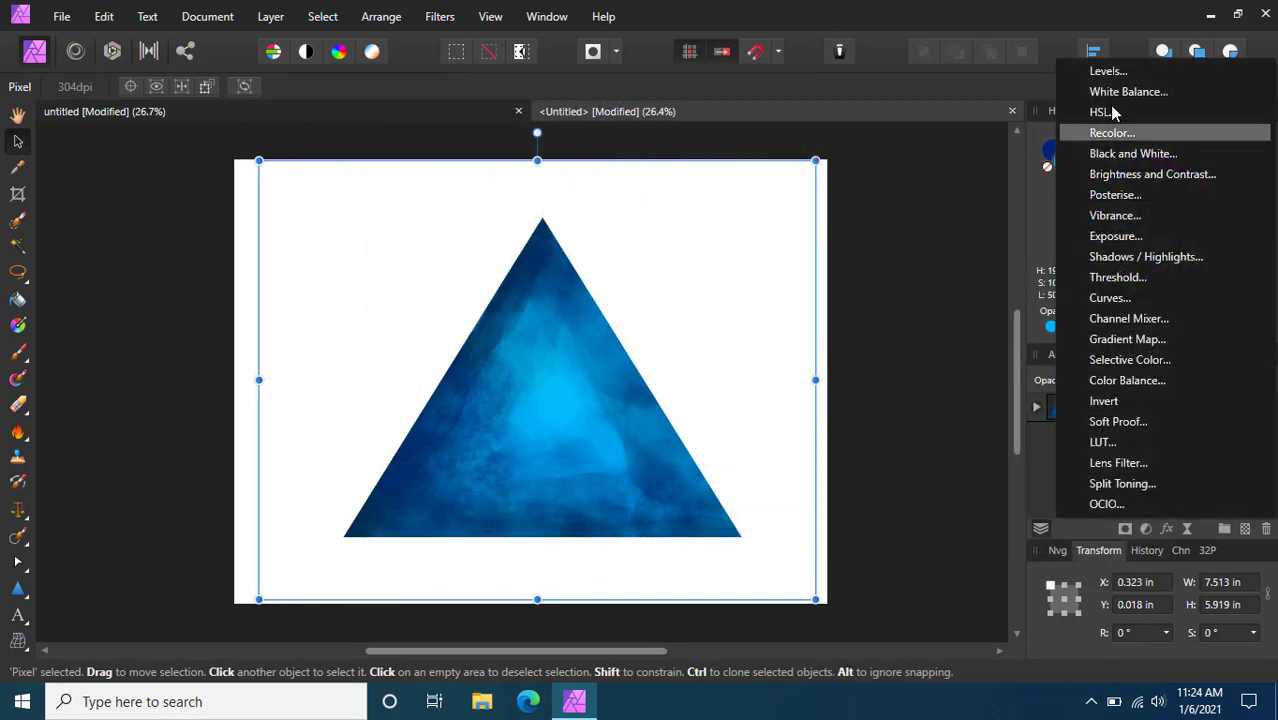
# Add a Levels adjustment with the white level lowered to 76%.
pyautogui.click(1108, 70)
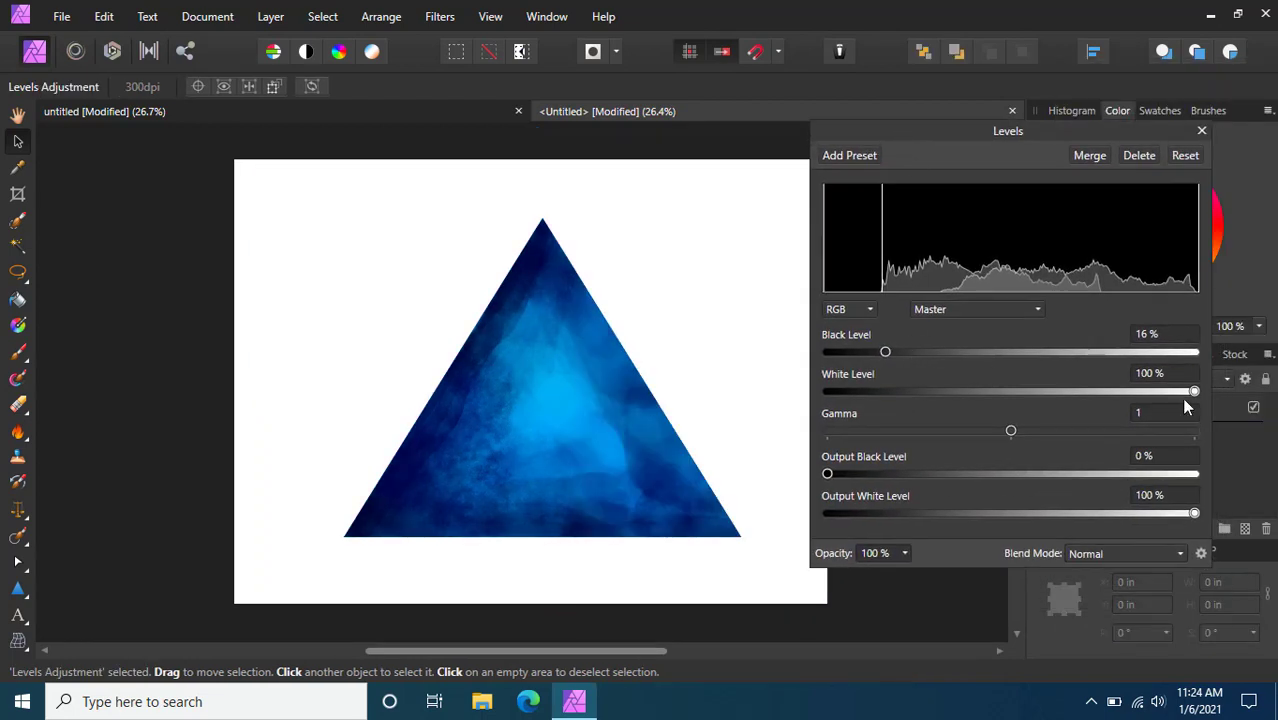
pyautogui.moveTo(1194, 390); pyautogui.dragTo(1094, 390)
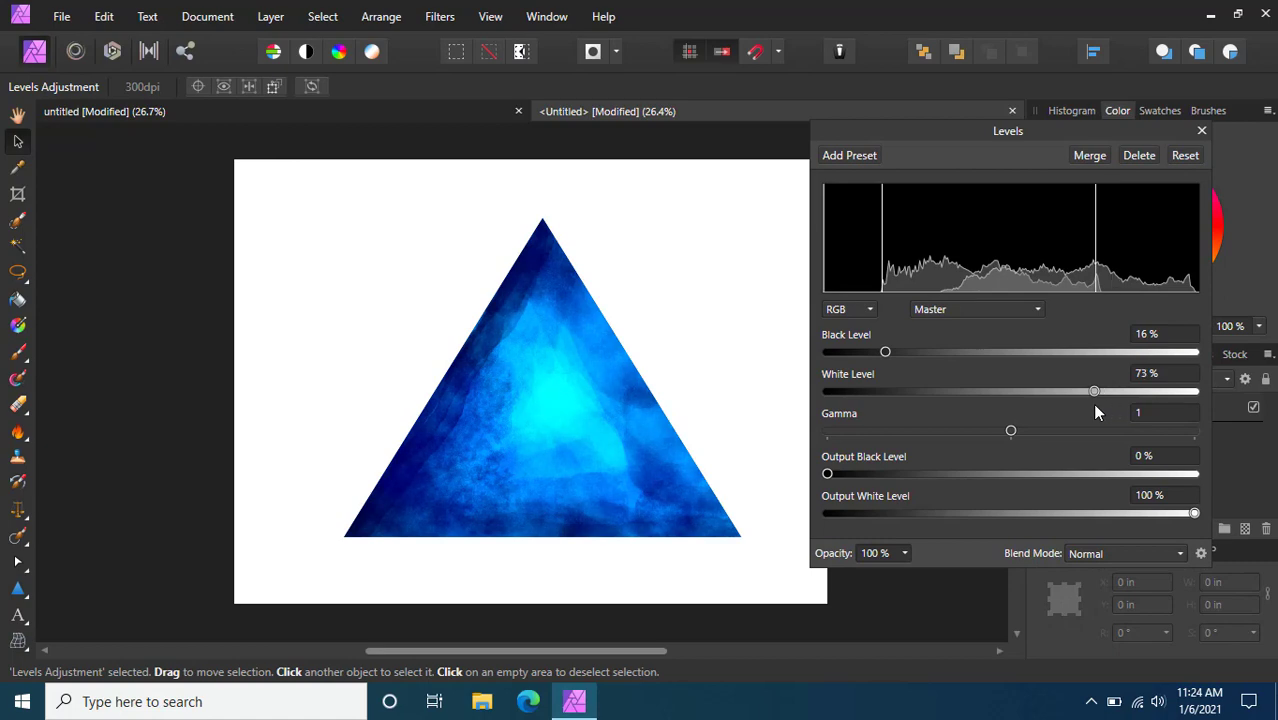
pyautogui.moveTo(1094, 390); pyautogui.dragTo(1106, 390)
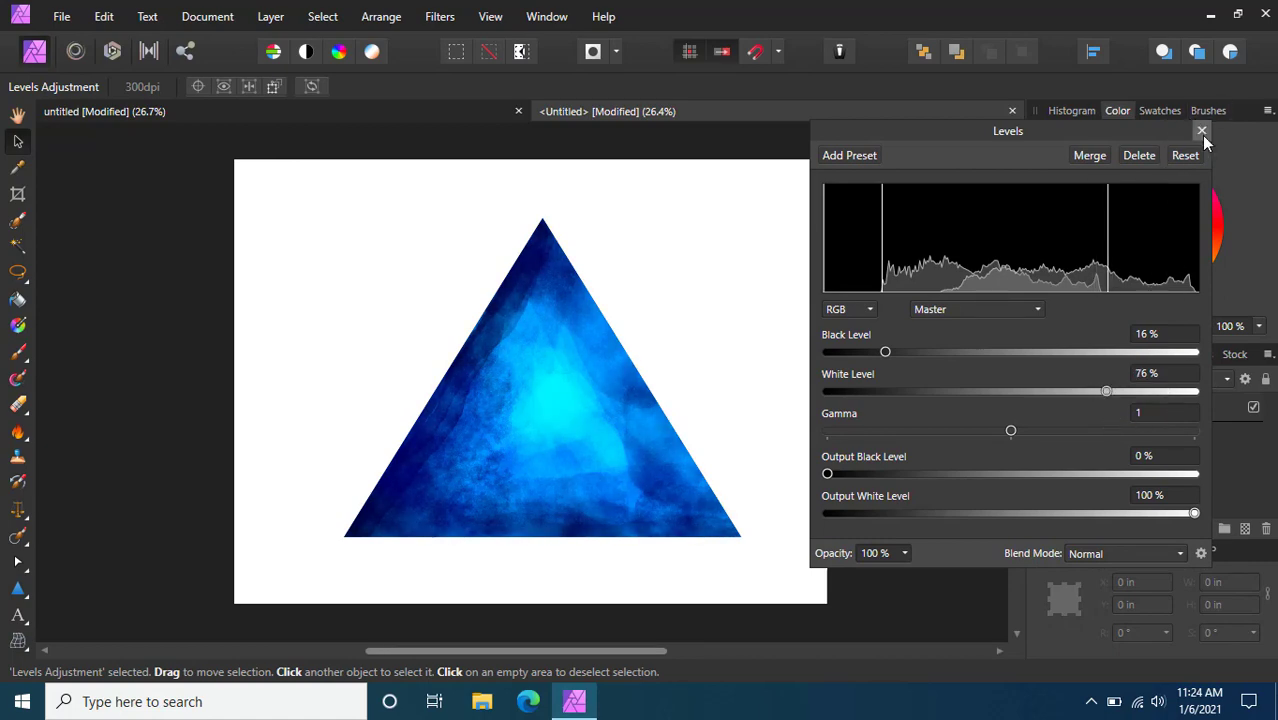
pyautogui.click(1202, 132)
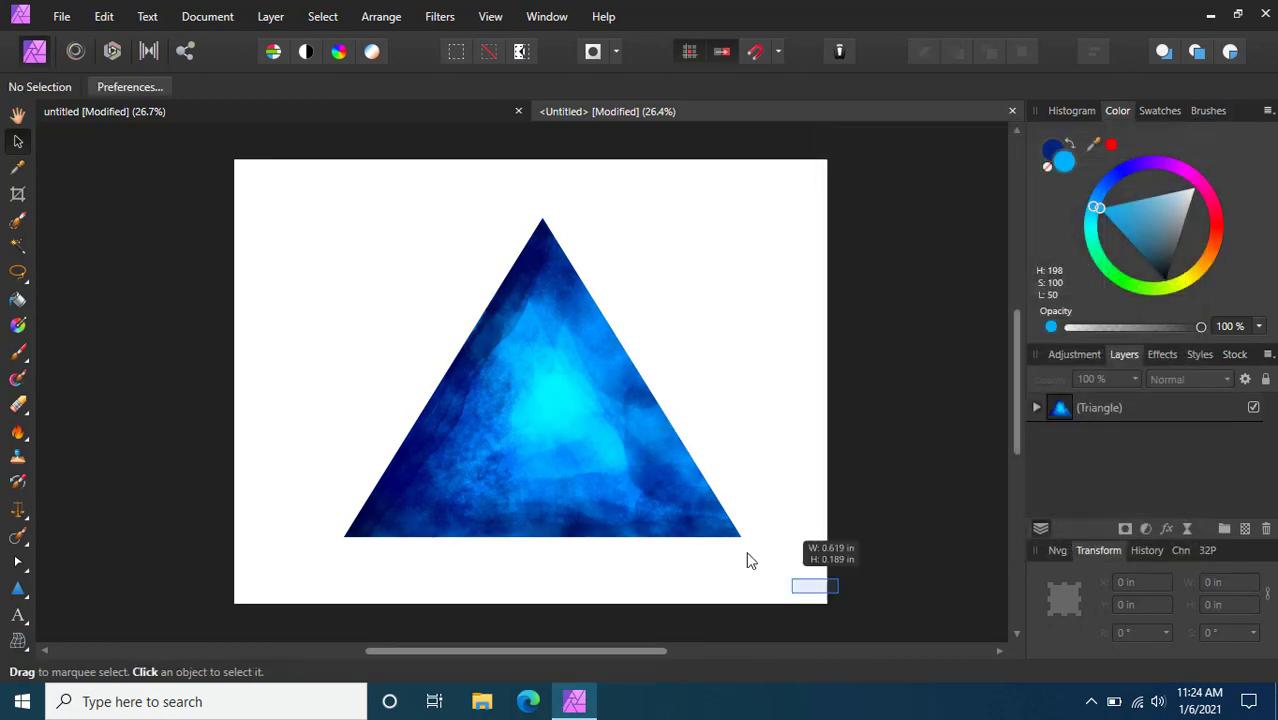
# Select the blue watercolor triangle with the Move Tool, then deselect everything.
pyautogui.click(540, 400)
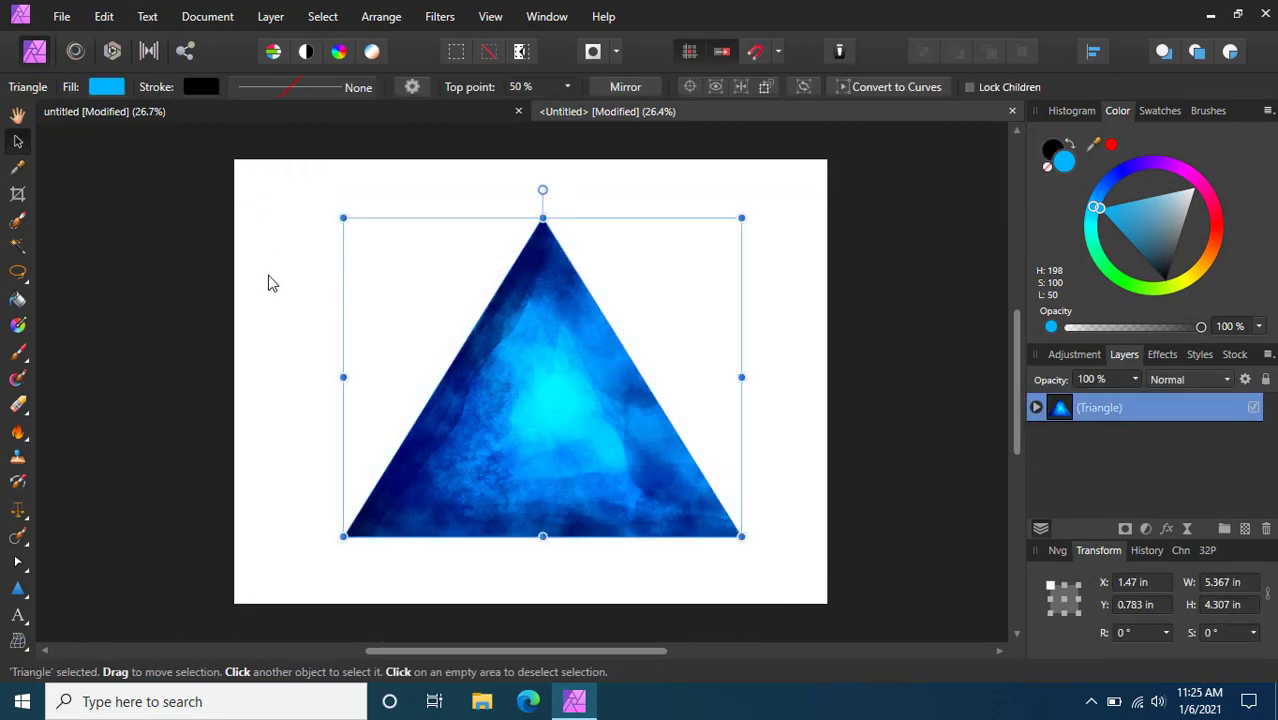
pyautogui.click(490, 422)
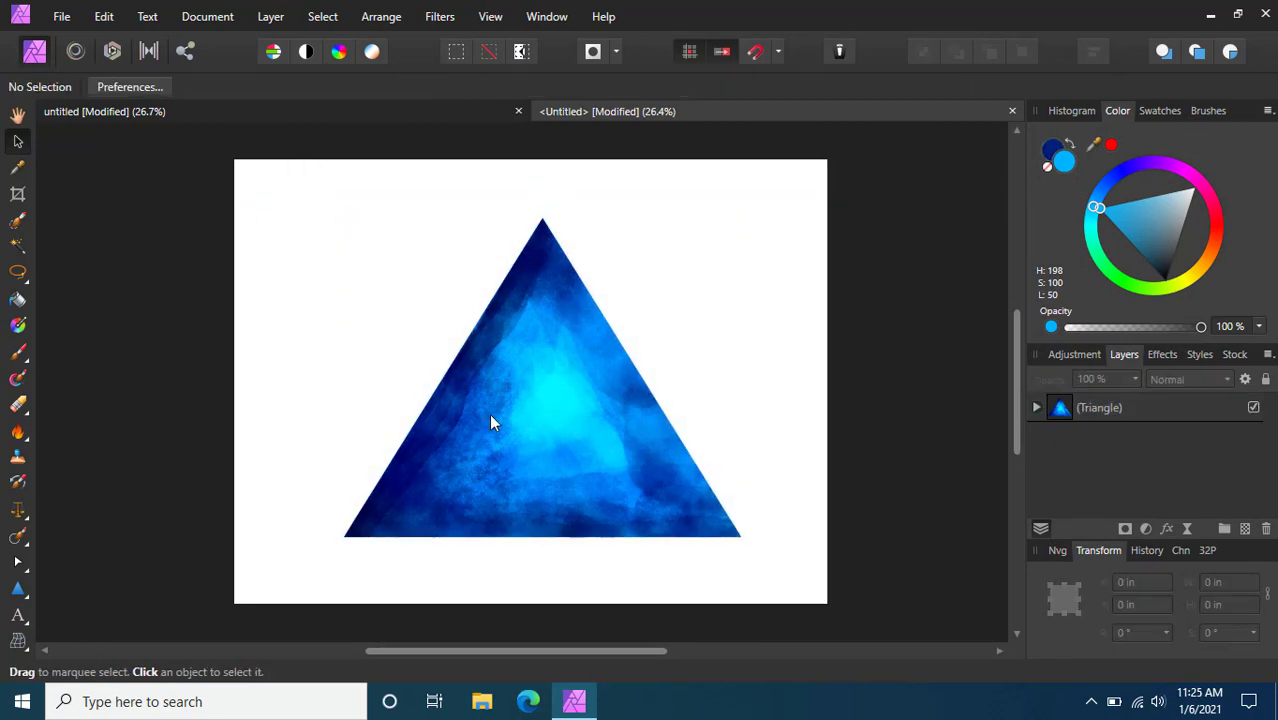
pyautogui.moveTo(430, 308)
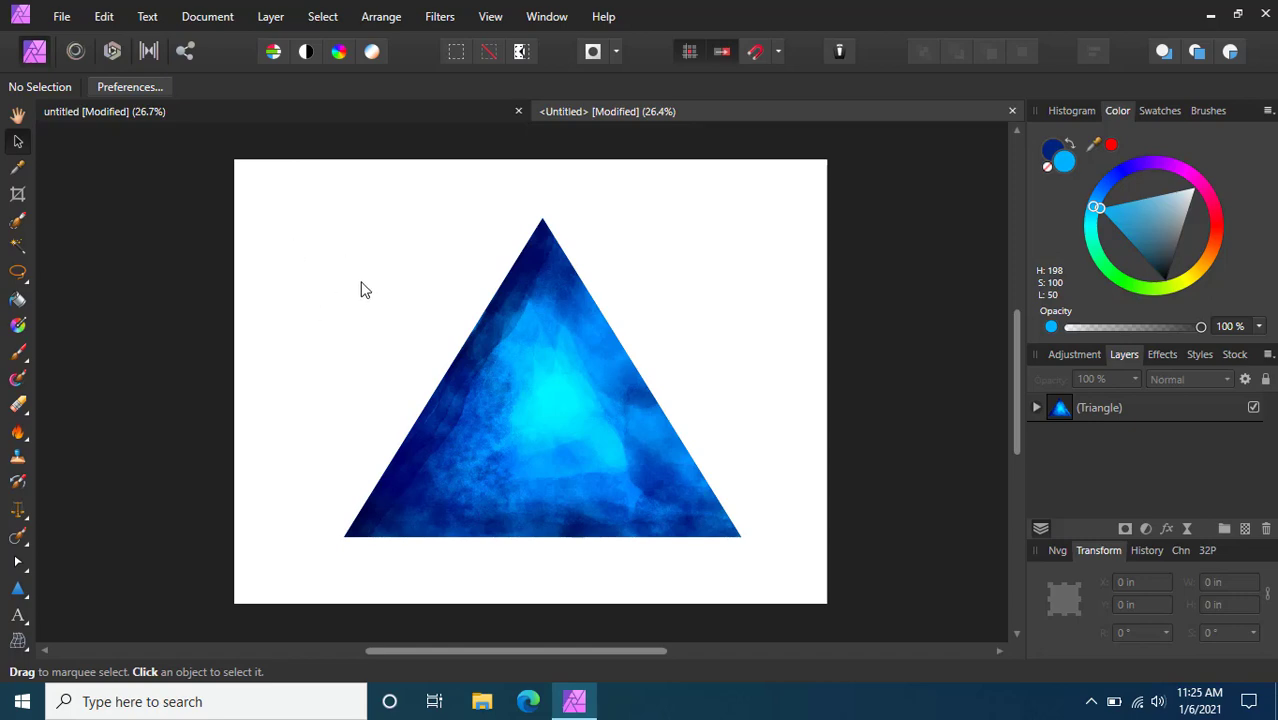
pyautogui.moveTo(308, 356)
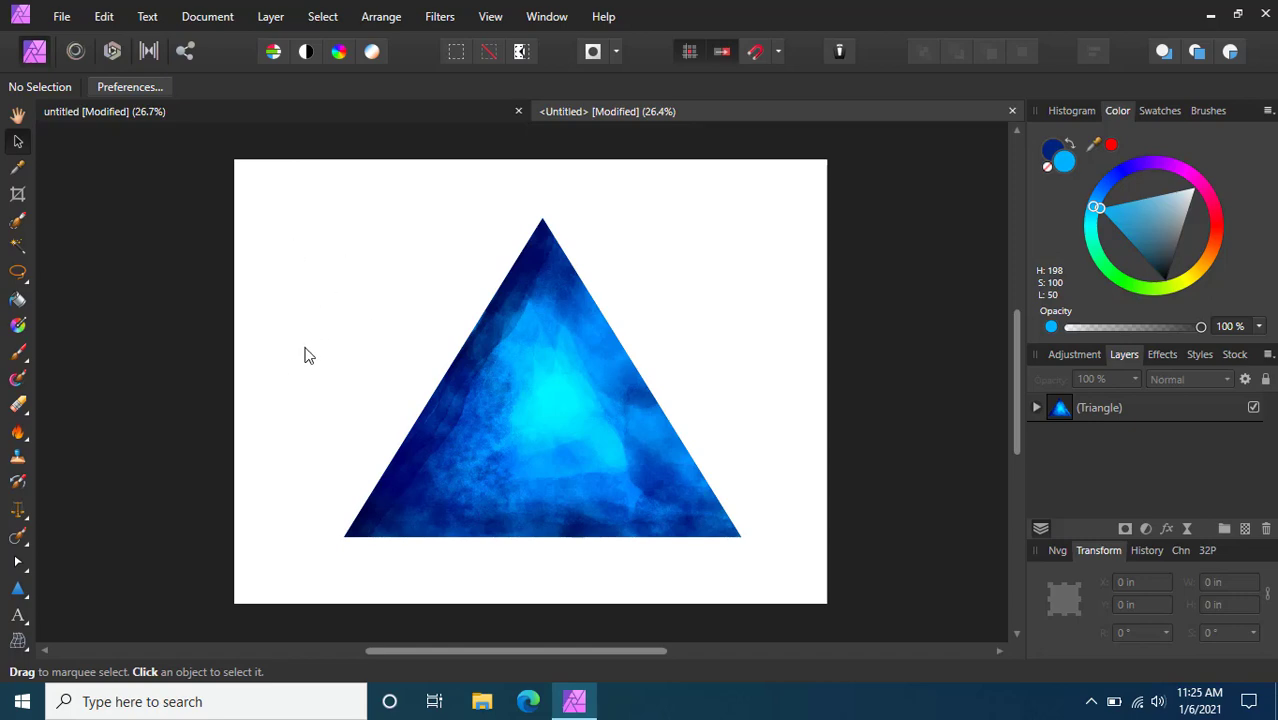
pyautogui.moveTo(642, 360)
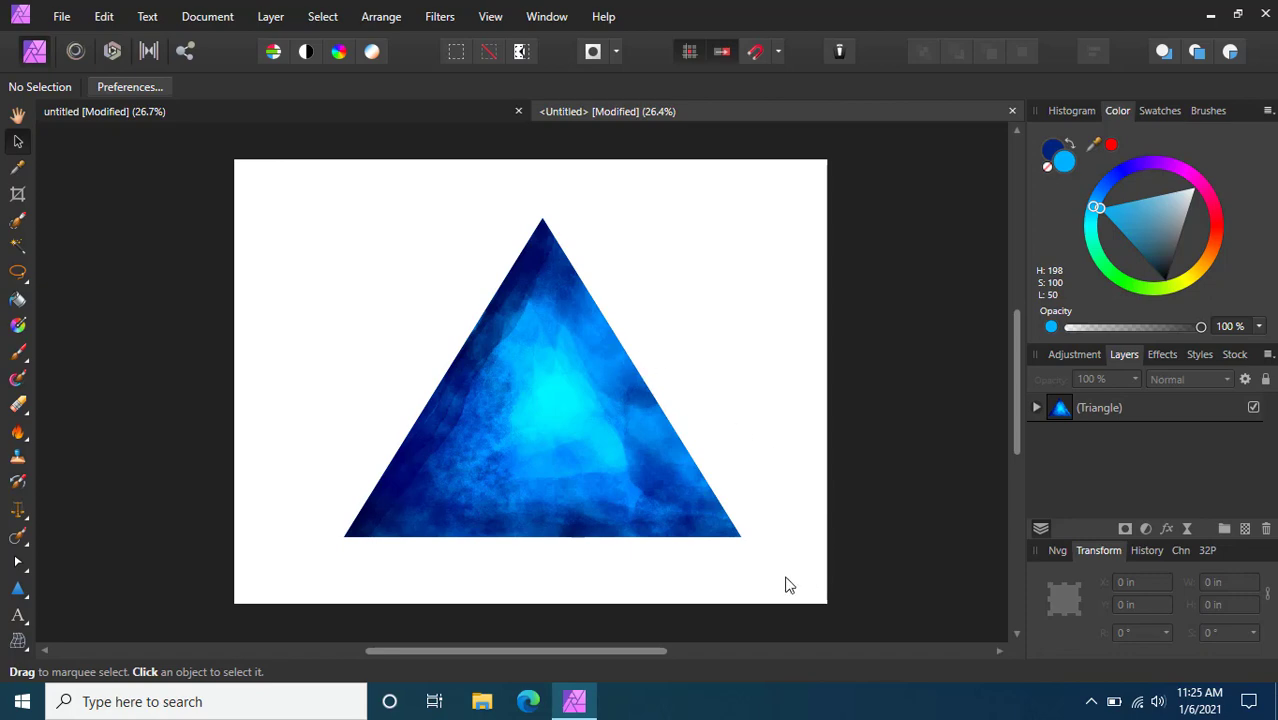
pyautogui.moveTo(638, 512)
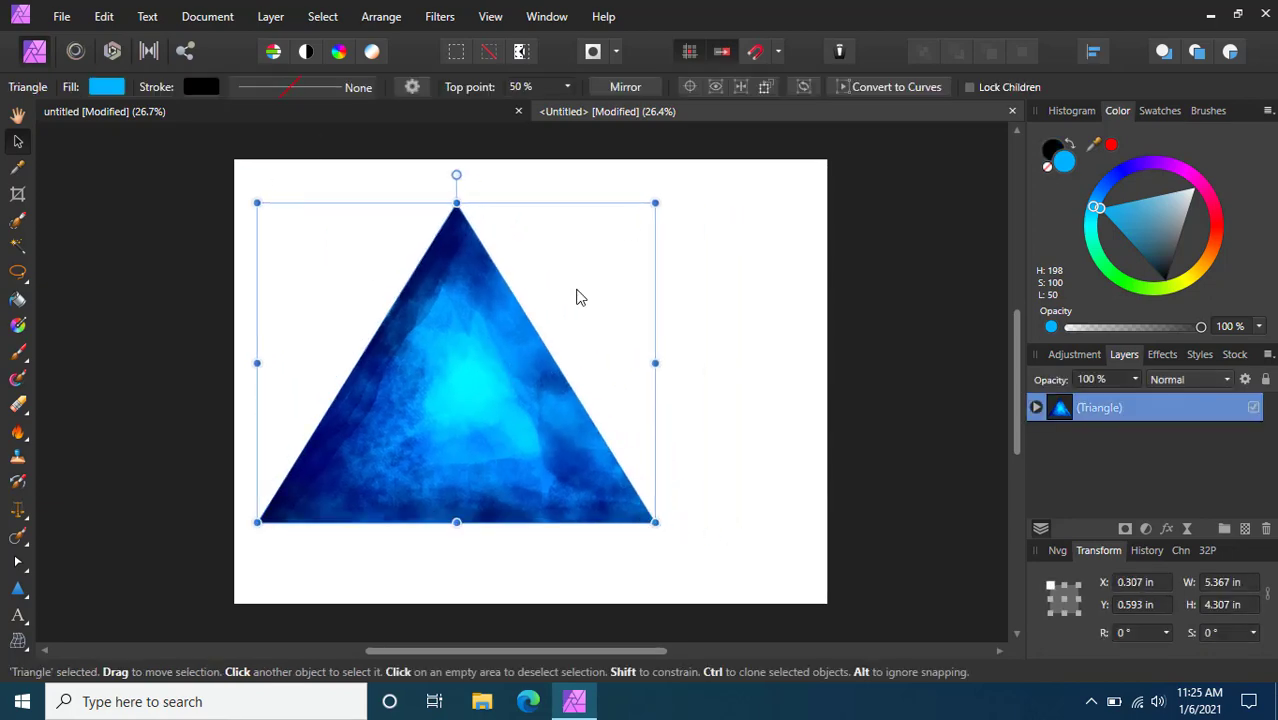
# Scale the blue triangle down and place it in the page's lower-left area.
pyautogui.moveTo(656, 520); pyautogui.dragTo(440, 520)
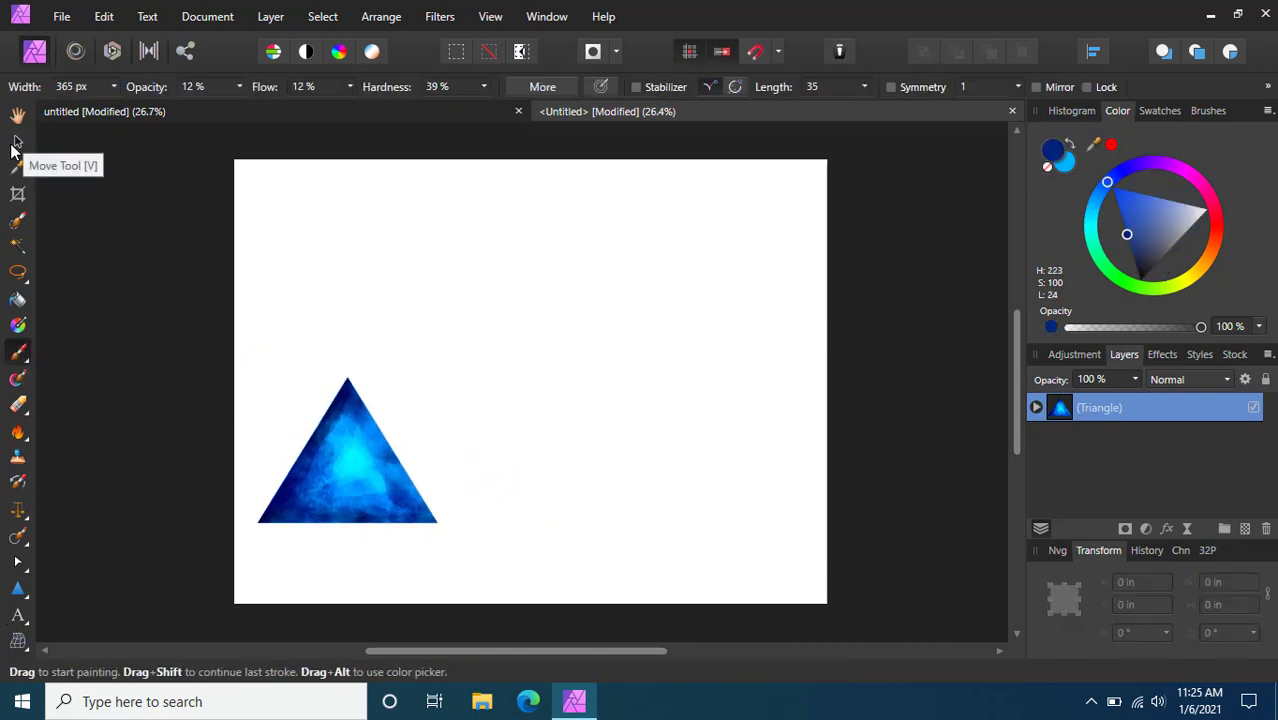
pyautogui.moveTo(22, 412)
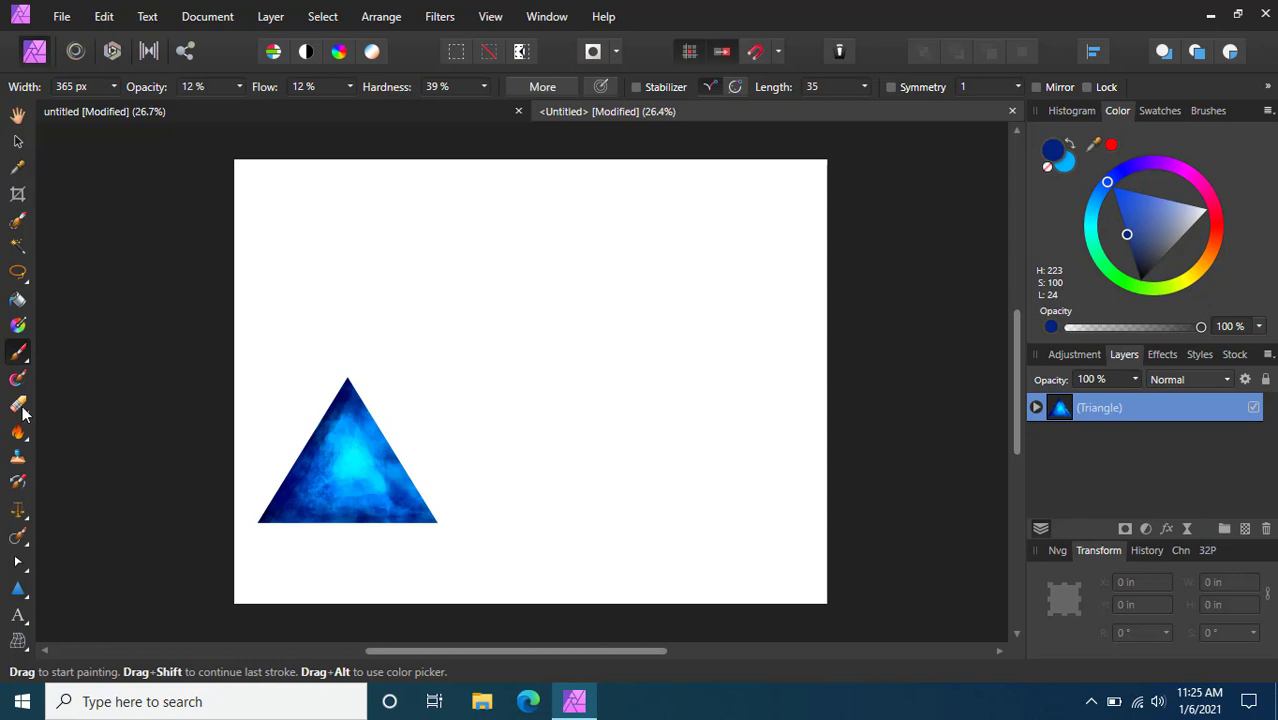
pyautogui.moveTo(28, 540)
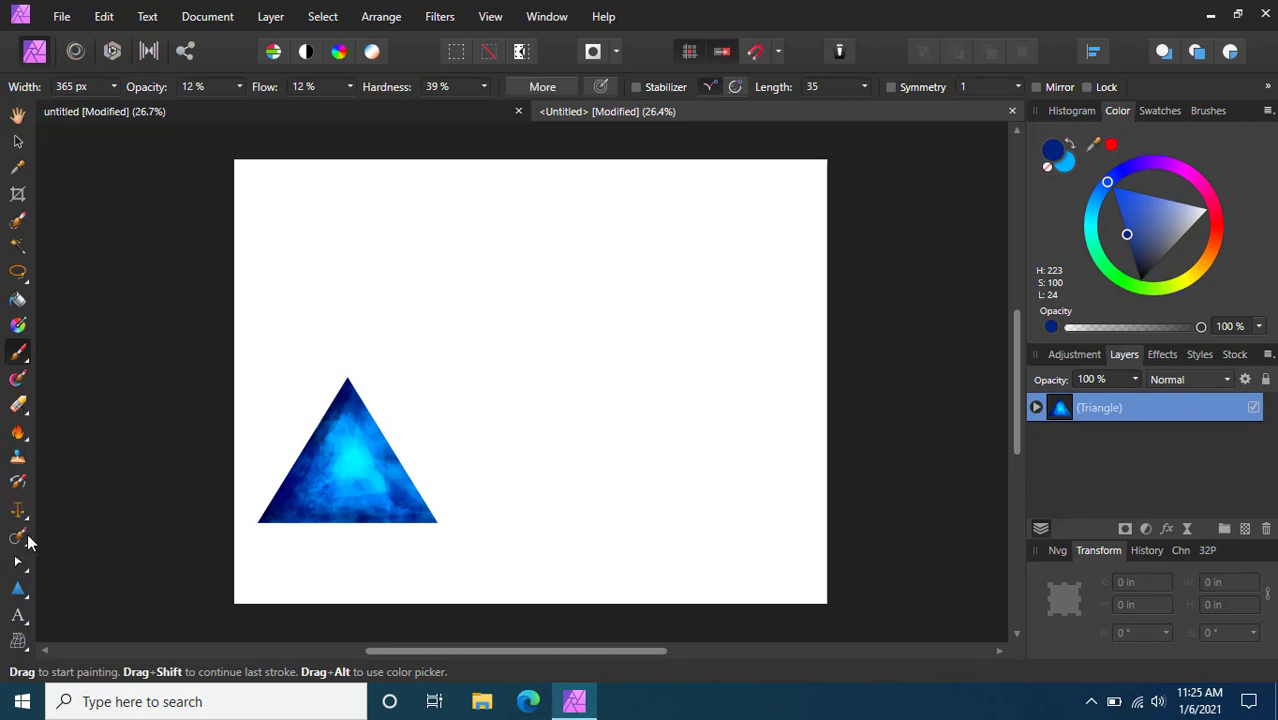
pyautogui.moveTo(1152, 284)
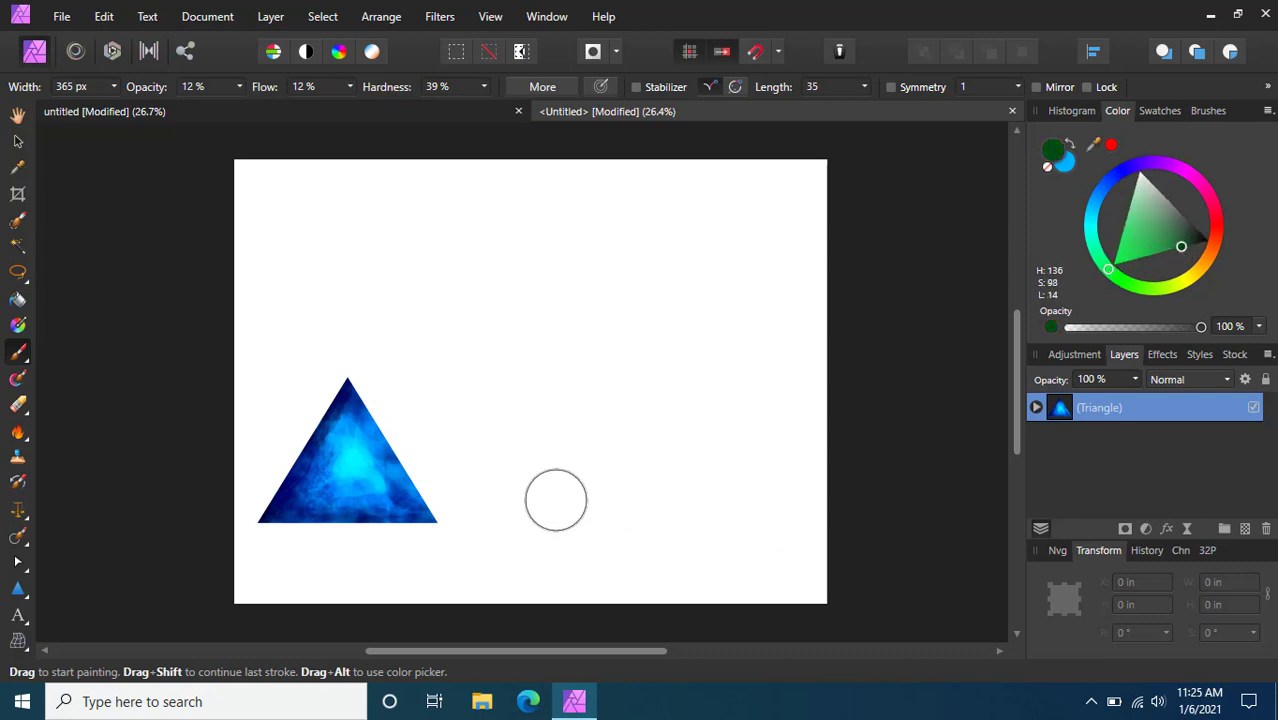
# Narrow the watercolor brush to 117 px, dismiss the Assistant notice, and pick a dark green colour.
pyautogui.moveTo(130, 108); pyautogui.dragTo(78, 108)
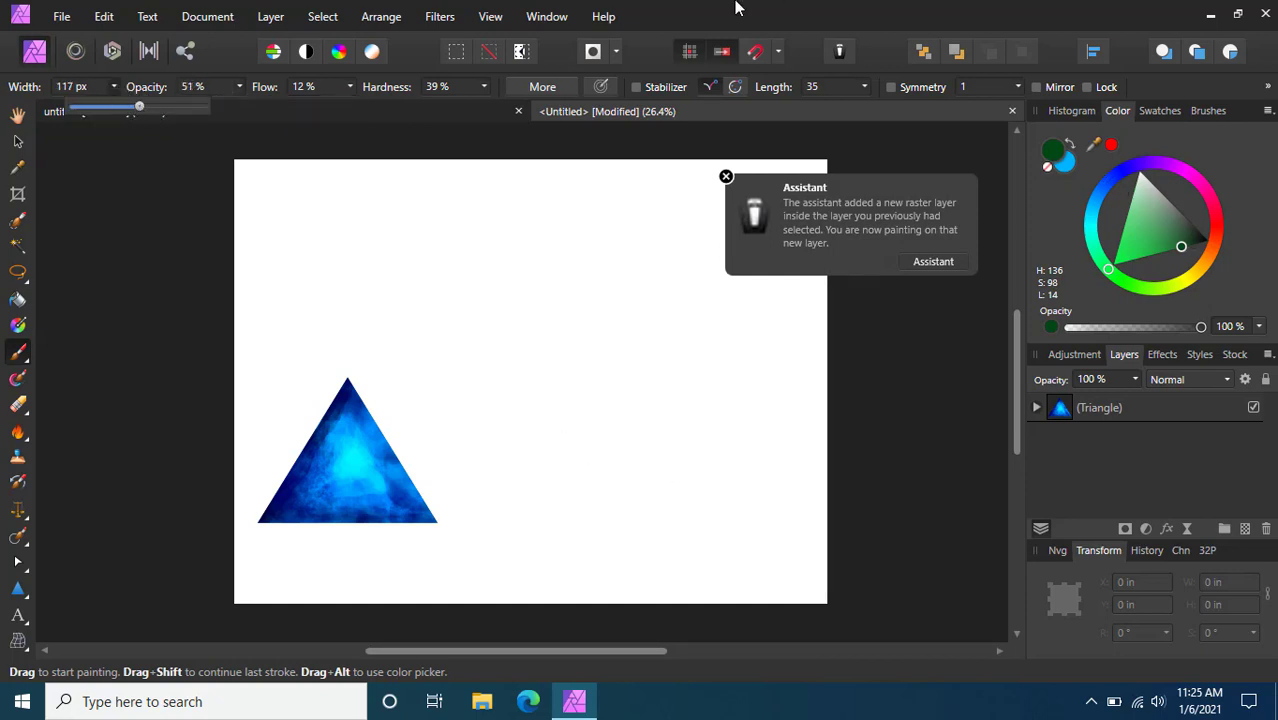
pyautogui.click(726, 176)
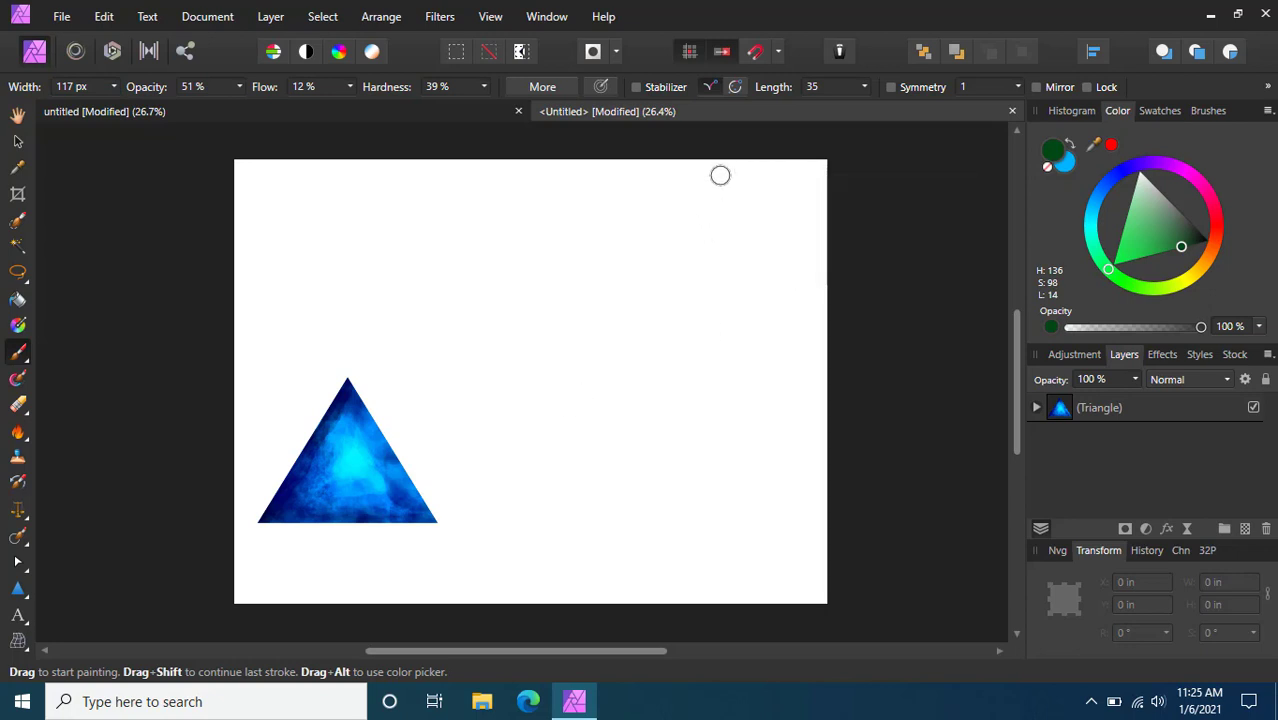
pyautogui.click(1184, 240)
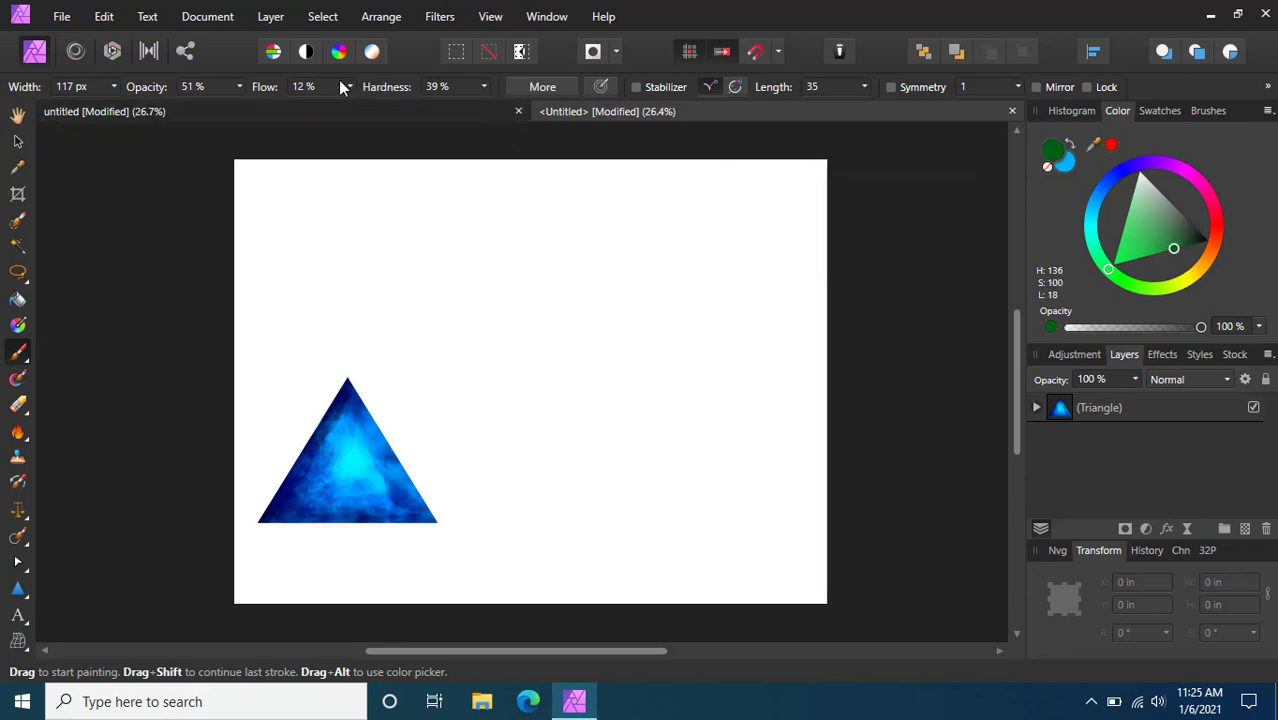
pyautogui.moveTo(550, 420)
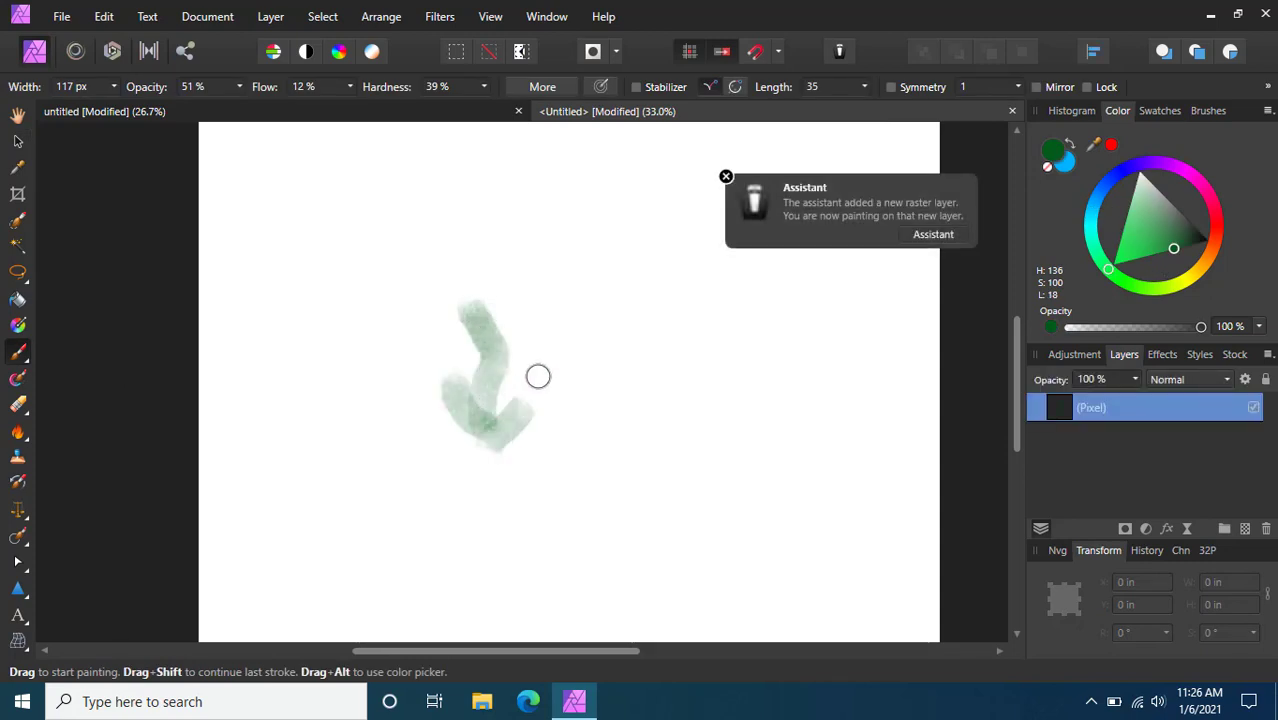
# Brush repeated upward dark green strokes to build a tall, leafy grass clump.
pyautogui.moveTo(538, 376); pyautogui.dragTo(474, 436)
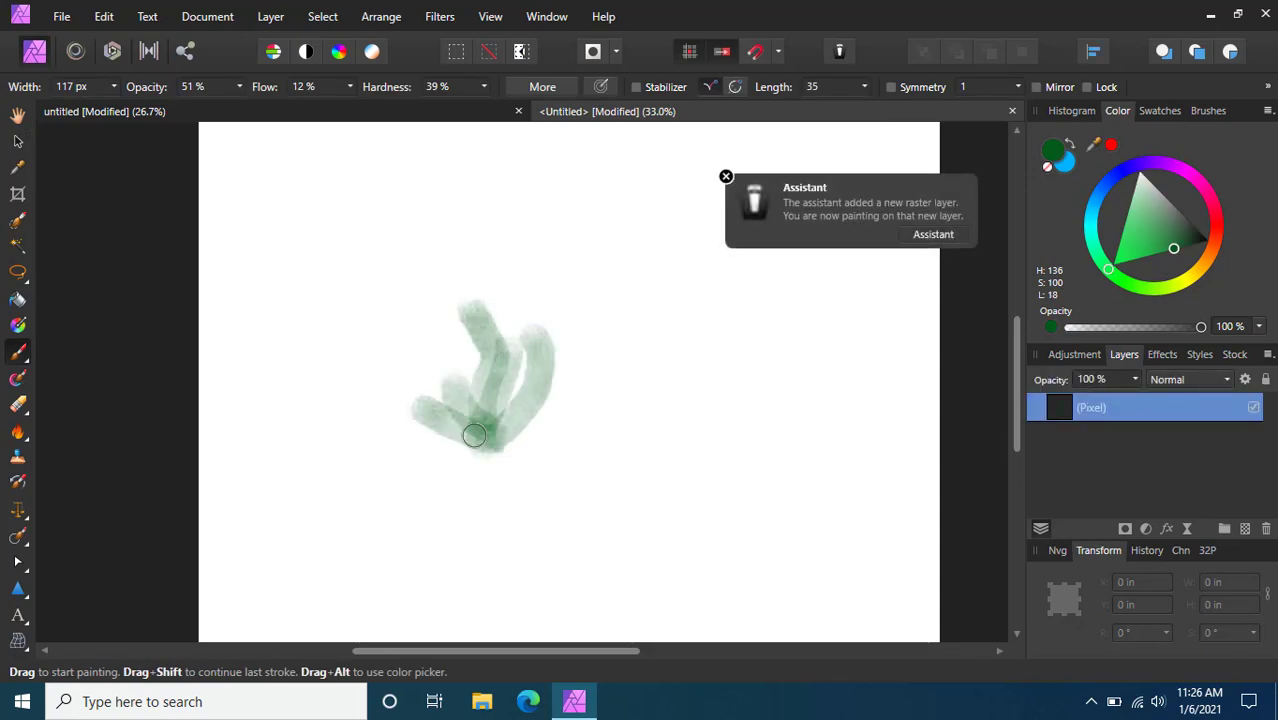
pyautogui.moveTo(474, 434); pyautogui.dragTo(588, 452)
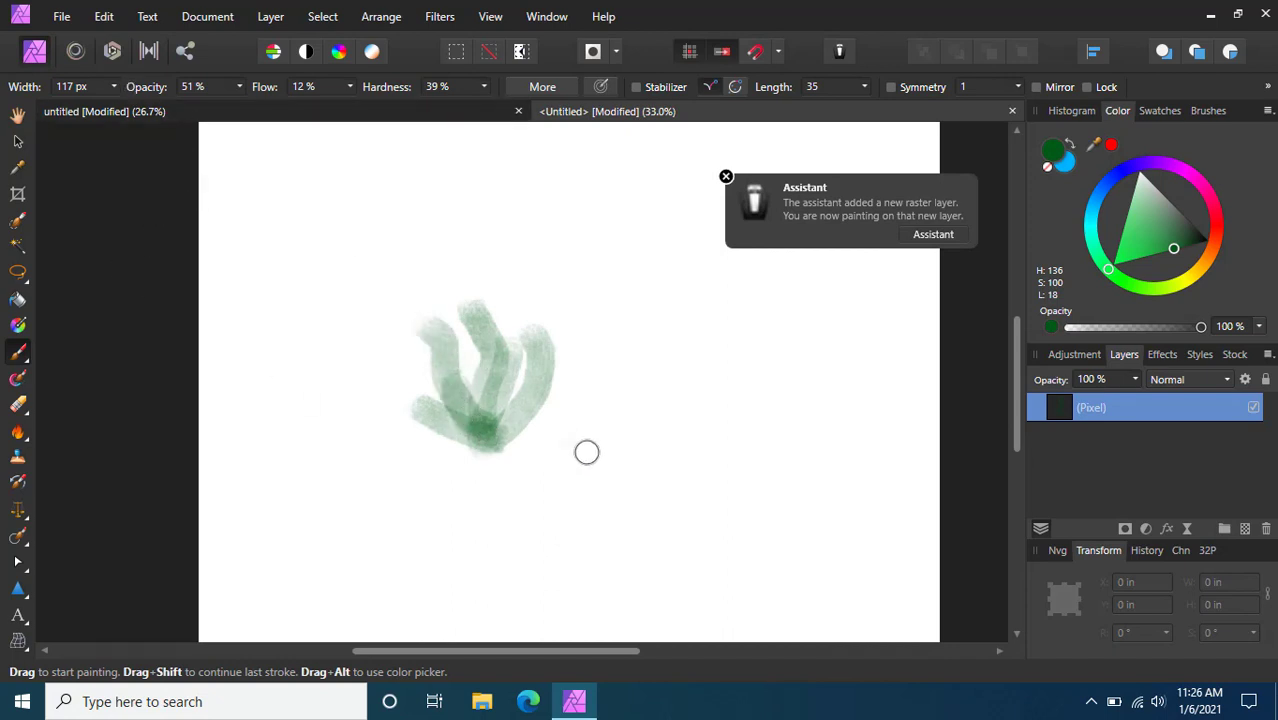
pyautogui.moveTo(588, 452); pyautogui.dragTo(450, 386)
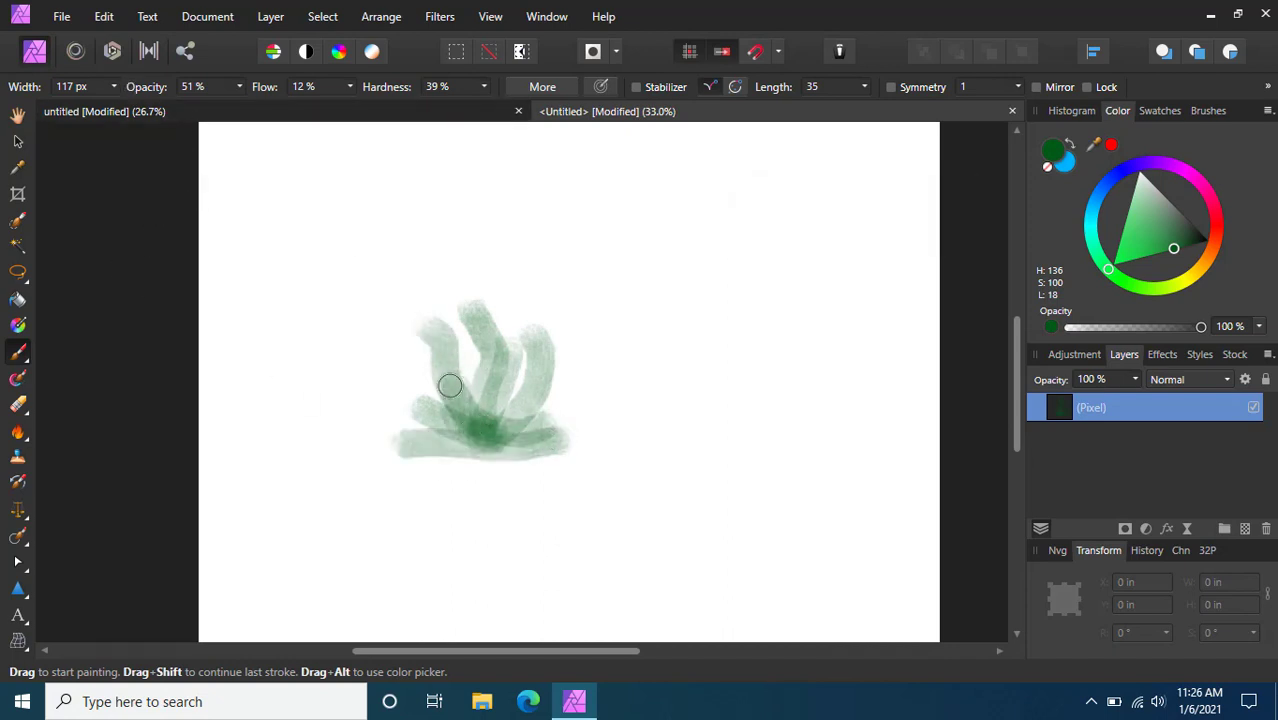
pyautogui.moveTo(450, 384); pyautogui.dragTo(500, 204)
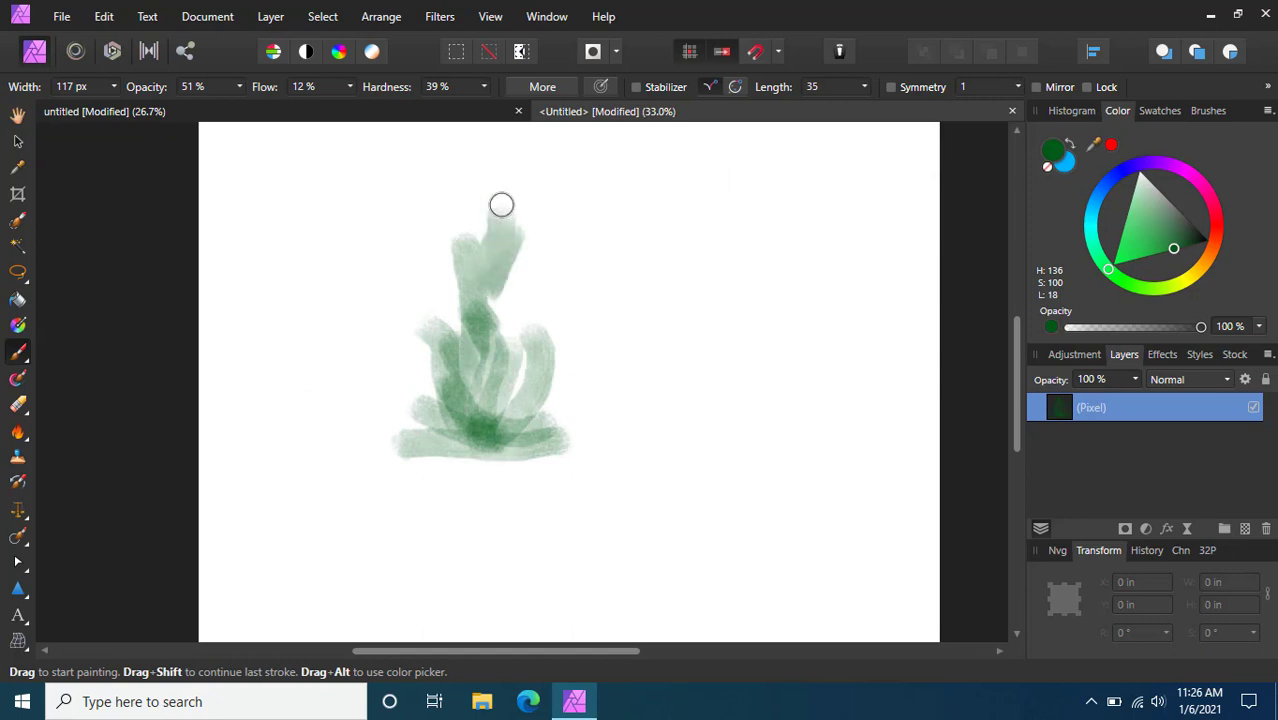
pyautogui.moveTo(500, 204); pyautogui.dragTo(432, 198)
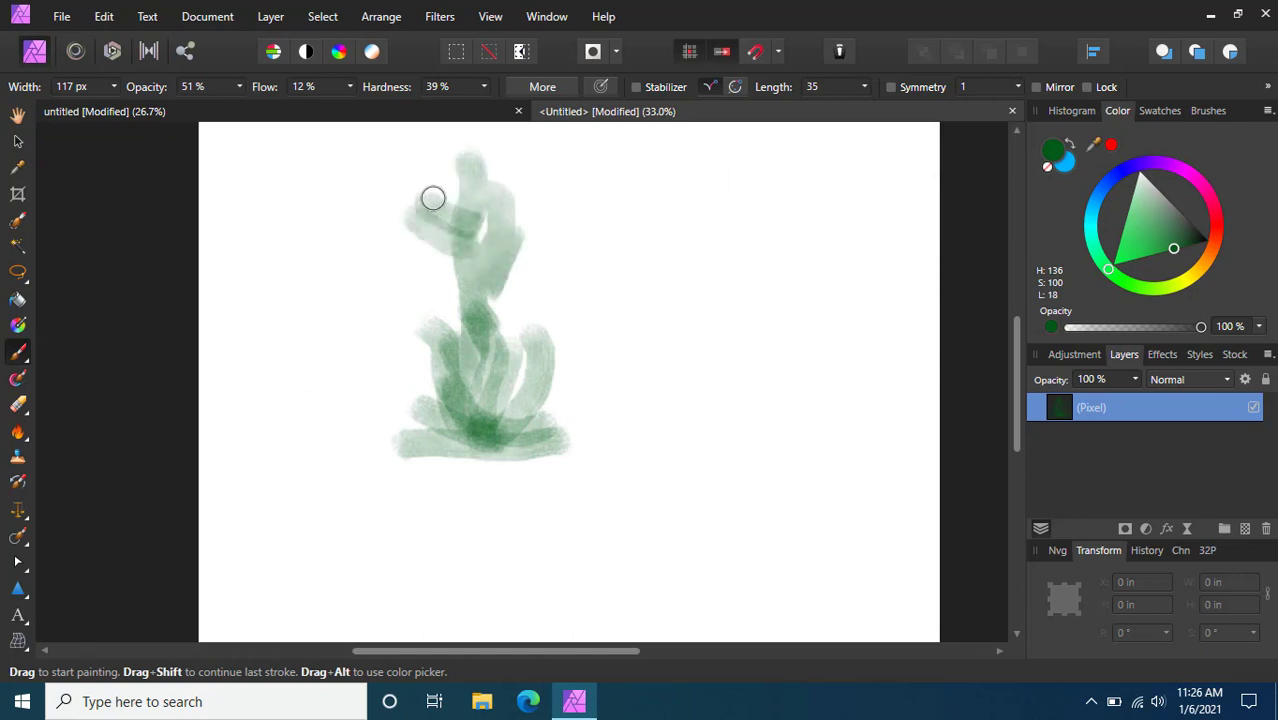
pyautogui.moveTo(432, 198); pyautogui.dragTo(510, 236)
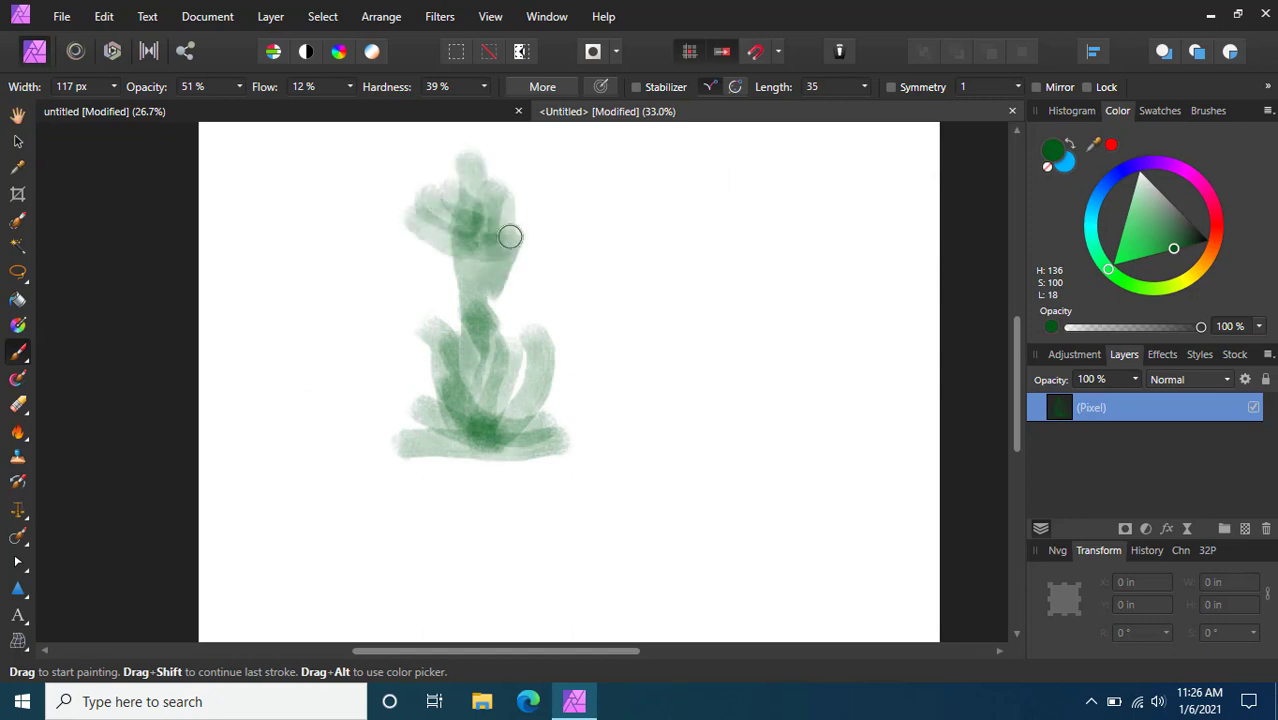
pyautogui.moveTo(510, 236); pyautogui.dragTo(472, 268)
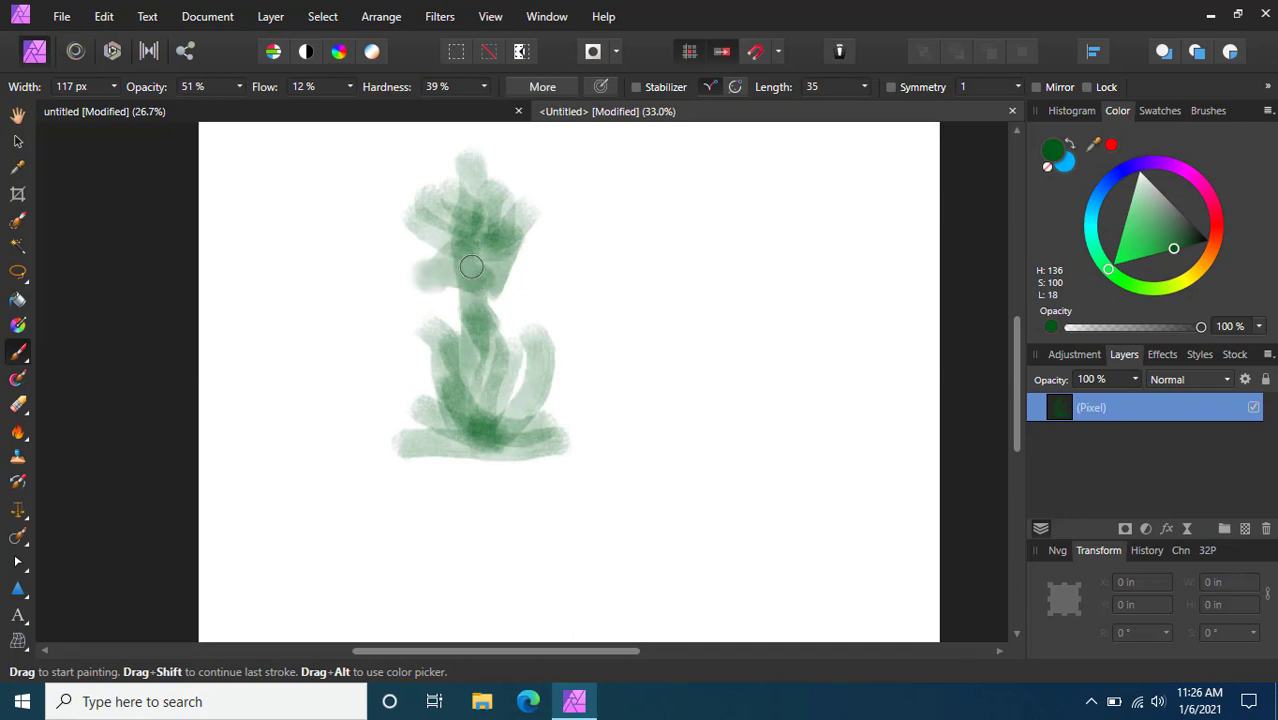
pyautogui.moveTo(472, 268); pyautogui.dragTo(484, 312)
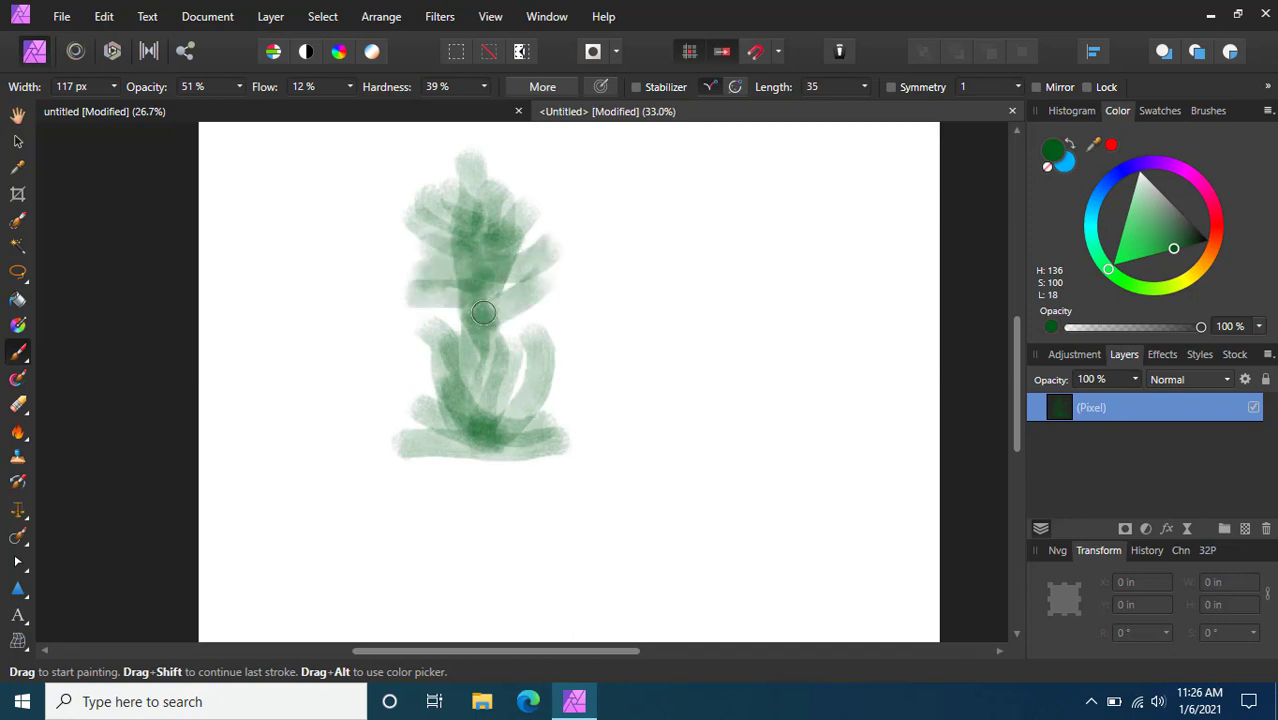
pyautogui.moveTo(484, 312); pyautogui.dragTo(536, 344)
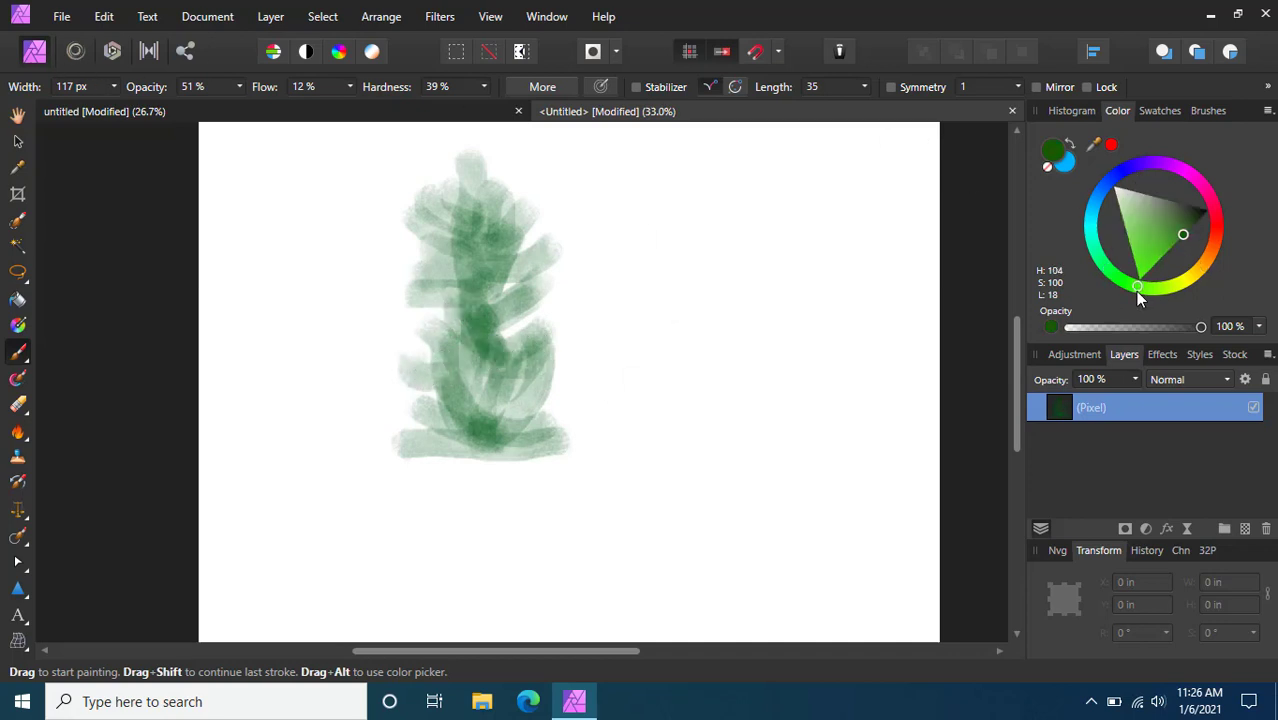
# Pick a brighter lime green and brush highlights from the grass top down toward its base.
pyautogui.moveTo(1136, 288); pyautogui.dragTo(1144, 272)
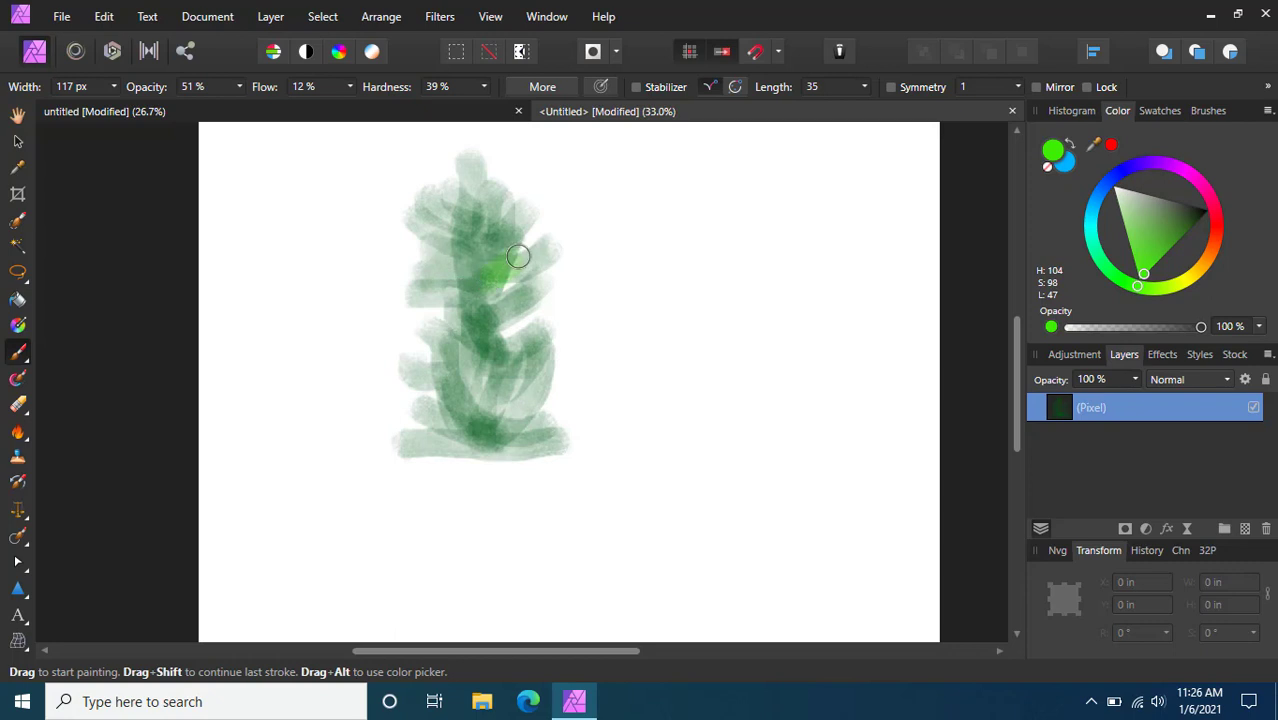
pyautogui.moveTo(520, 256); pyautogui.dragTo(464, 220)
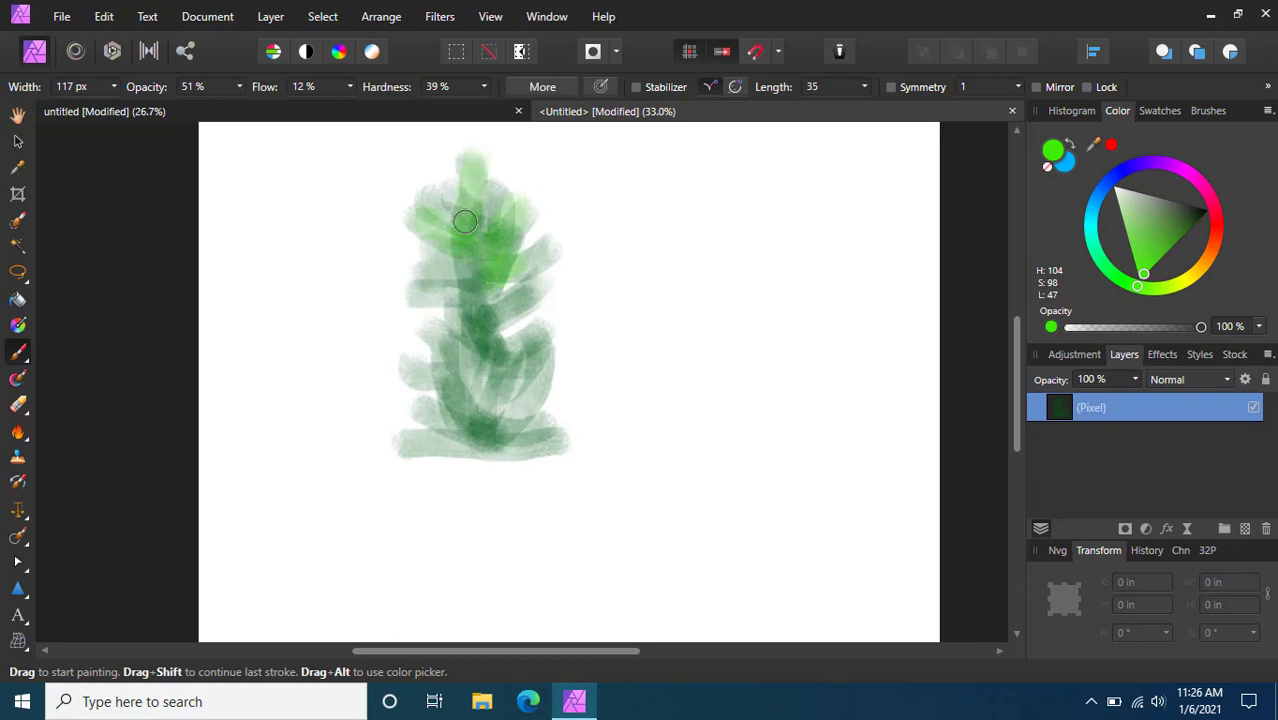
pyautogui.moveTo(464, 220); pyautogui.dragTo(498, 356)
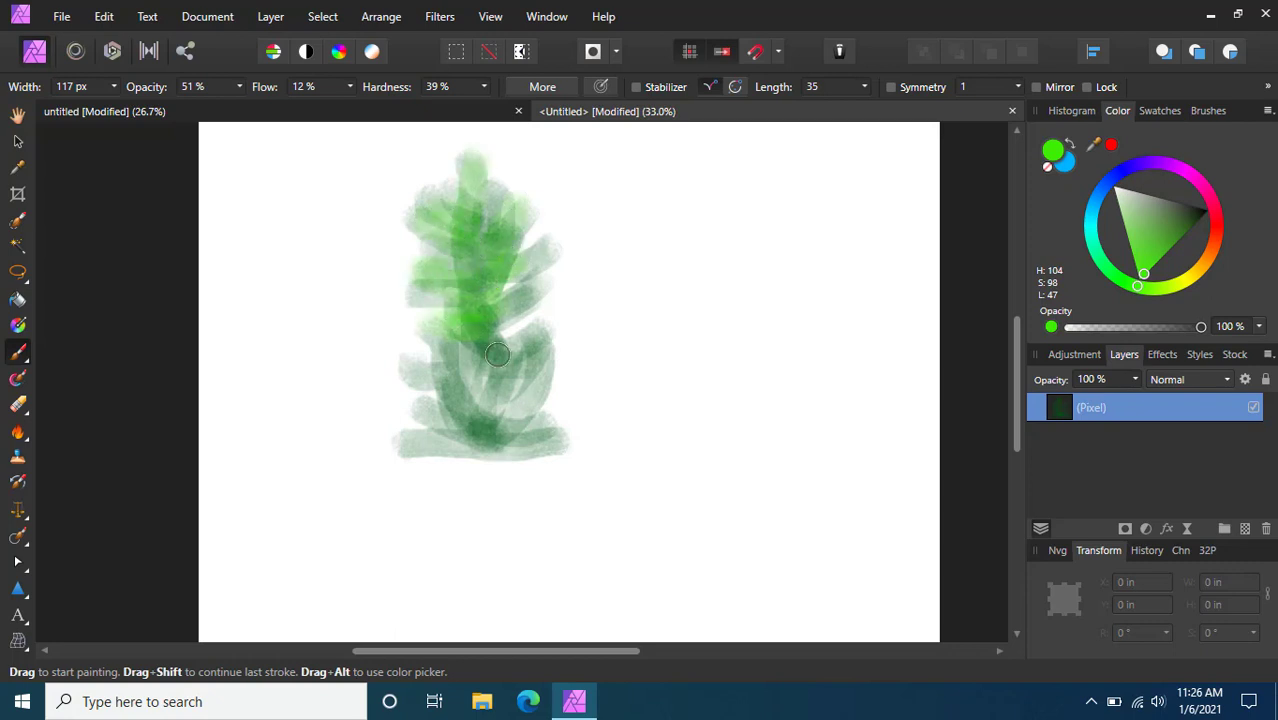
pyautogui.moveTo(498, 356); pyautogui.dragTo(472, 384)
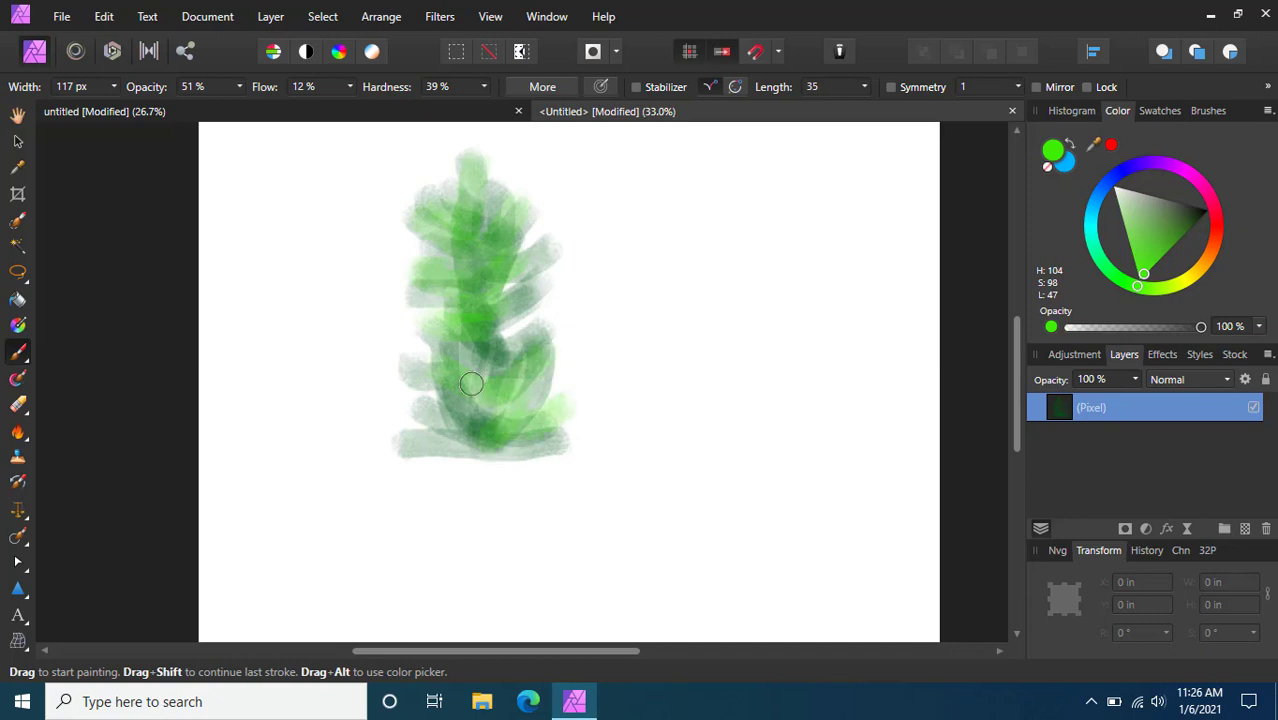
pyautogui.moveTo(472, 384); pyautogui.dragTo(474, 176)
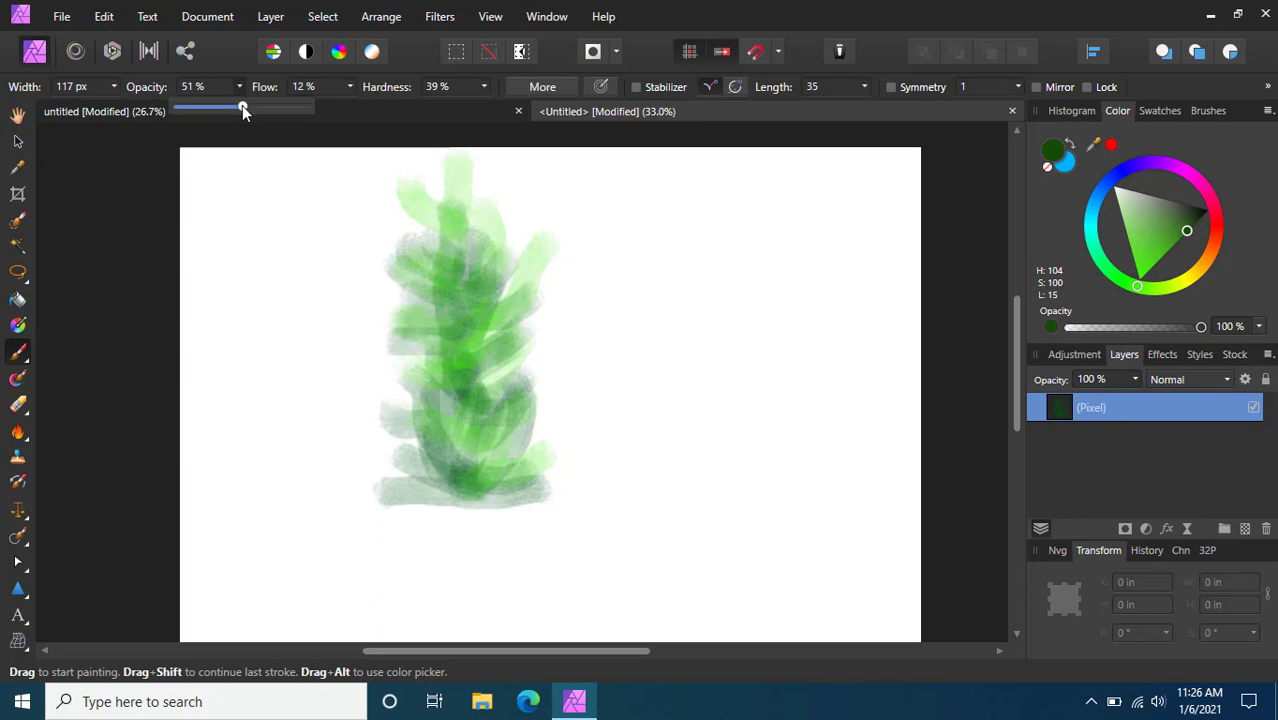
# Raise the brush opacity and adjust its width for the blade strokes.
pyautogui.moveTo(244, 108); pyautogui.dragTo(300, 108)
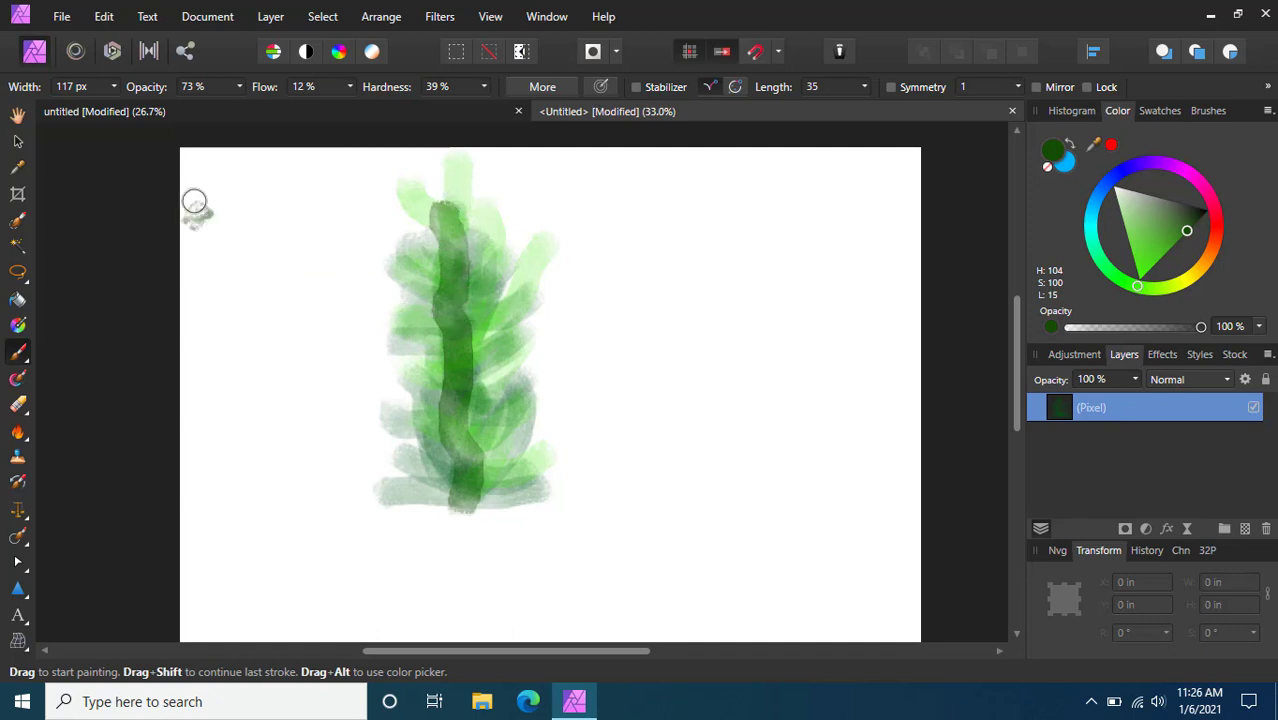
pyautogui.moveTo(80, 106); pyautogui.dragTo(136, 106)
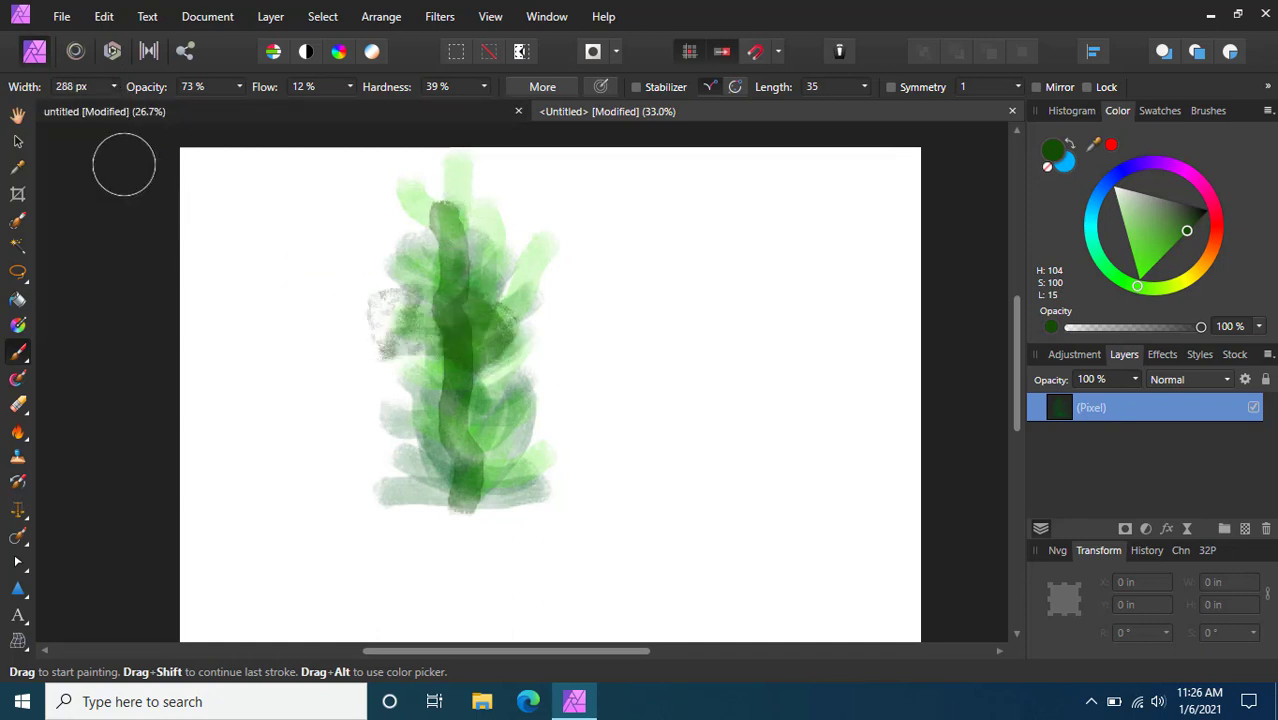
pyautogui.moveTo(130, 104); pyautogui.dragTo(64, 104)
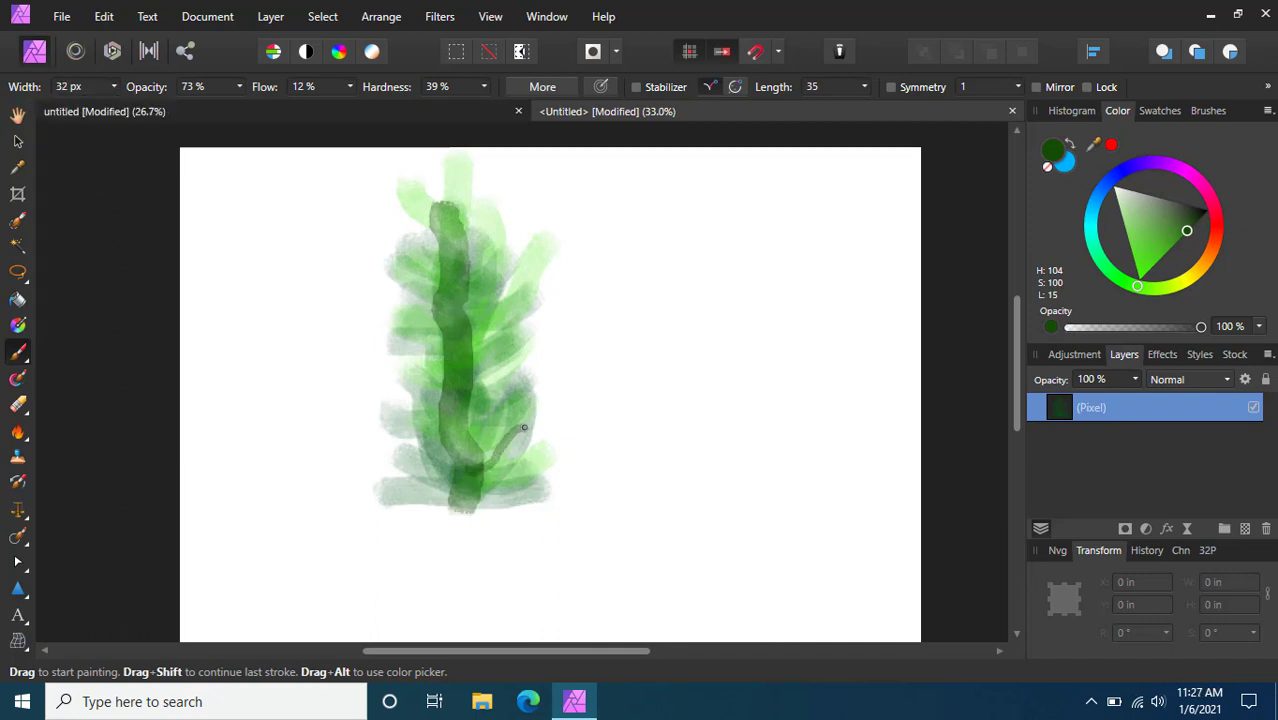
# Paint dark green curving blades off the upper, middle and lower stalk.
pyautogui.moveTo(464, 400); pyautogui.dragTo(524, 428)
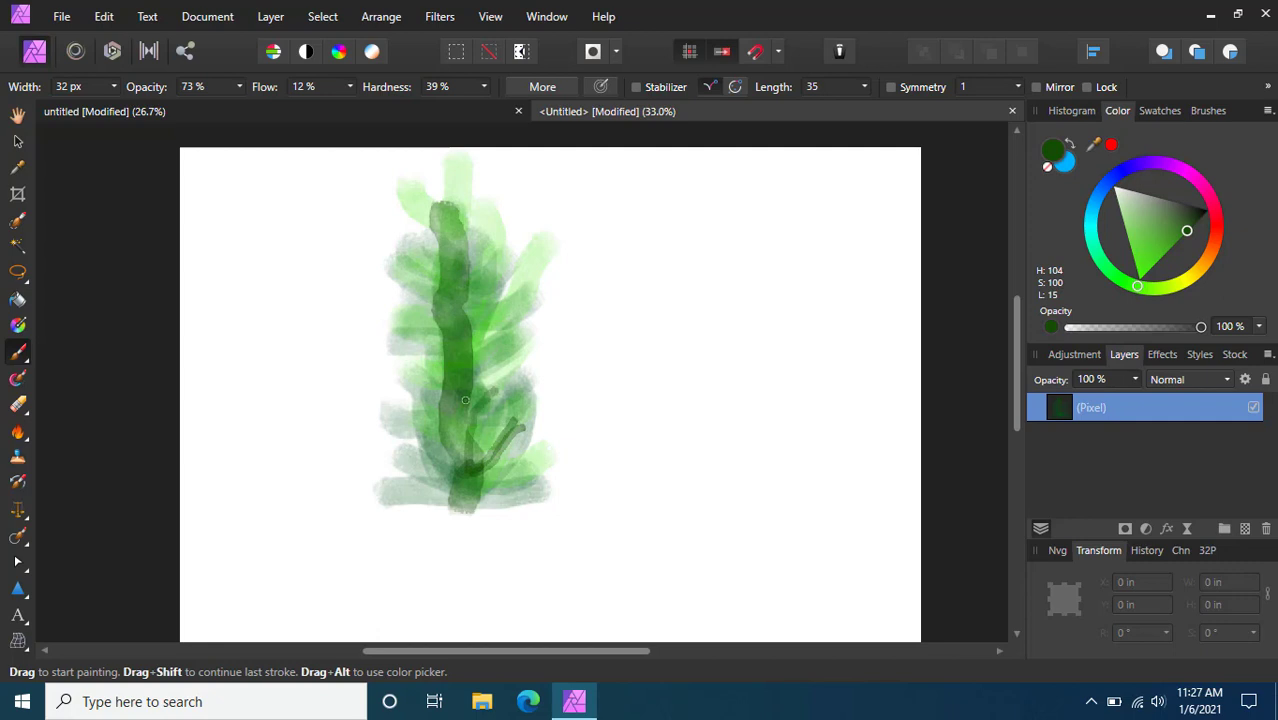
pyautogui.moveTo(464, 400); pyautogui.dragTo(486, 228)
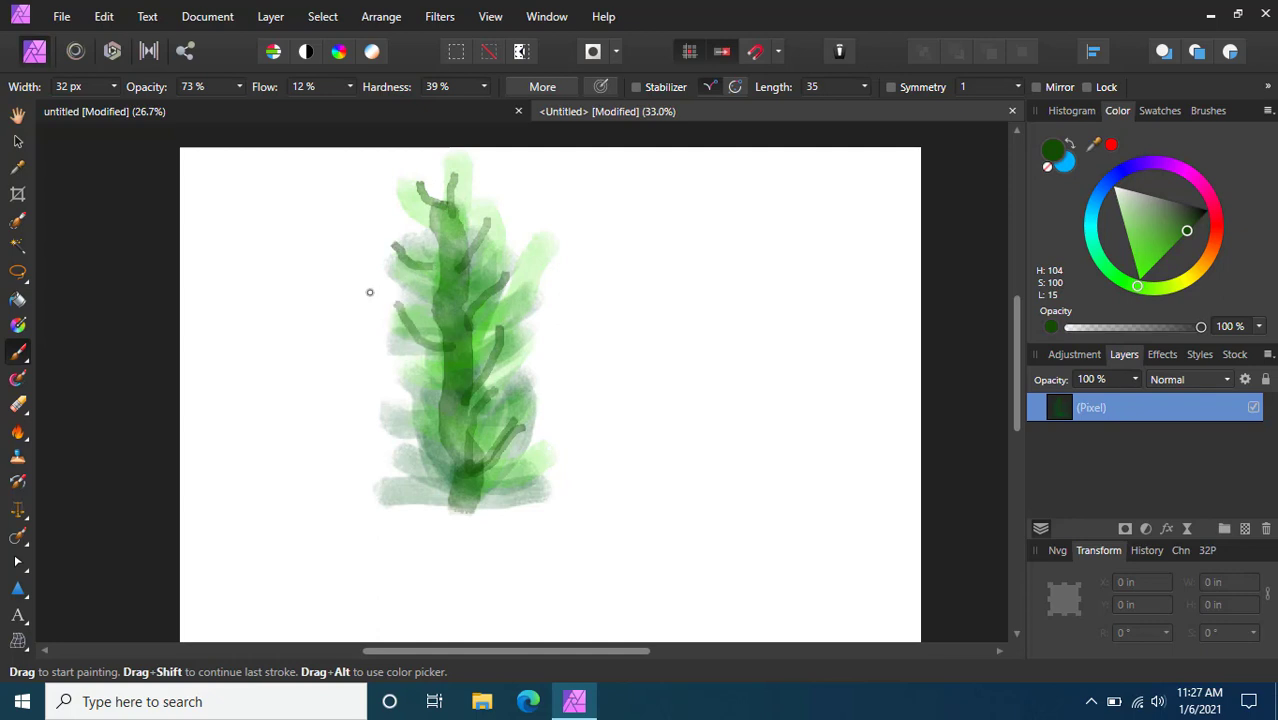
pyautogui.moveTo(370, 292); pyautogui.dragTo(392, 456)
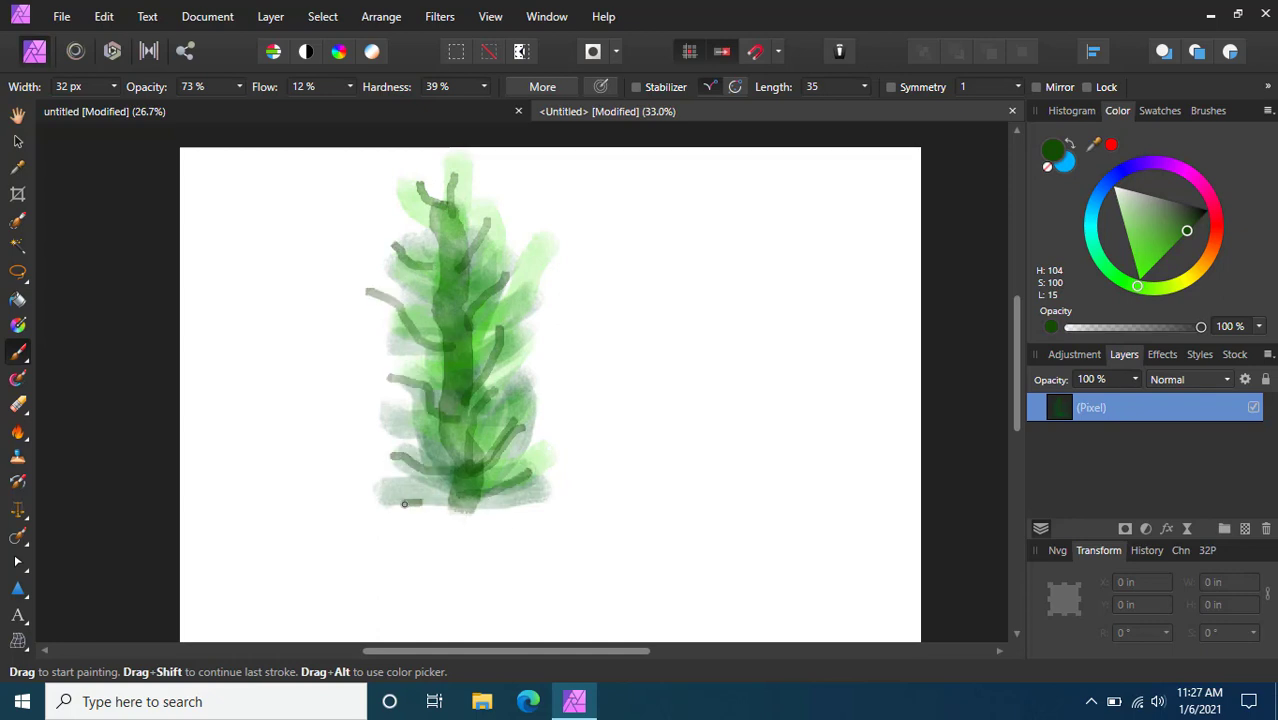
# Pick a reddish-brown and paint strokes running up the centre of the grass stalk.
pyautogui.click(1214, 242)
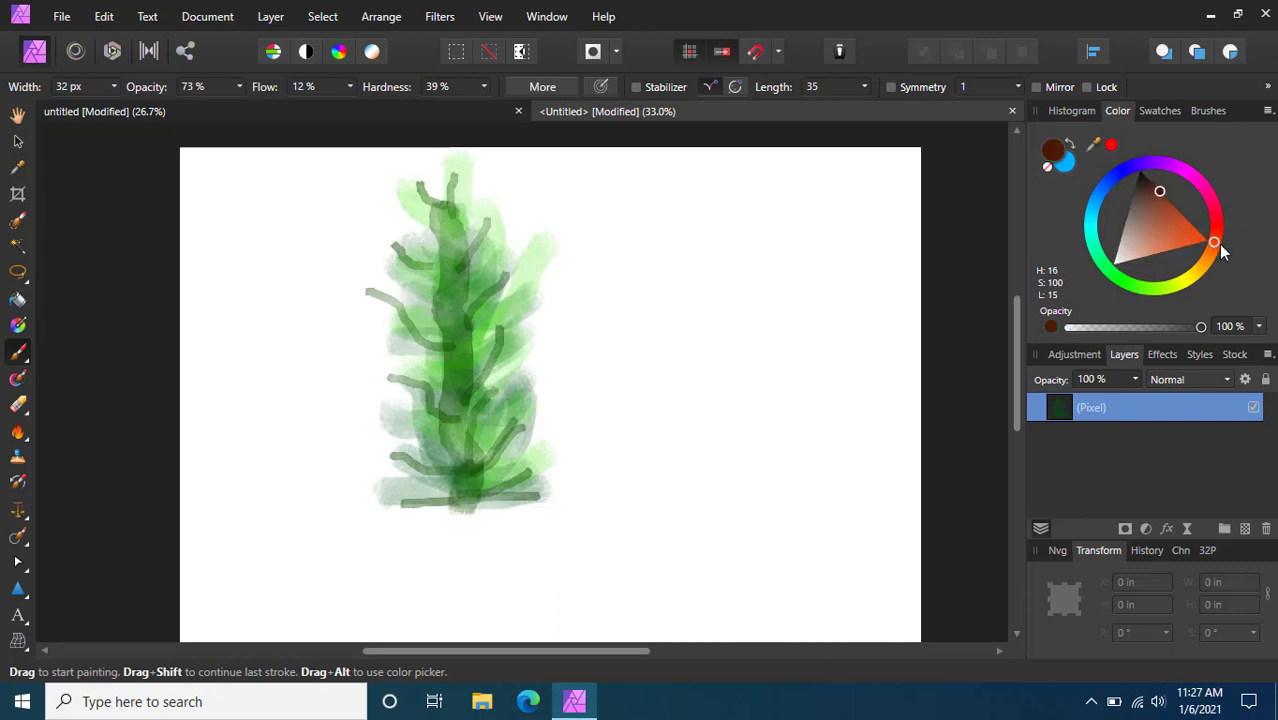
pyautogui.moveTo(456, 336); pyautogui.dragTo(470, 500)
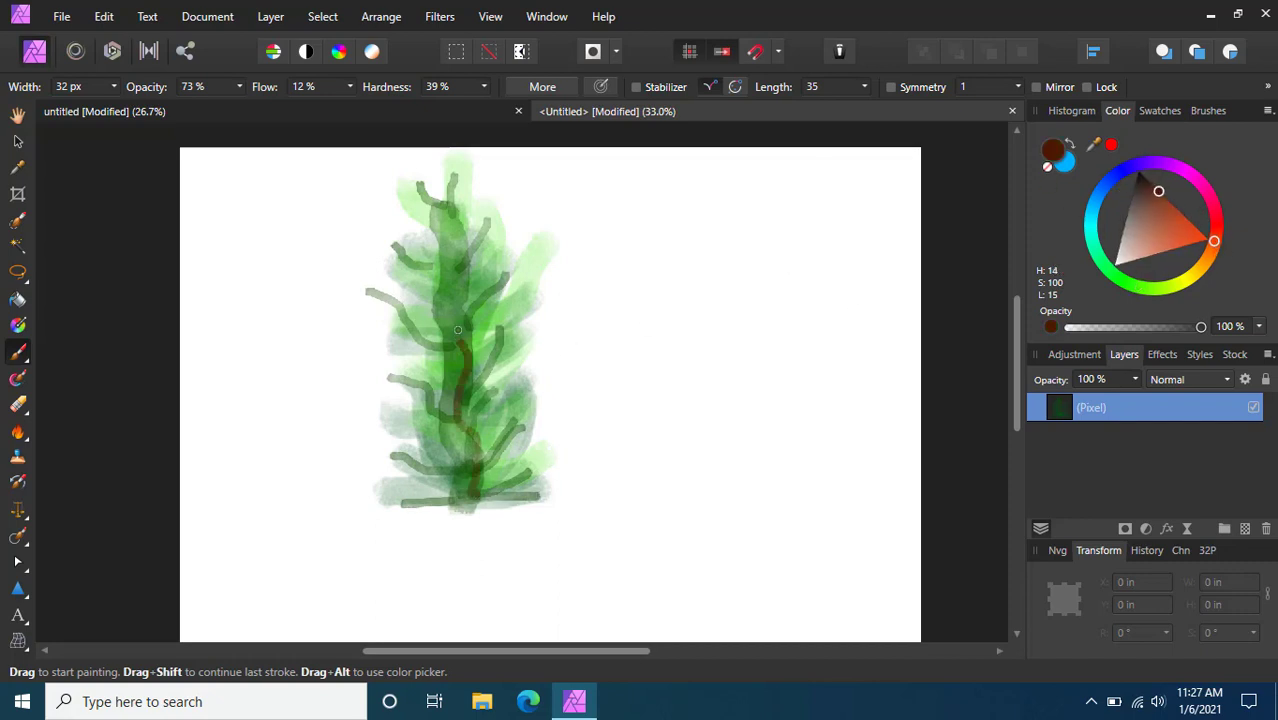
pyautogui.moveTo(456, 330); pyautogui.dragTo(504, 272)
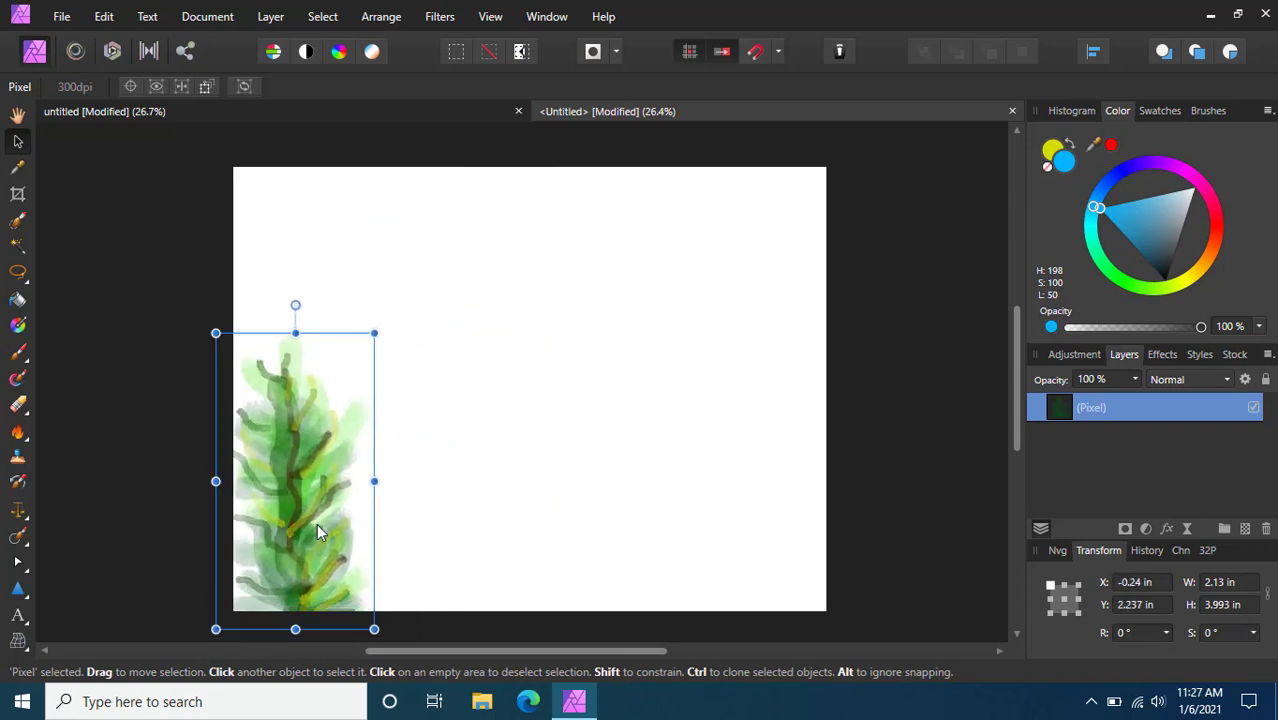
# Drag the grass layer against the page's left edge and set brush Width to 42 px.
pyautogui.moveTo(316, 480); pyautogui.dragTo(280, 470)
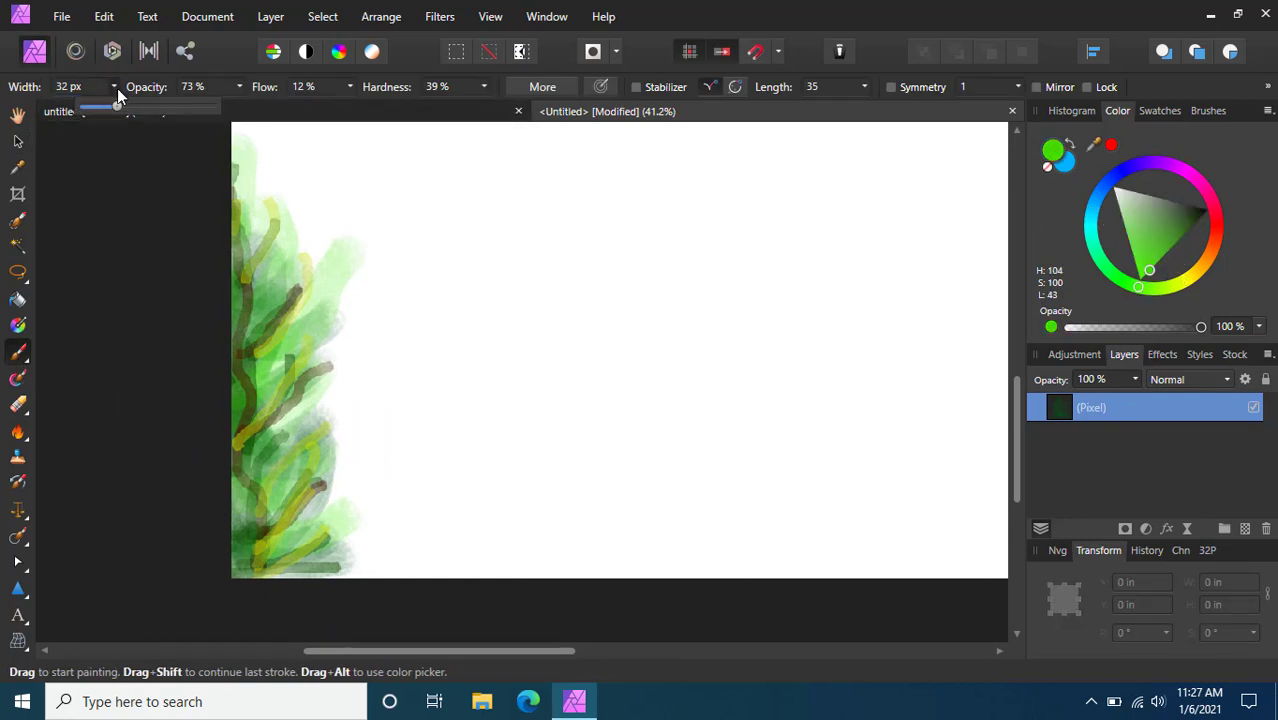
pyautogui.moveTo(96, 104); pyautogui.dragTo(130, 104)
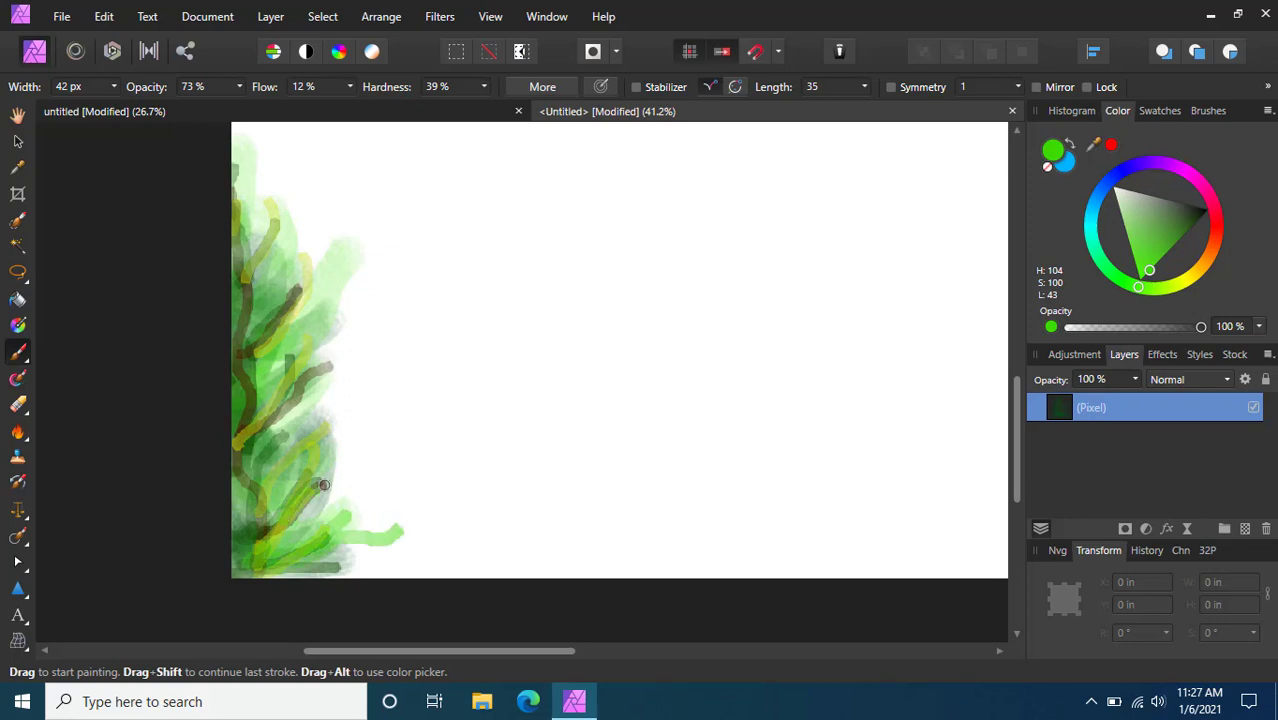
# Paint more green blades reaching rightward from the lower and upper grass.
pyautogui.moveTo(324, 486); pyautogui.dragTo(272, 440)
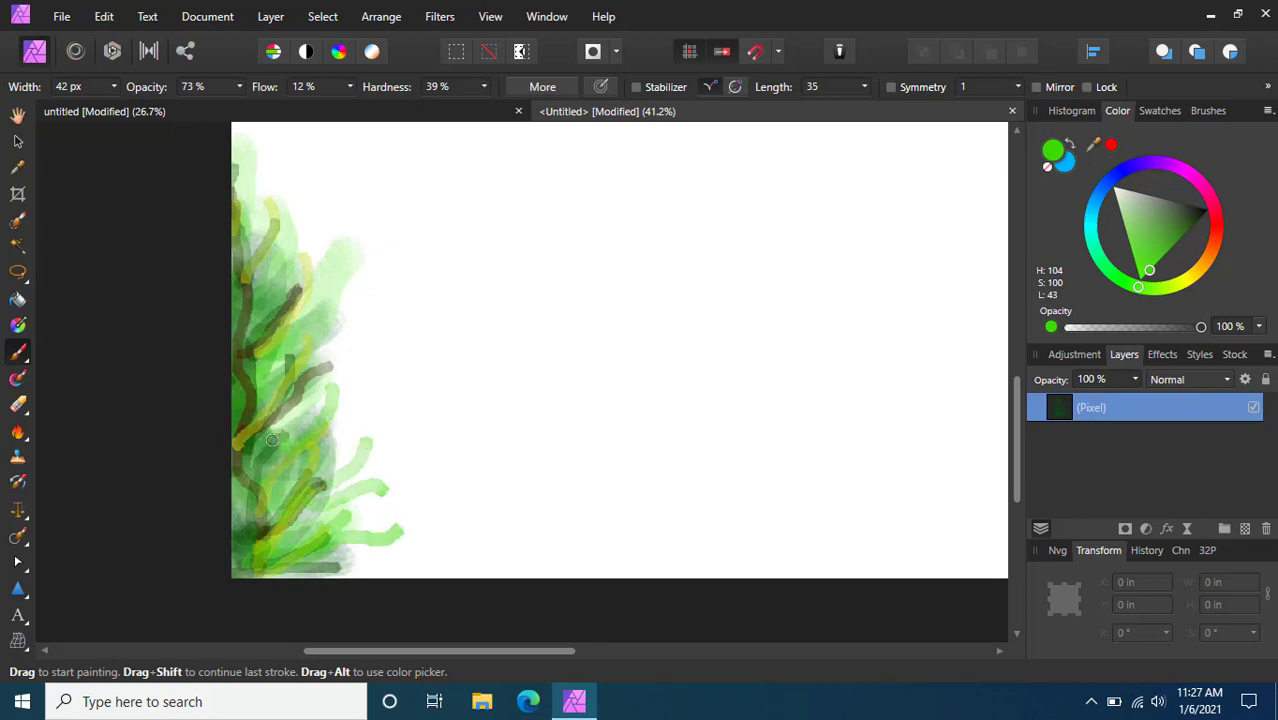
pyautogui.moveTo(272, 440); pyautogui.dragTo(346, 236)
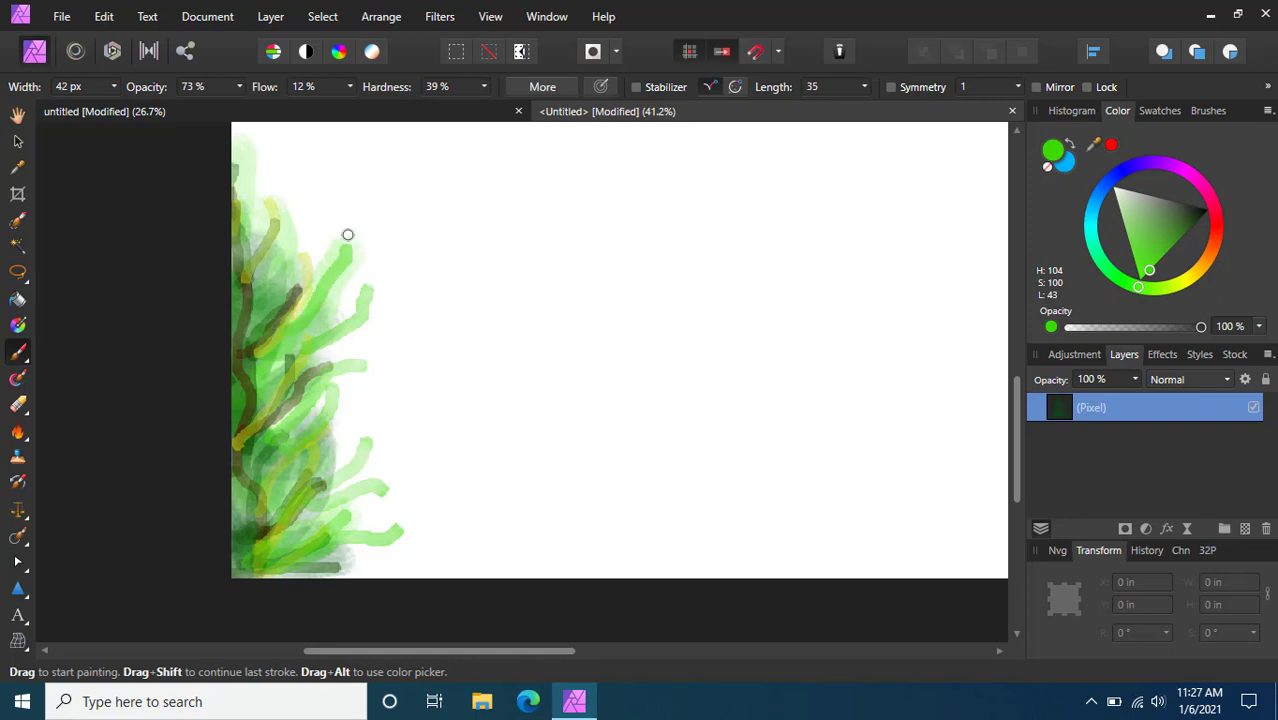
pyautogui.moveTo(346, 236); pyautogui.dragTo(256, 168)
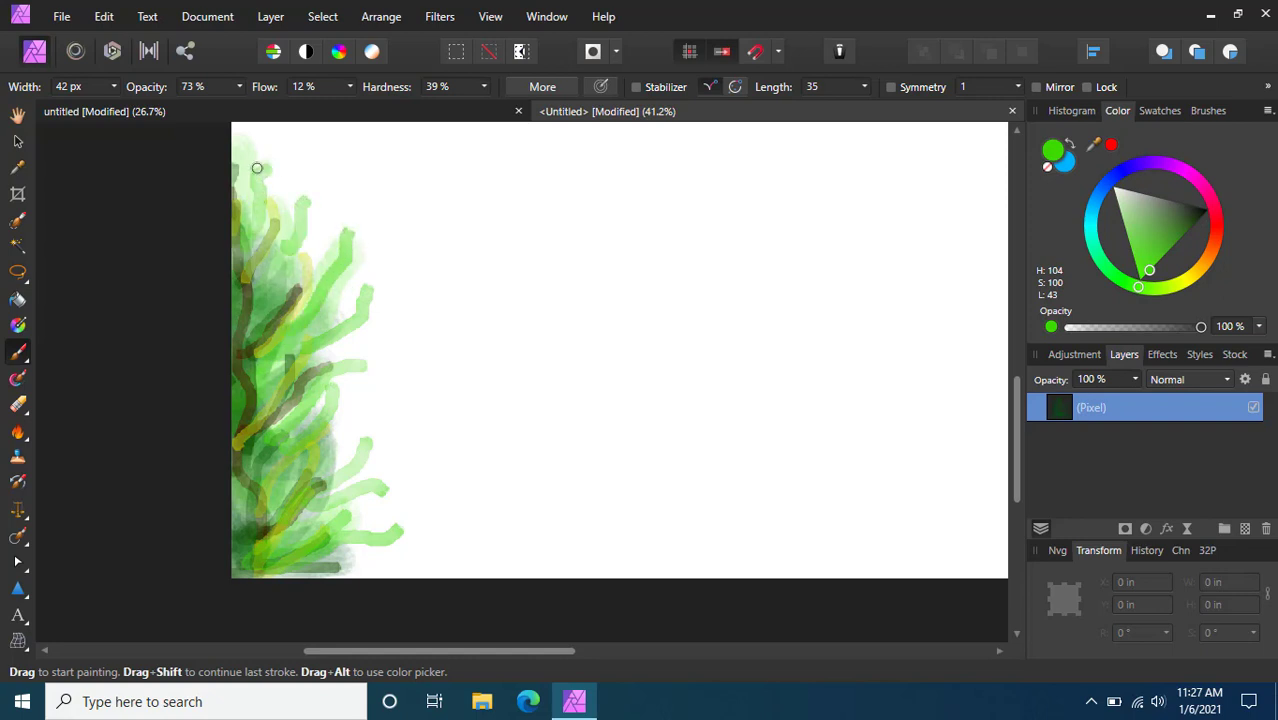
pyautogui.moveTo(256, 168); pyautogui.dragTo(352, 458)
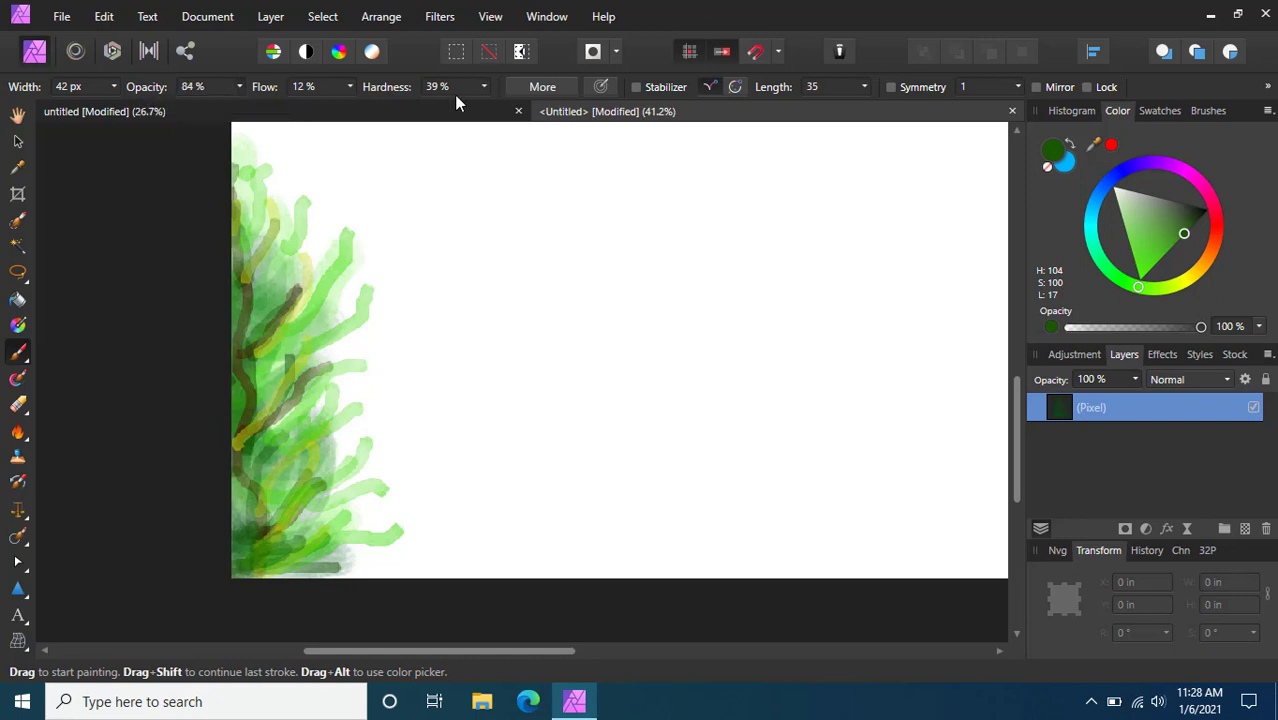
# Raise brush Hardness, lower Opacity to 46% and widen it to 220 px.
pyautogui.click(470, 86)
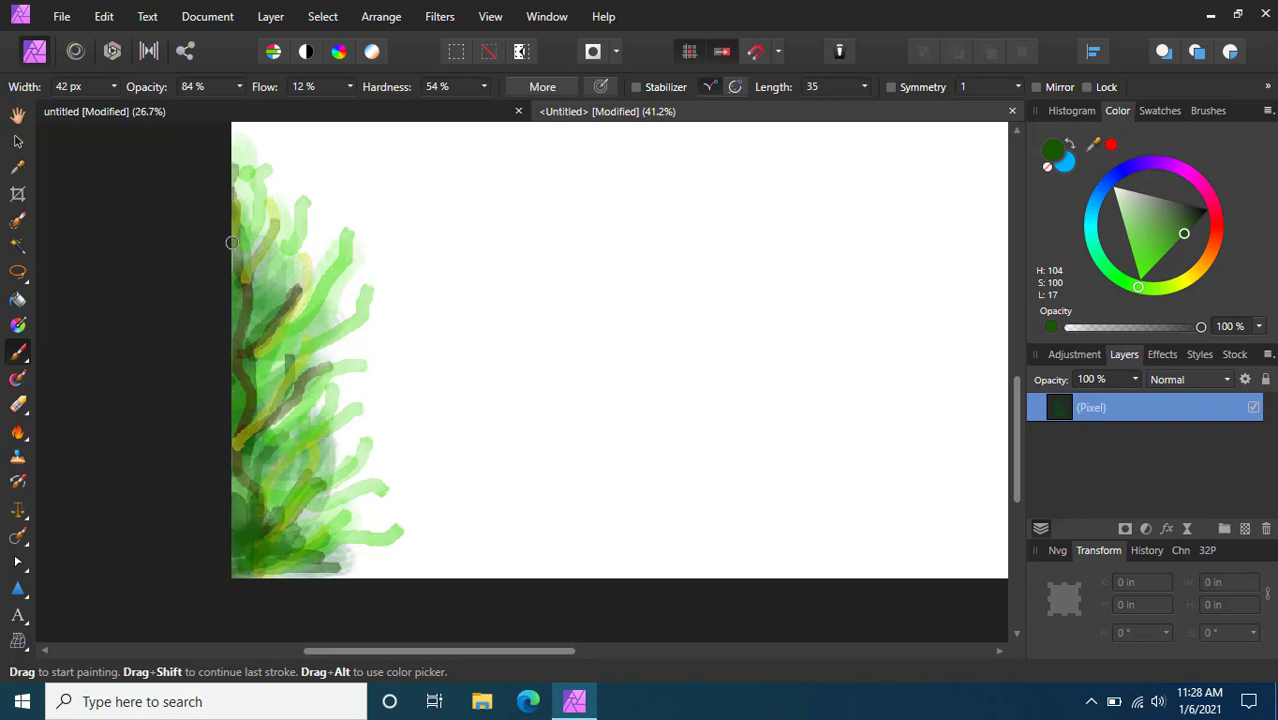
pyautogui.moveTo(460, 108); pyautogui.dragTo(504, 108)
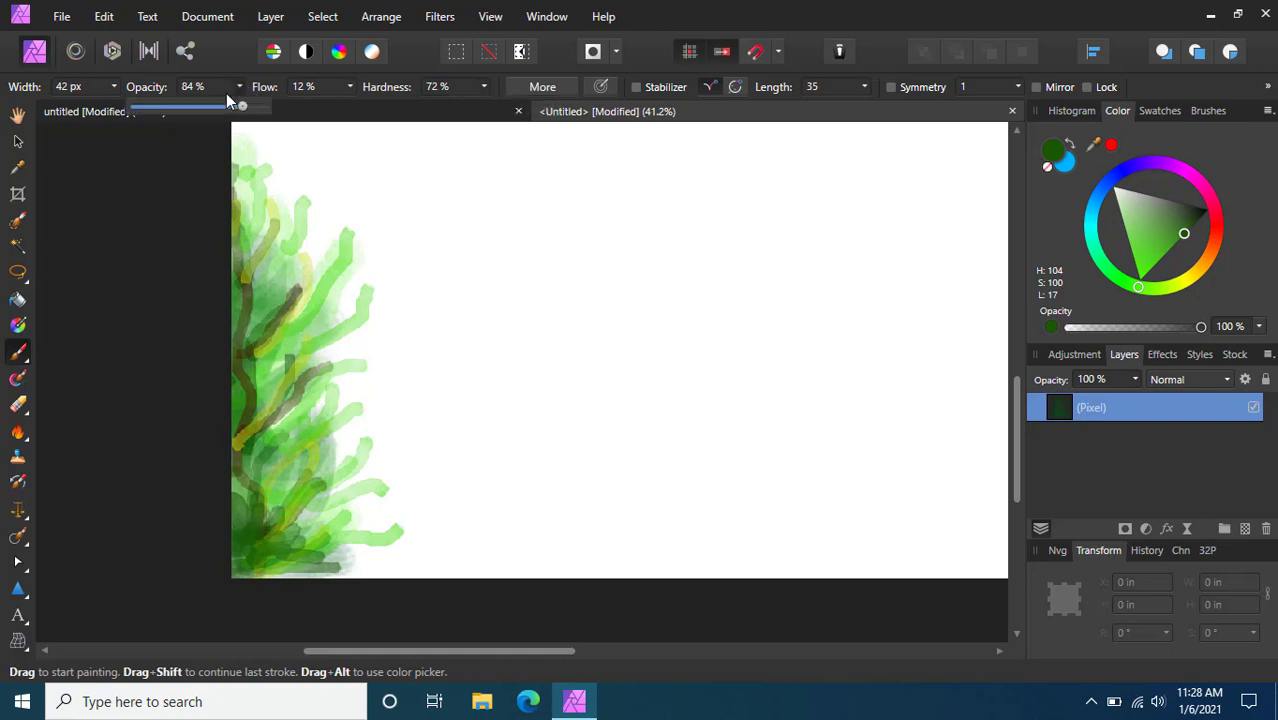
pyautogui.moveTo(242, 106); pyautogui.dragTo(116, 106)
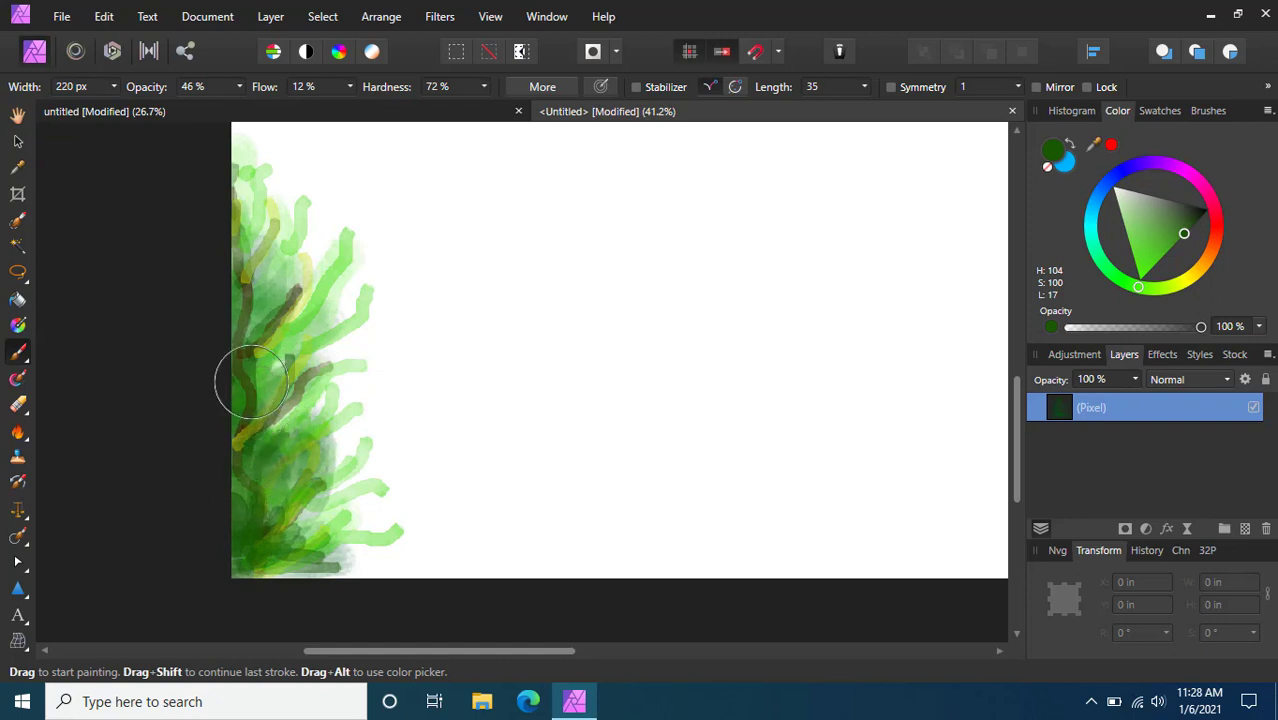
# Lay broad translucent washes over the top and middle of the grass.
pyautogui.moveTo(252, 382); pyautogui.dragTo(304, 166)
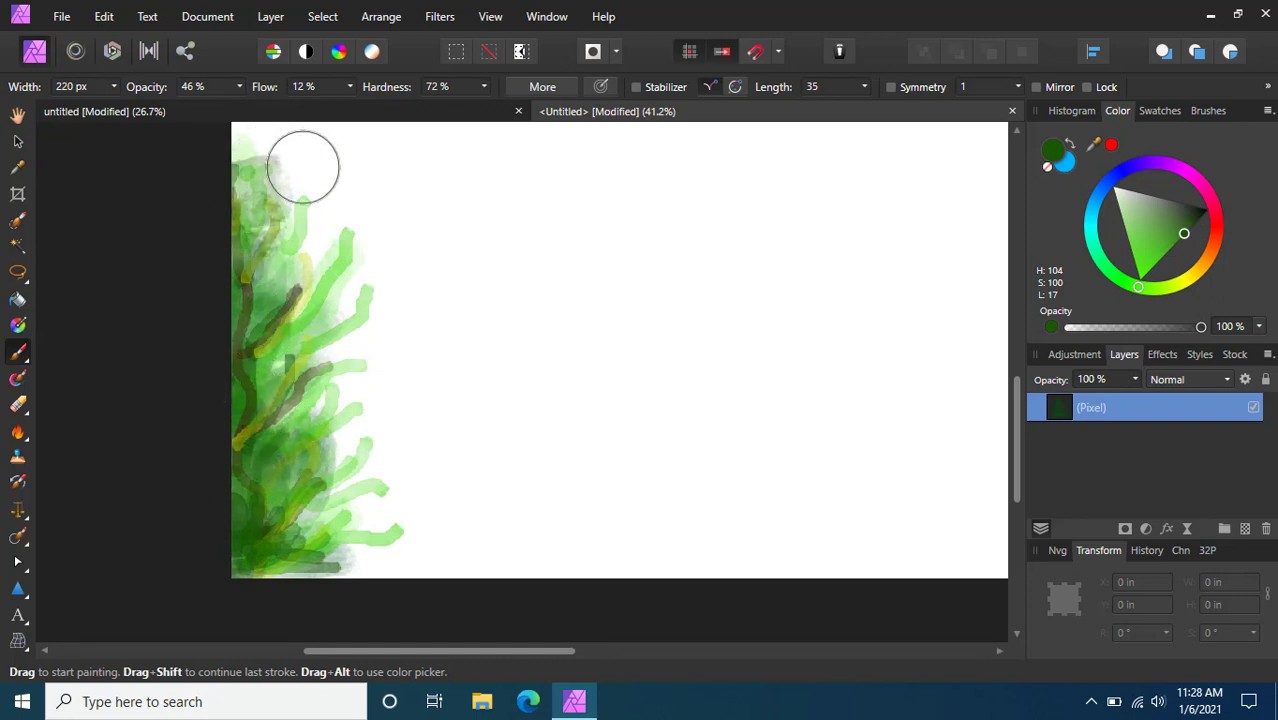
pyautogui.moveTo(304, 164); pyautogui.dragTo(312, 384)
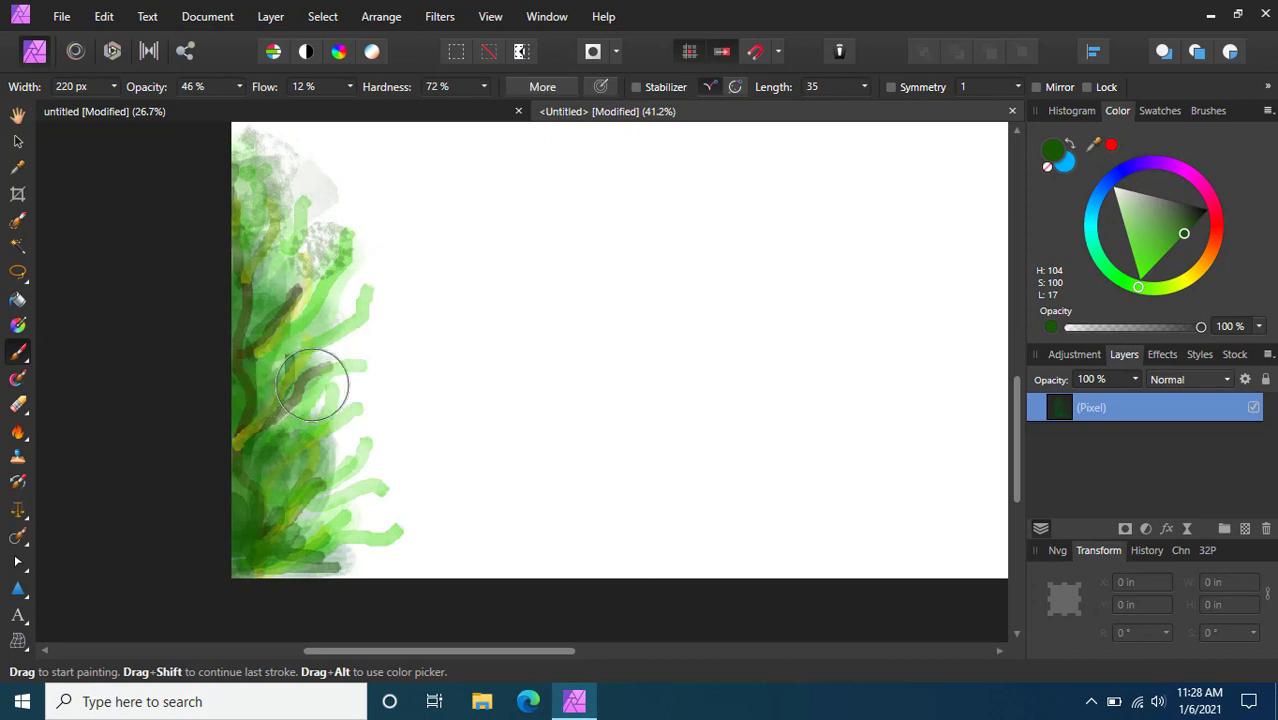
pyautogui.moveTo(316, 384); pyautogui.dragTo(346, 456)
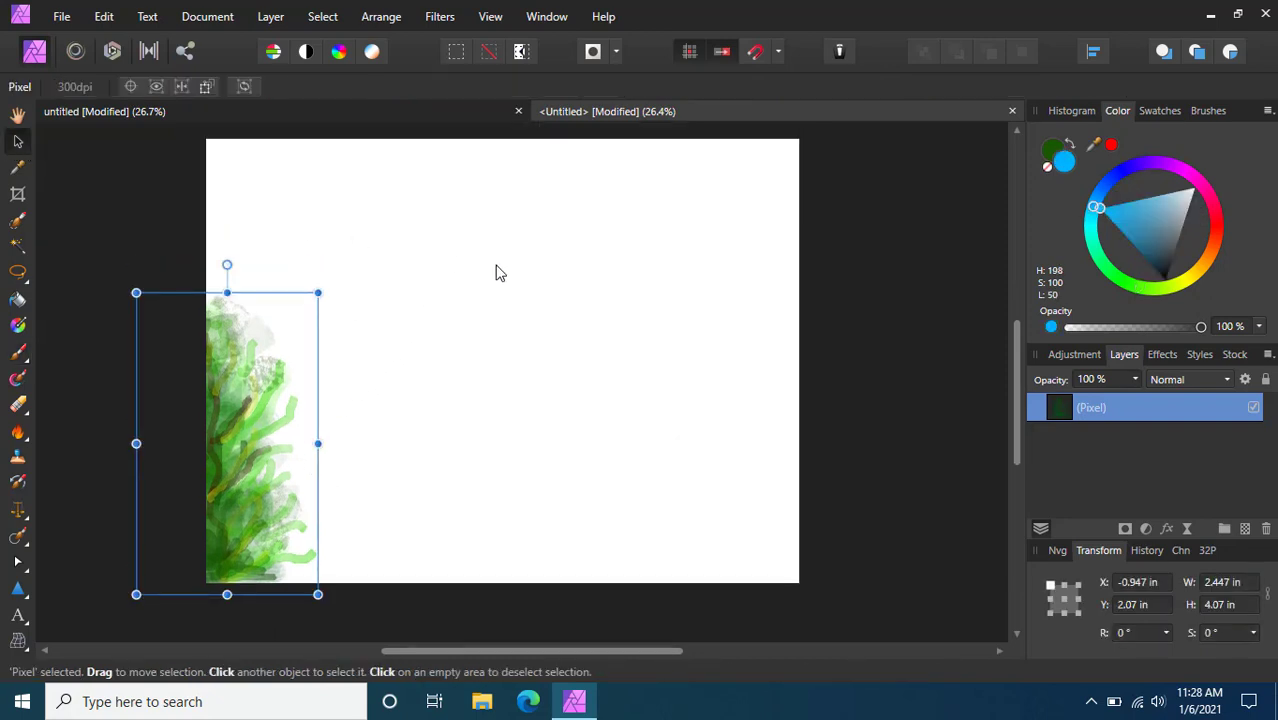
pyautogui.moveTo(264, 368)
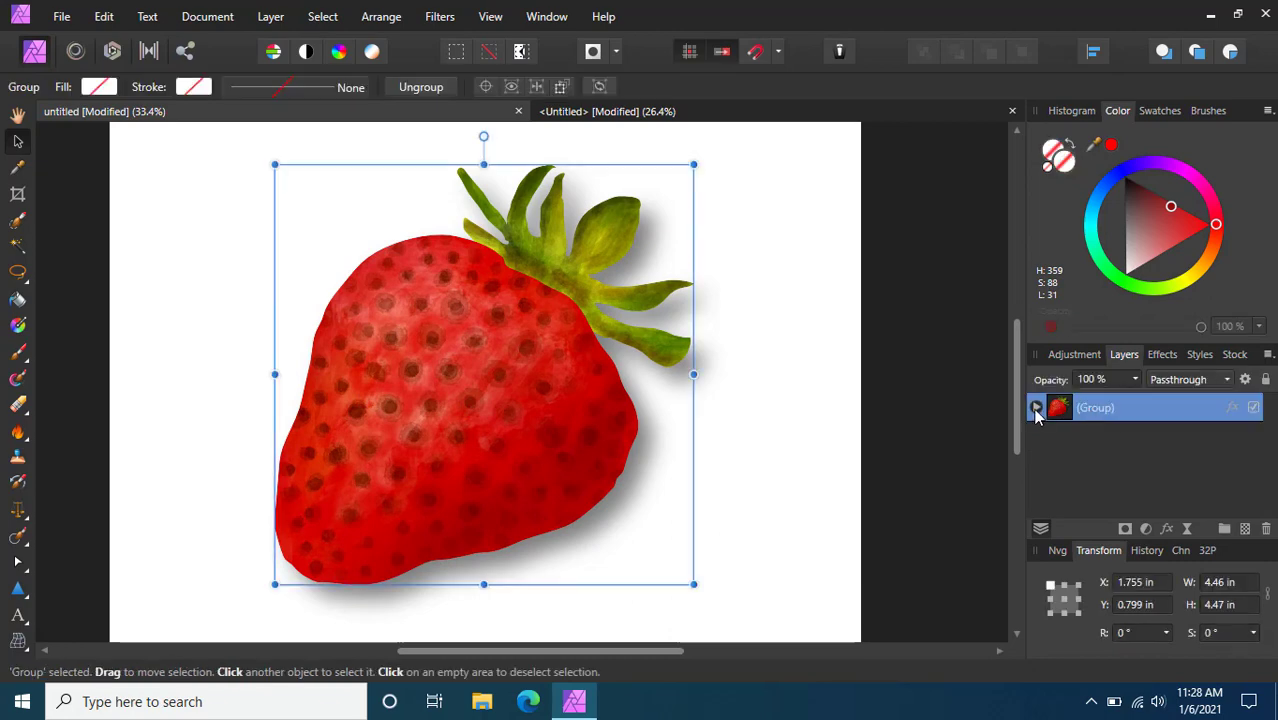
# Expand the strawberry Group to list its layers, toggle the levels adjustment, then deselect.
pyautogui.click(1036, 408)
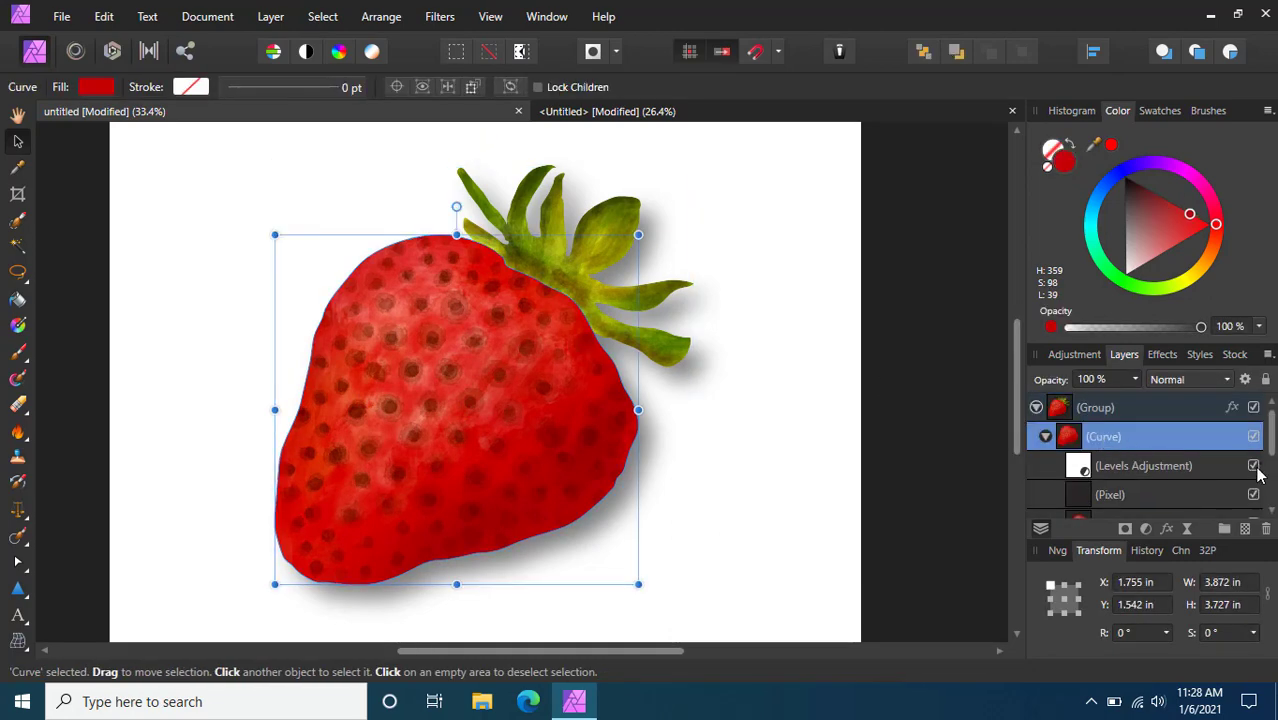
pyautogui.click(1252, 466)
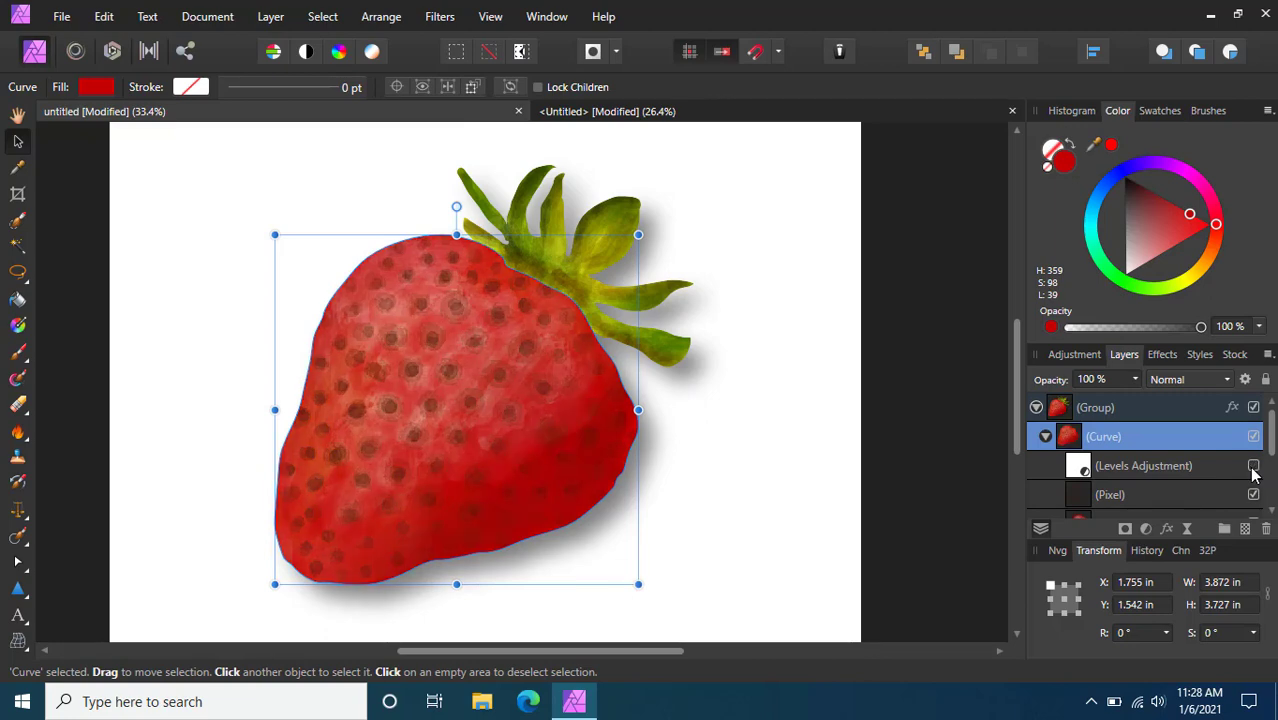
pyautogui.moveTo(1256, 476)
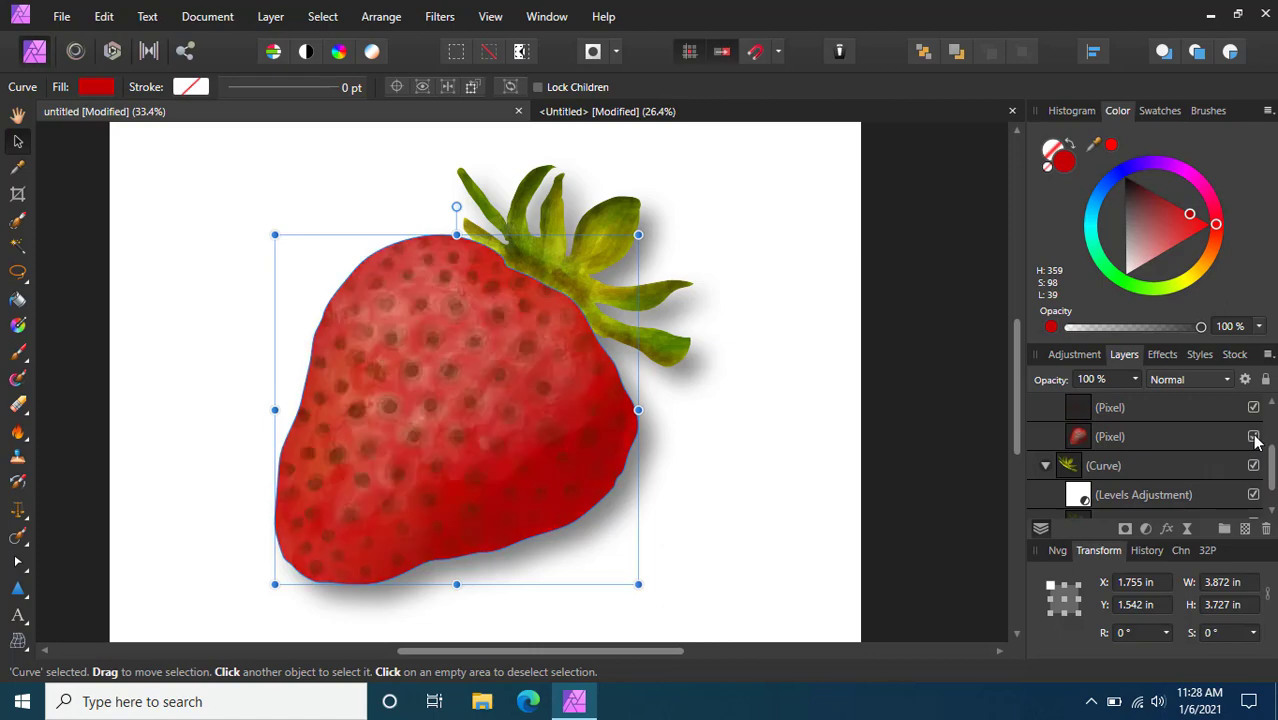
pyautogui.moveTo(1256, 438)
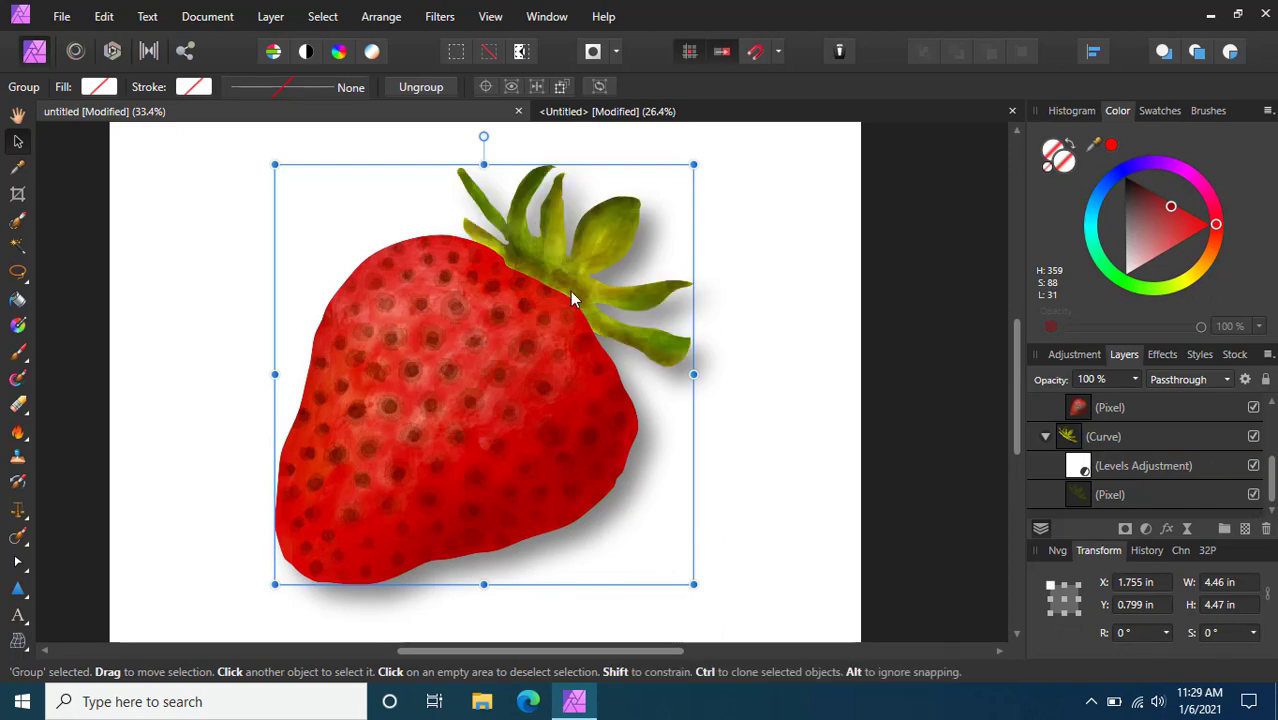
pyautogui.click(772, 350)
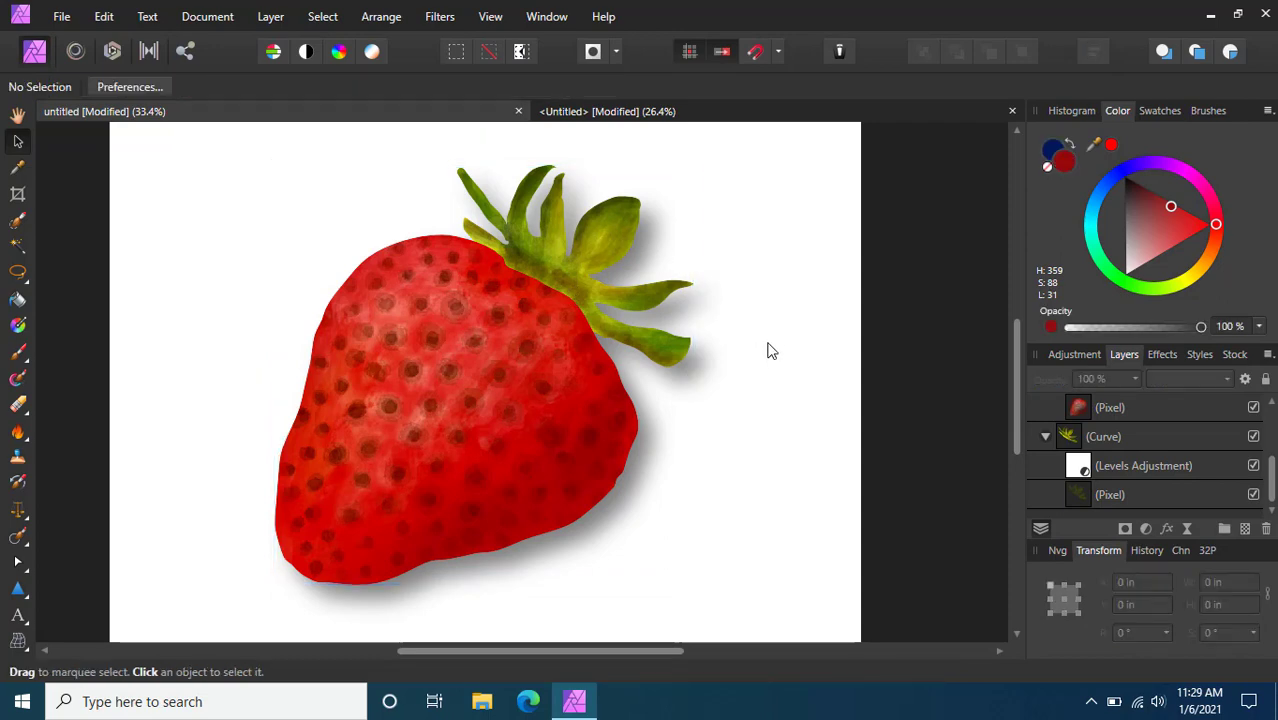